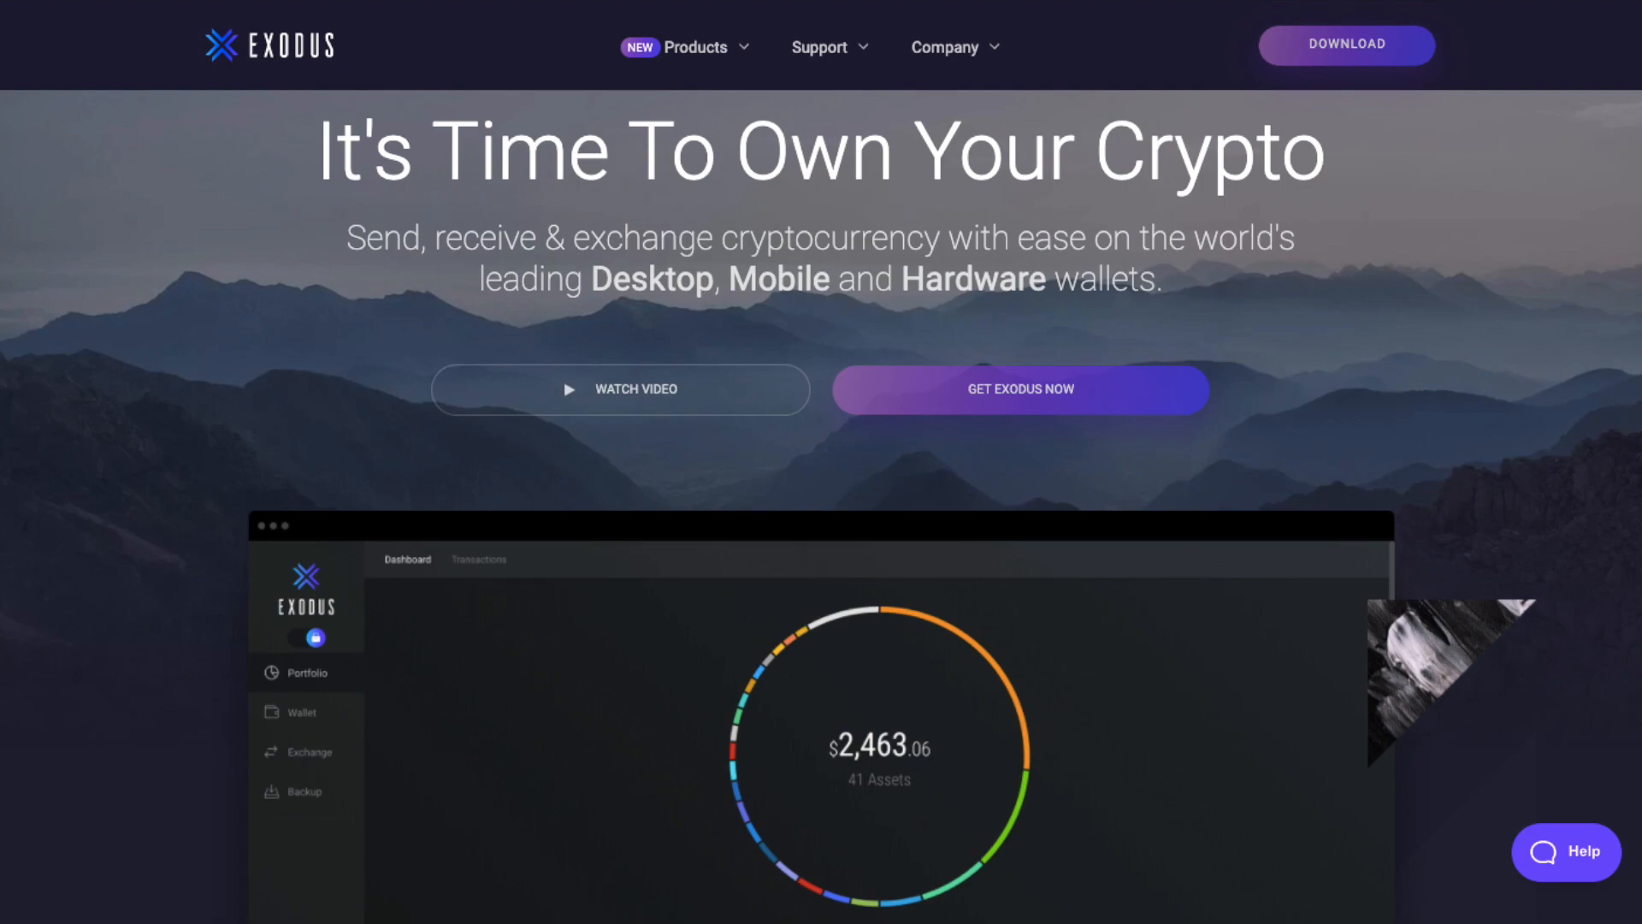
Review the Home portfolio and its balance chart over one month and six months.
{"action": "scroll", "scroll_direction": "down", "scroll_amount": 3}
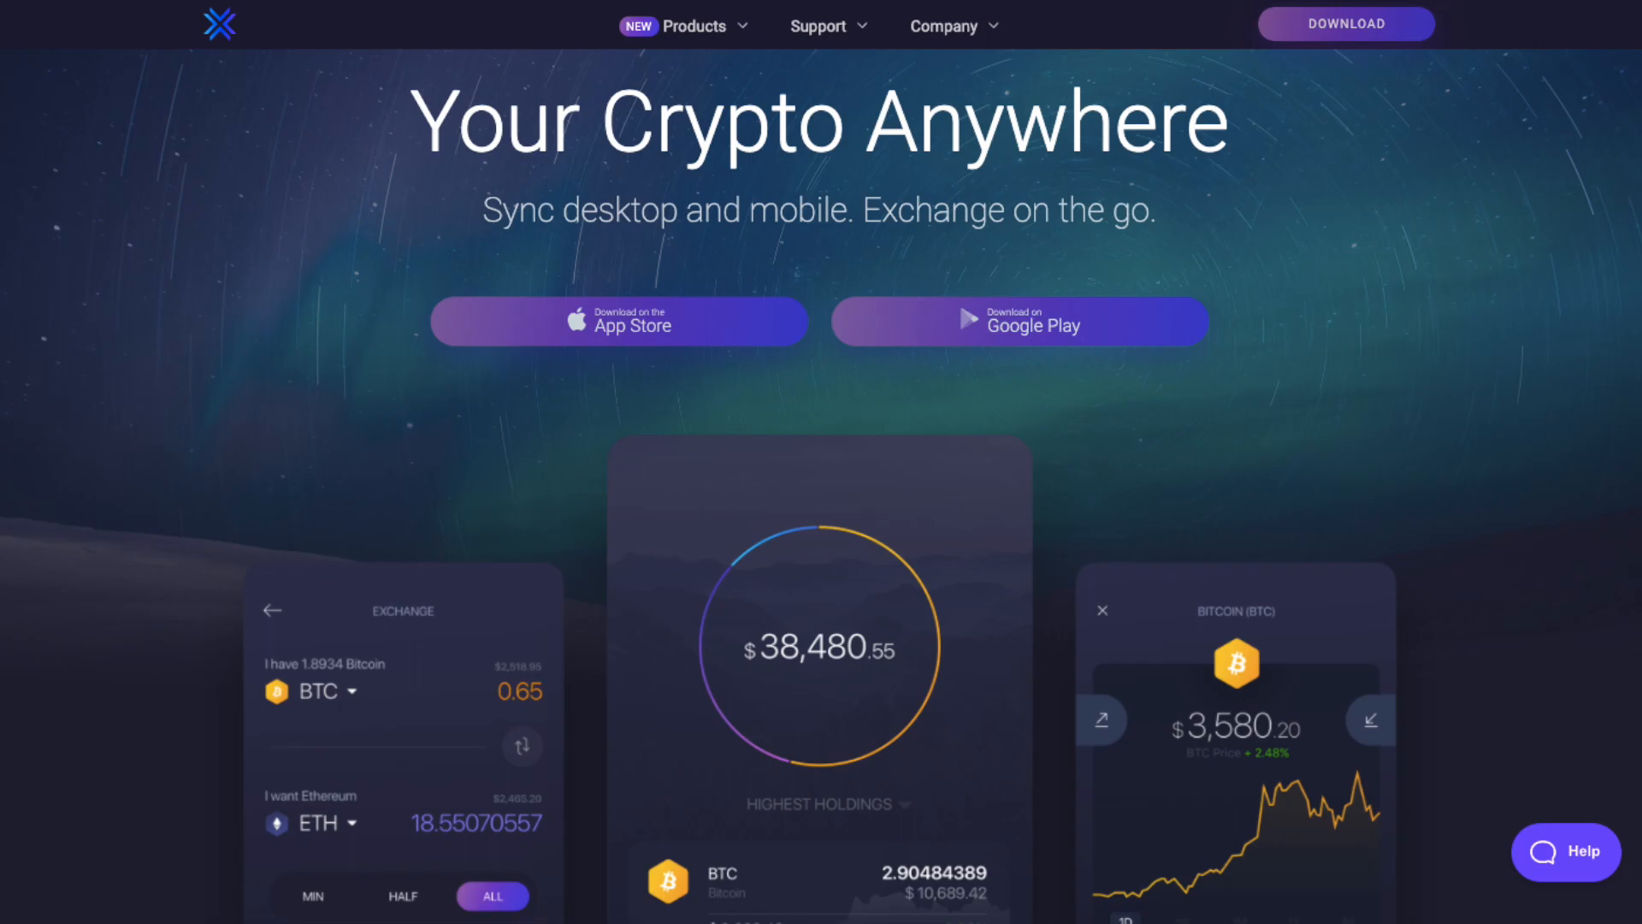
{"action": "scroll", "scroll_direction": "down", "scroll_amount": 3}
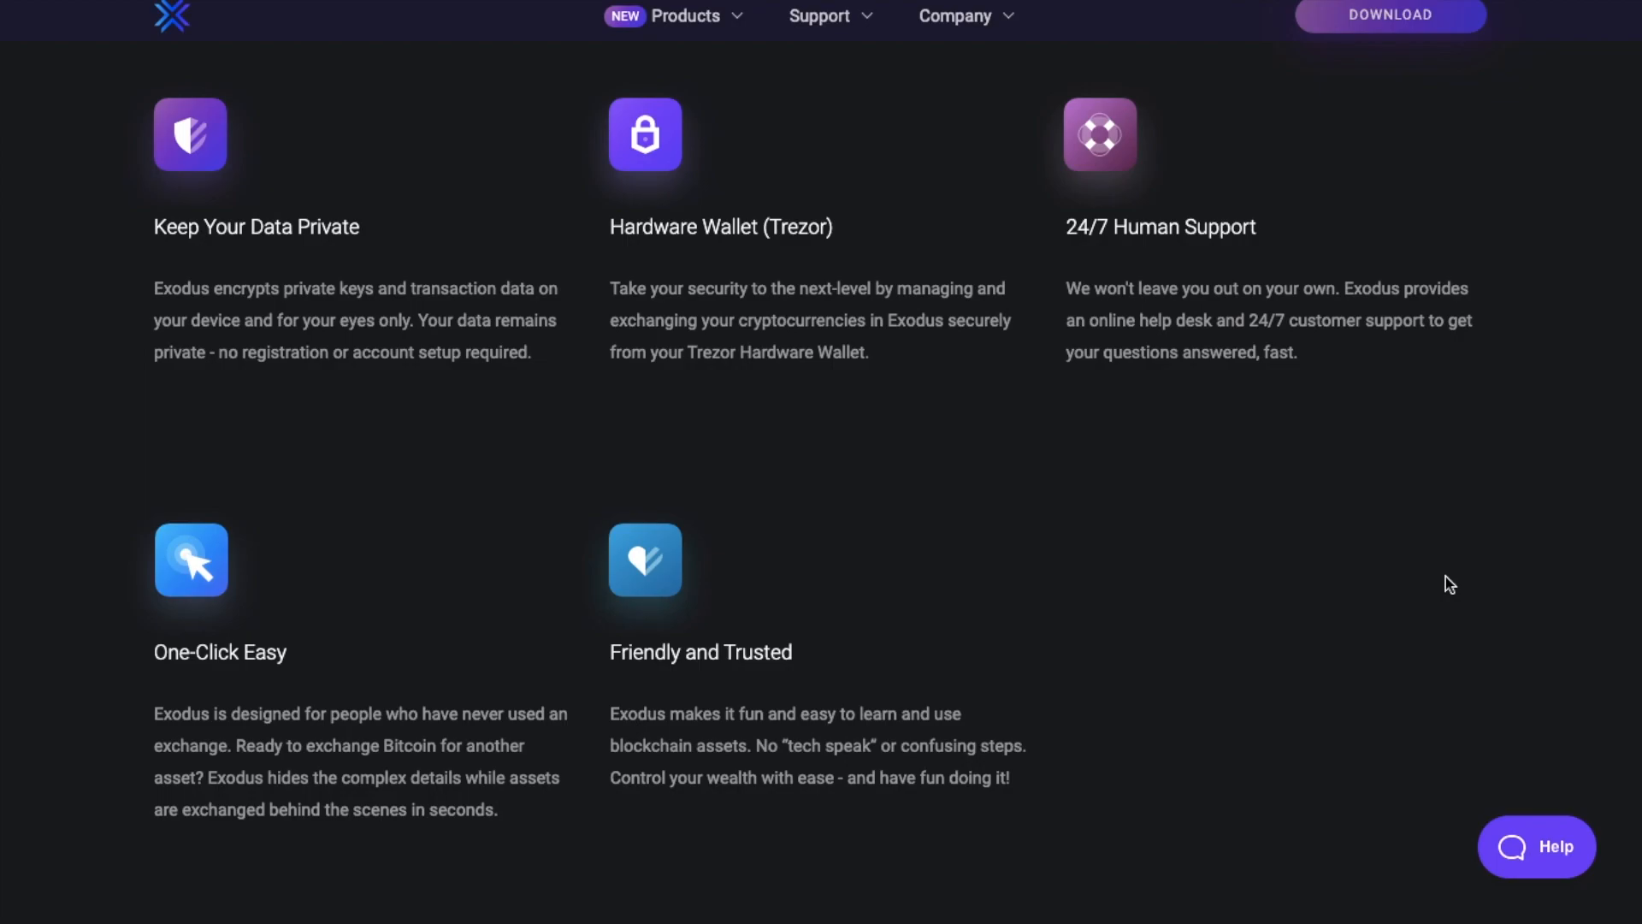
{"action": "scroll", "scroll_direction": "up", "scroll_amount": 3}
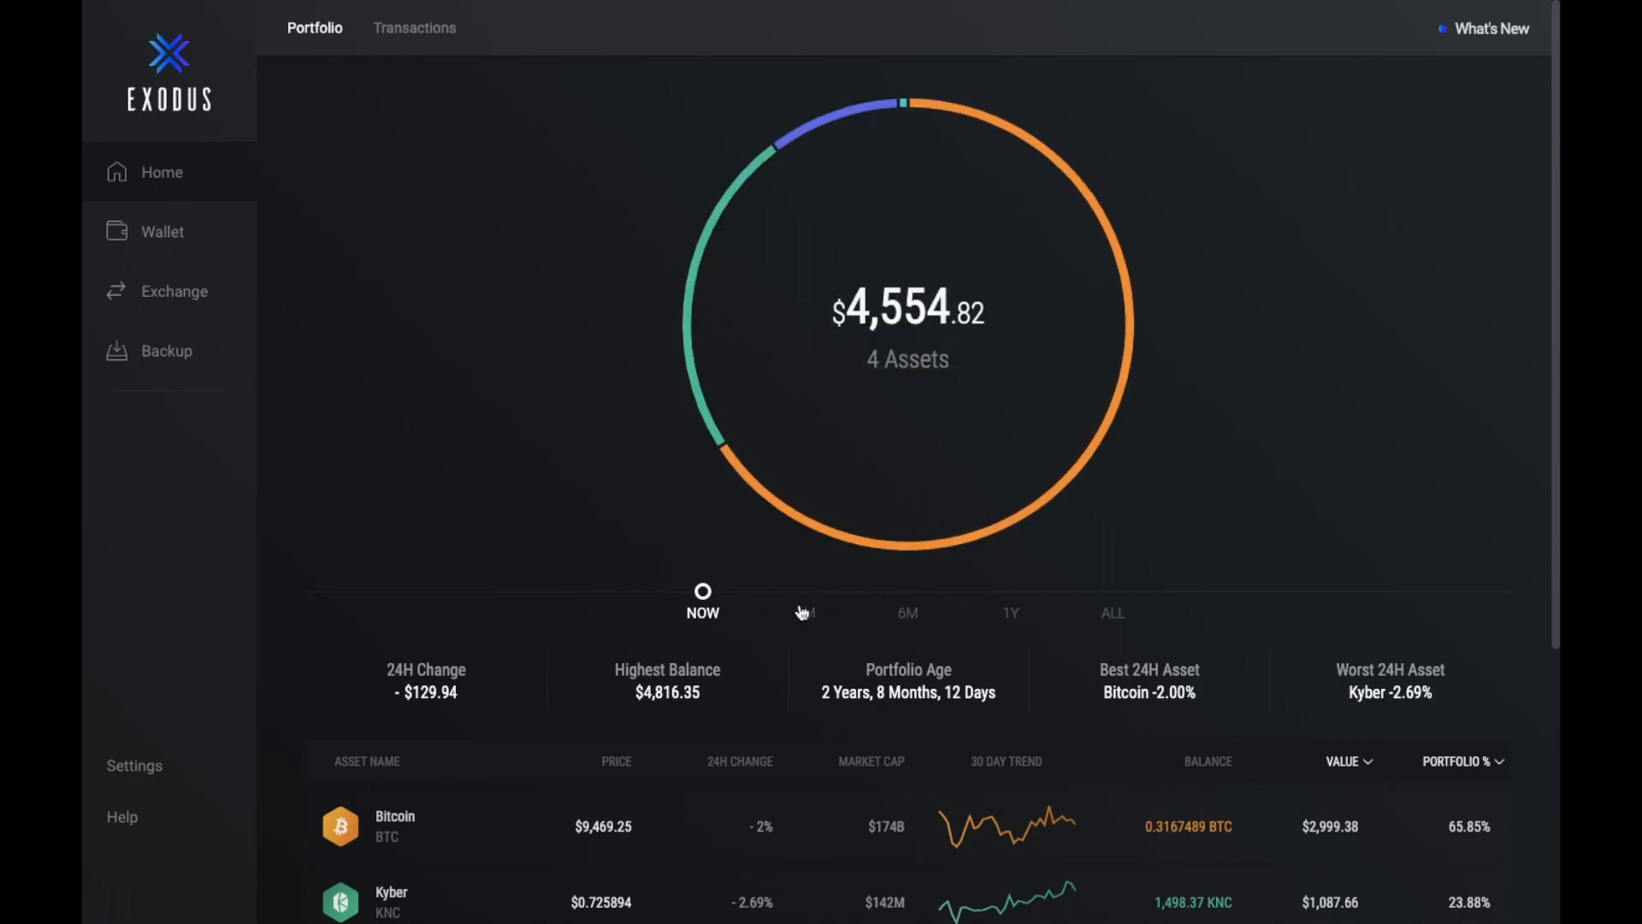
{"action": "left_click", "coordinate": [806, 613]}
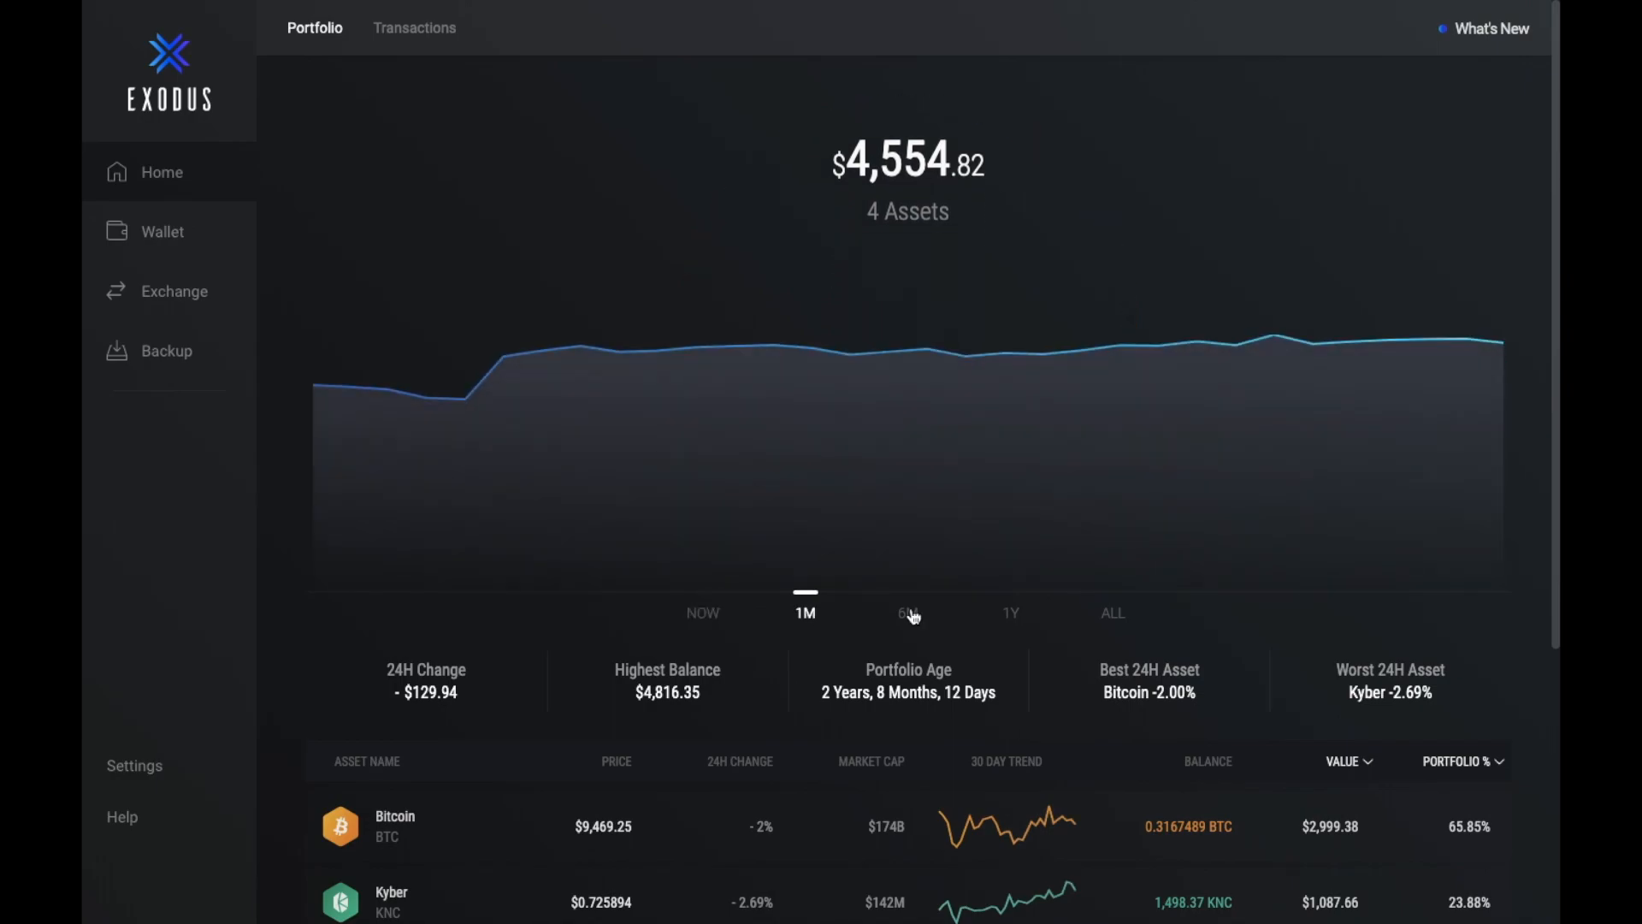
{"action": "left_click", "coordinate": [907, 613]}
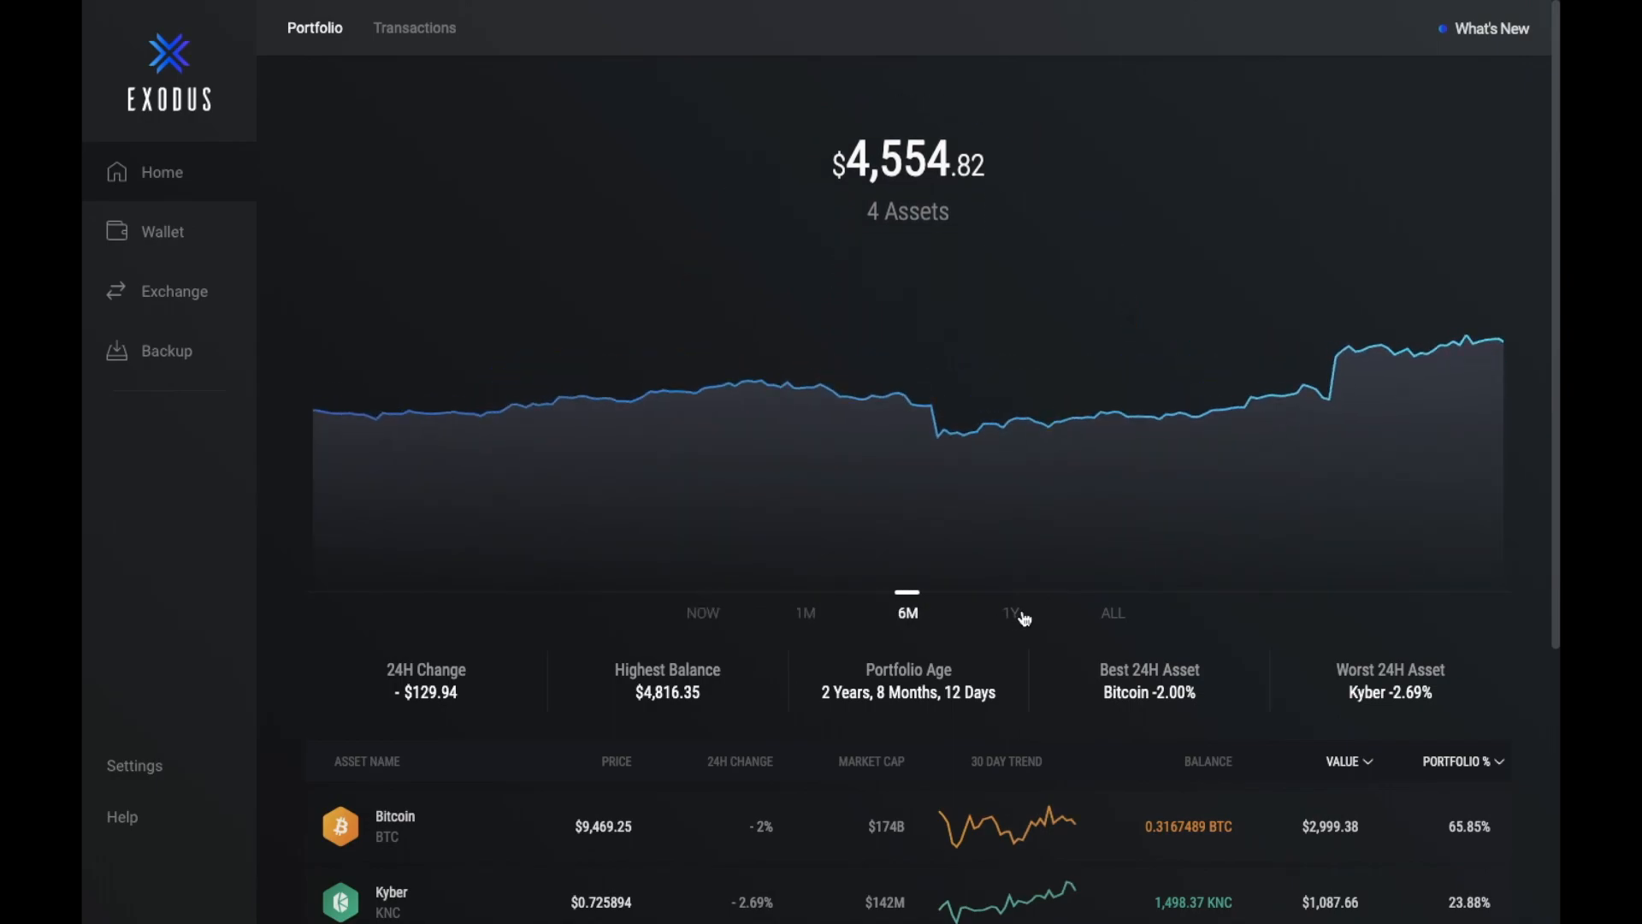
{"action": "scroll", "scroll_direction": "down", "scroll_amount": 3}
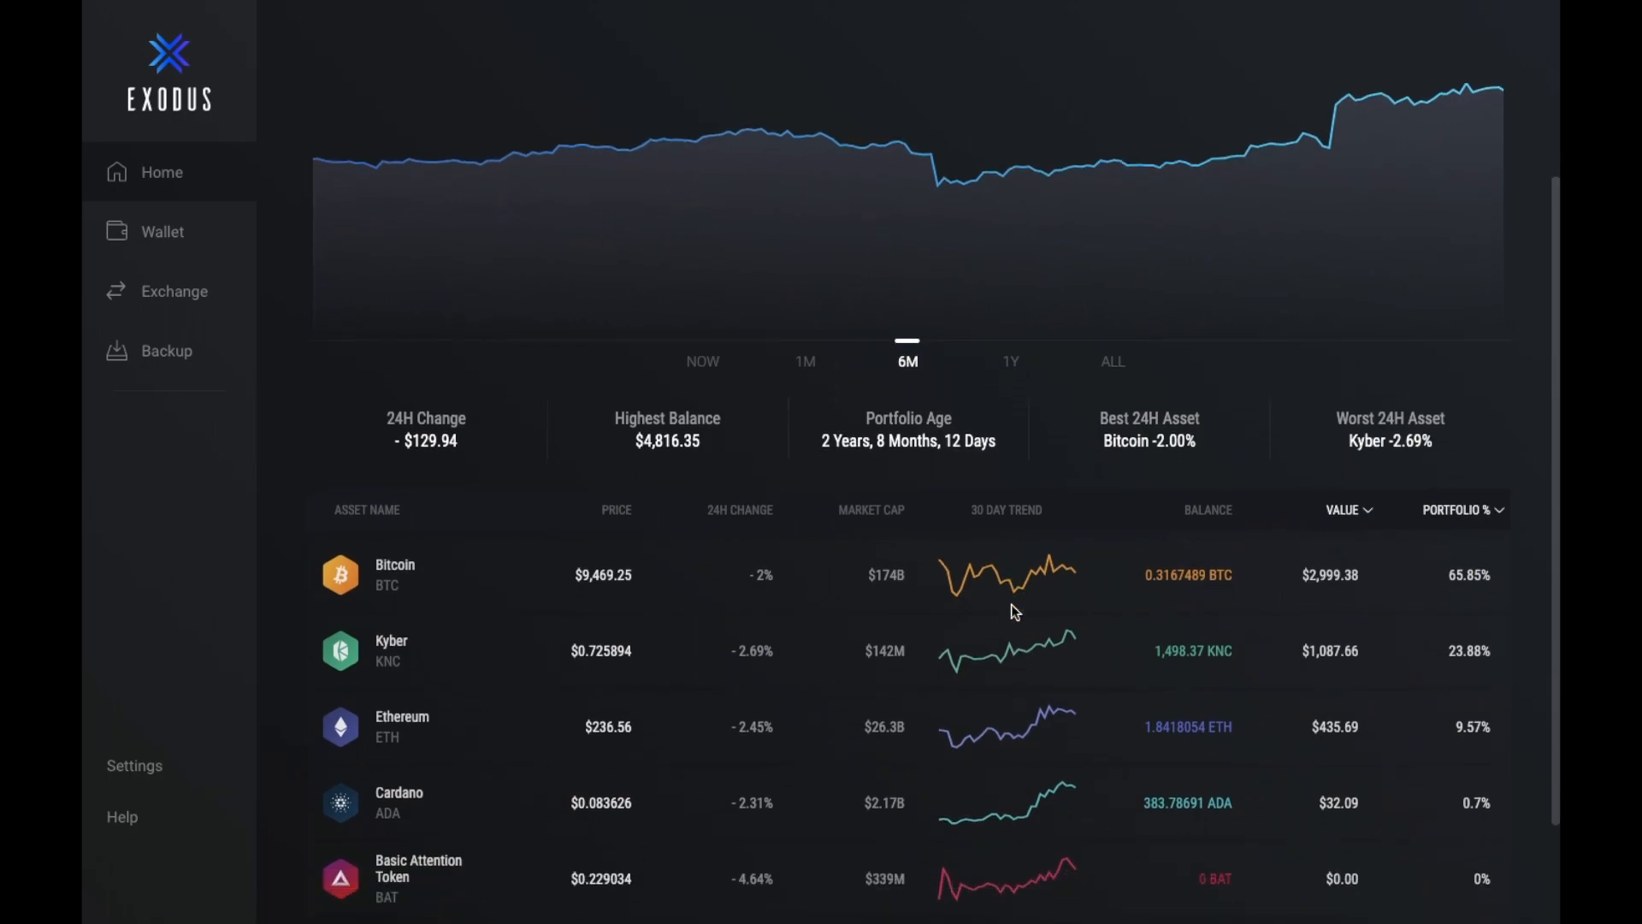
{"action": "scroll", "scroll_direction": "down", "scroll_amount": 3}
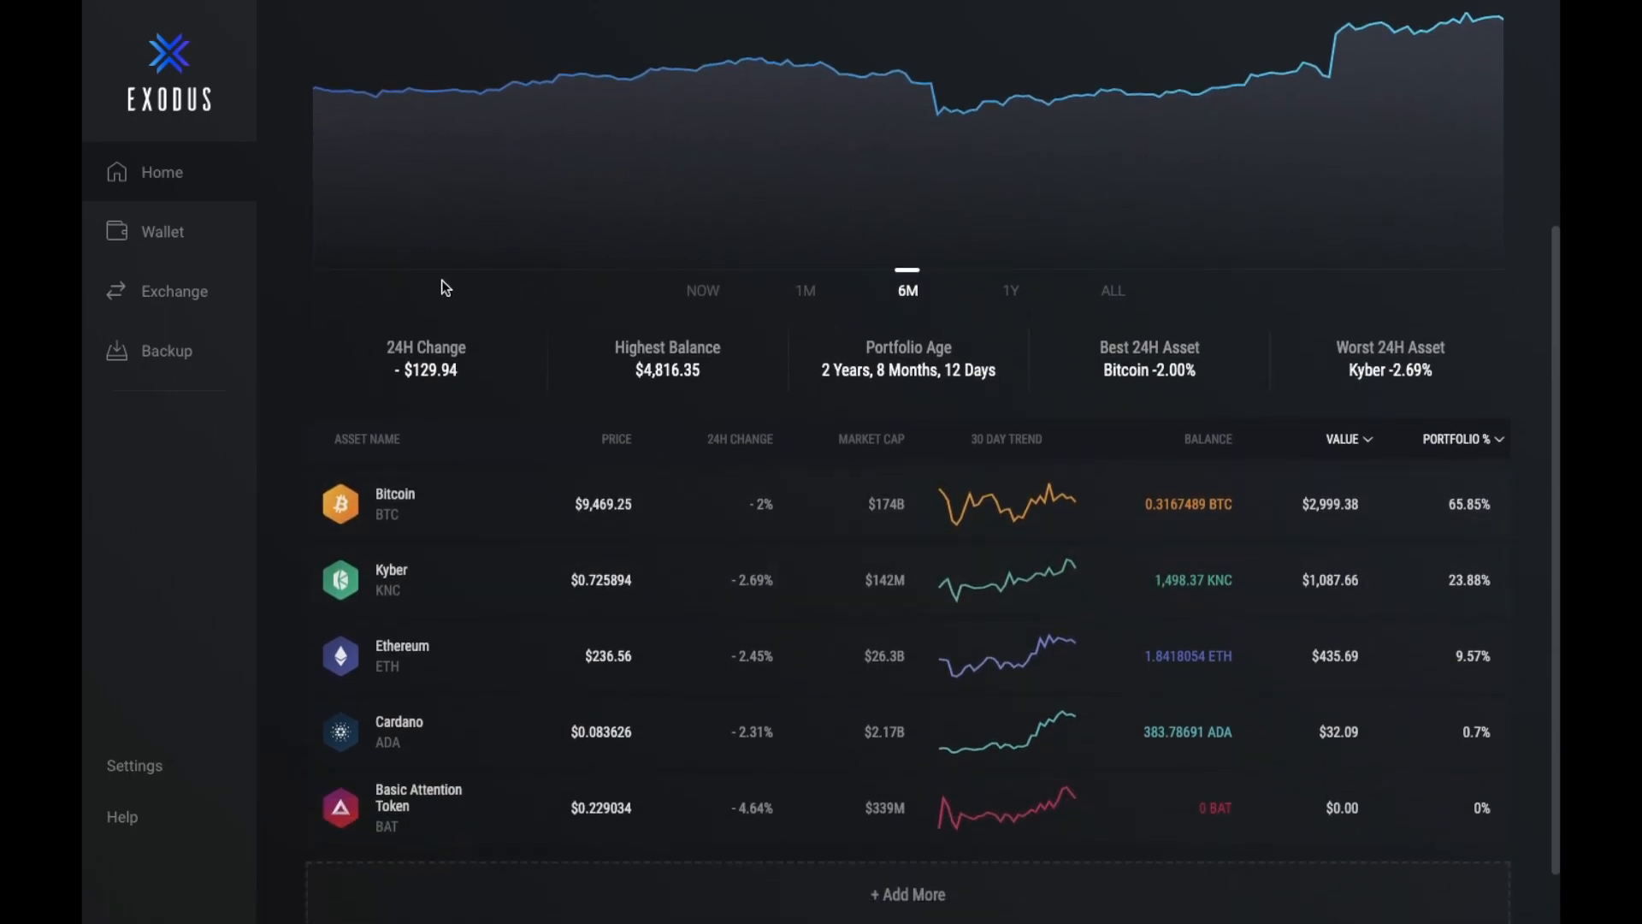
{"action": "mouse_move", "coordinate": [647, 374]}
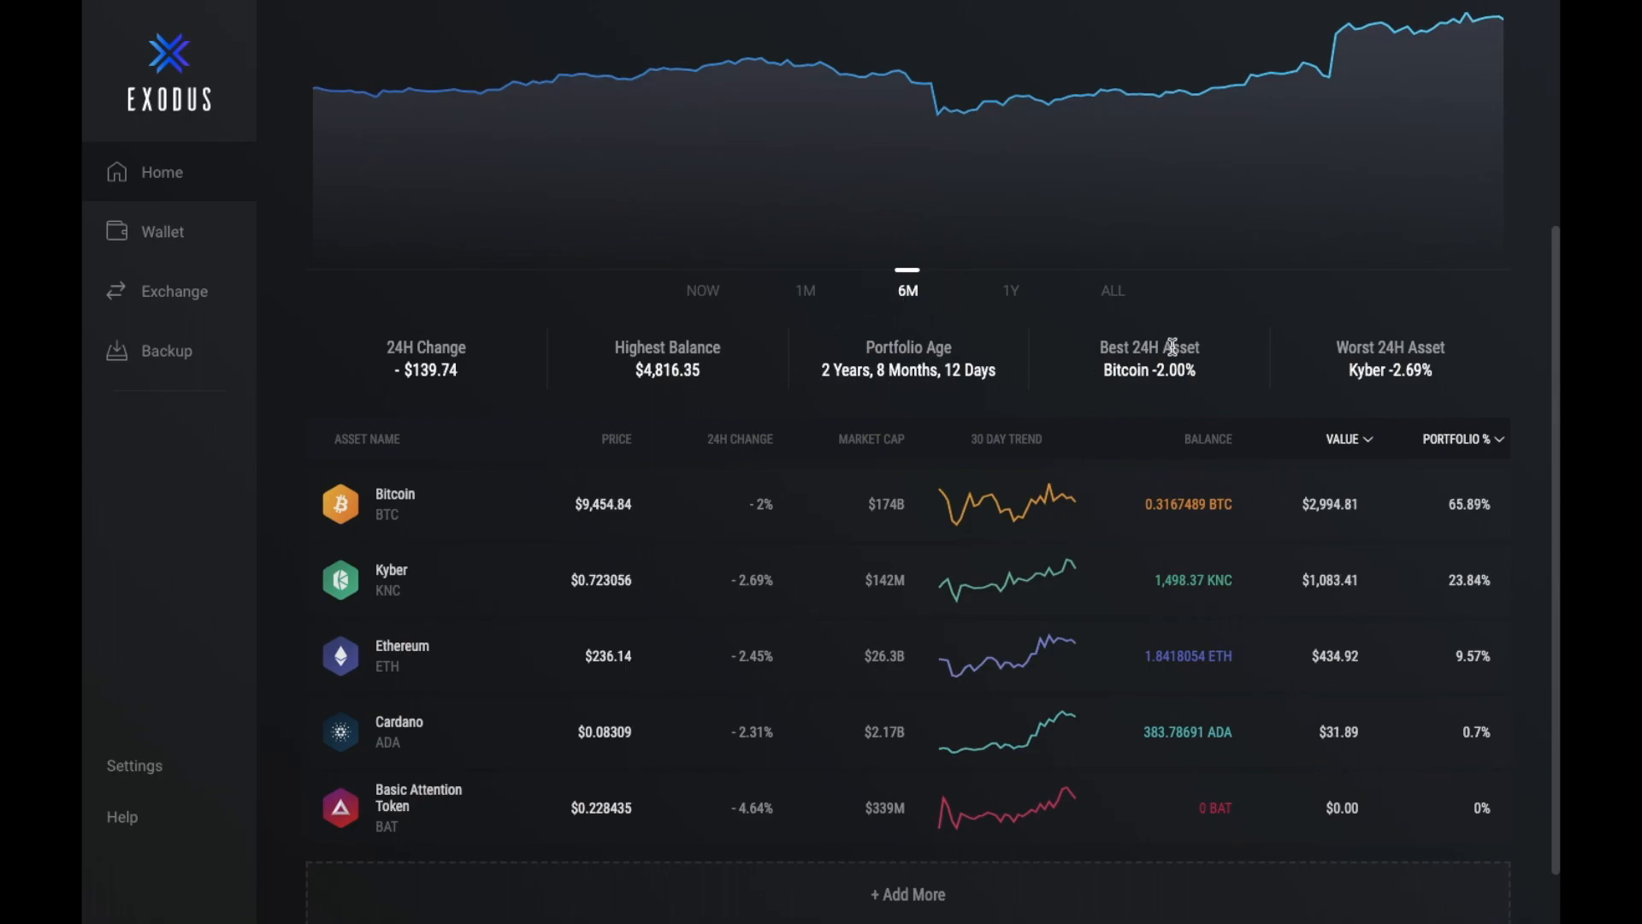
{"action": "mouse_move", "coordinate": [1444, 334]}
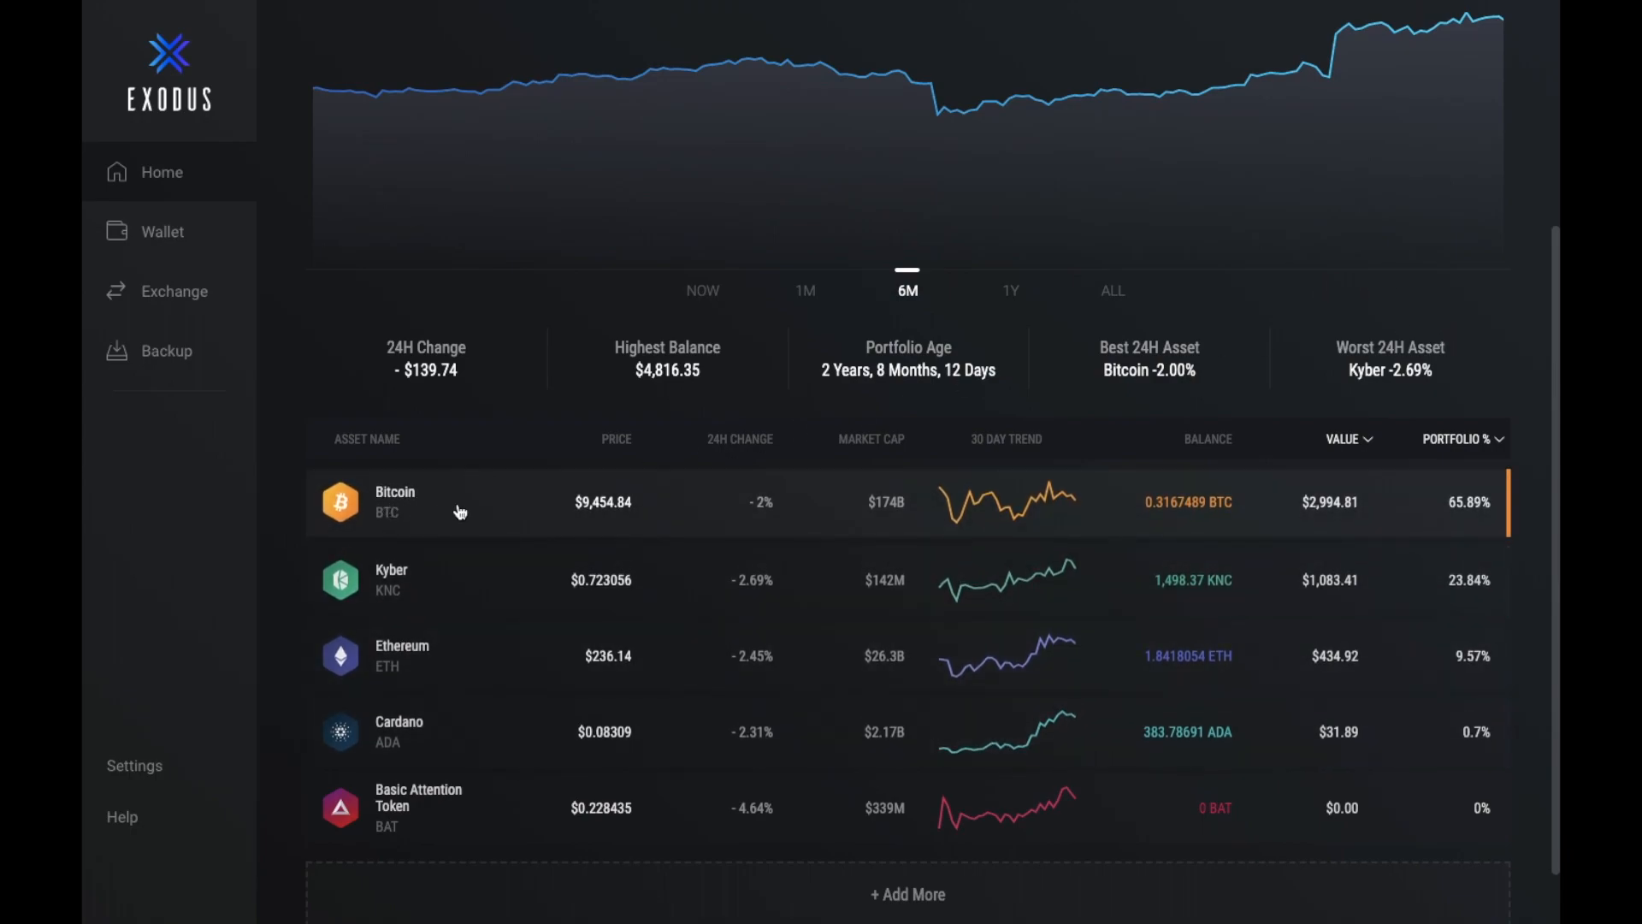
{"action": "mouse_move", "coordinate": [720, 529]}
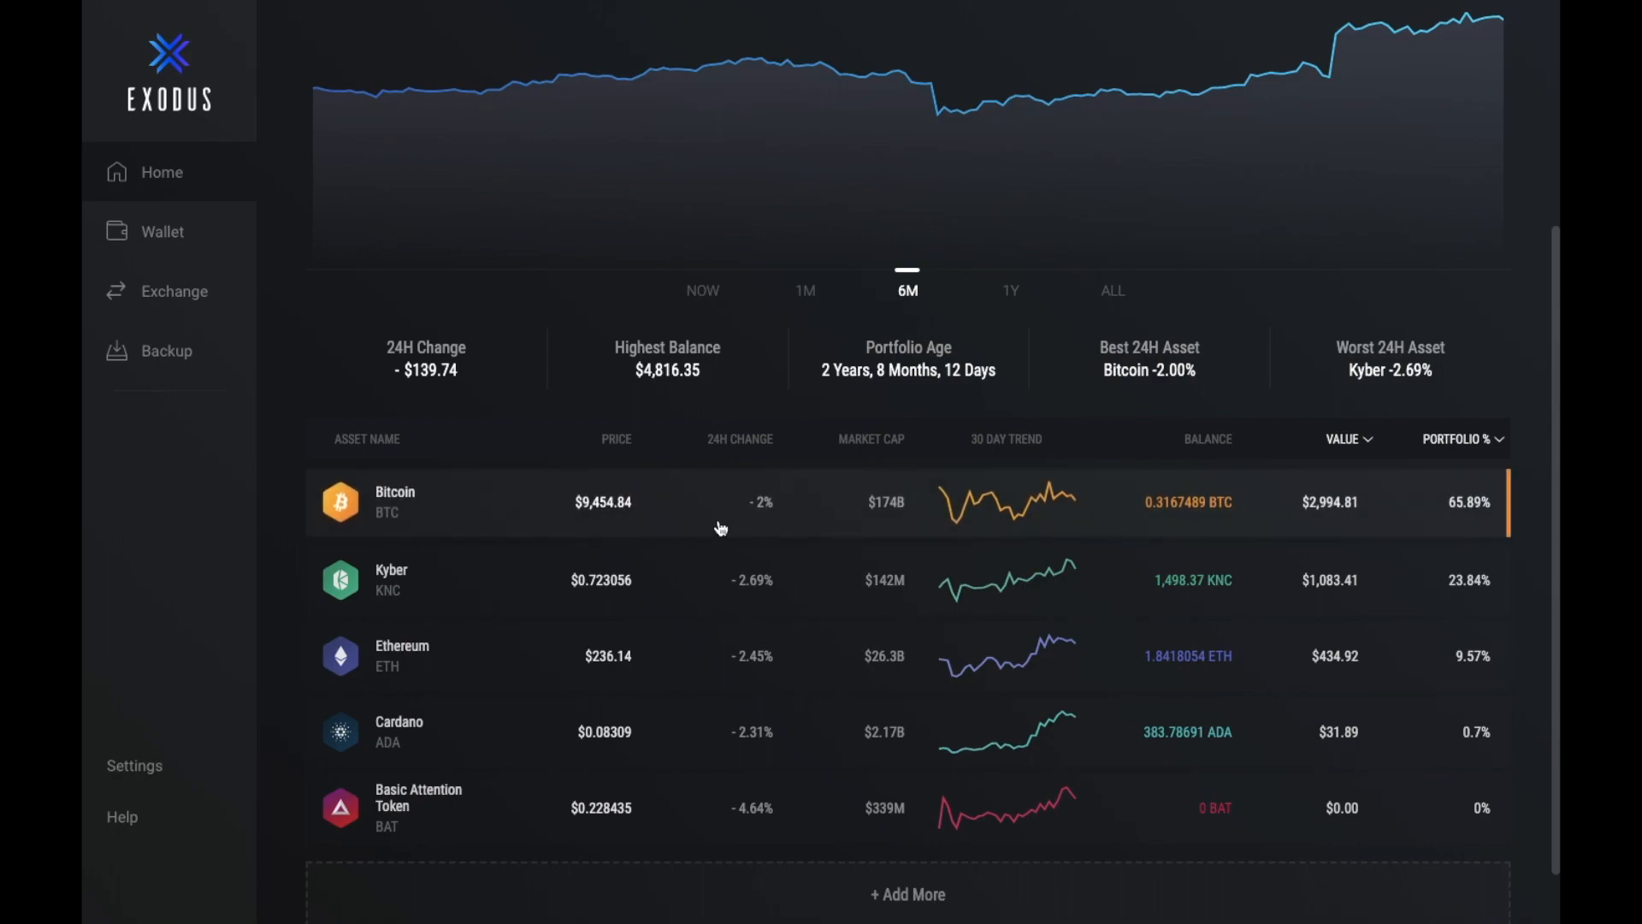
{"action": "mouse_move", "coordinate": [849, 510]}
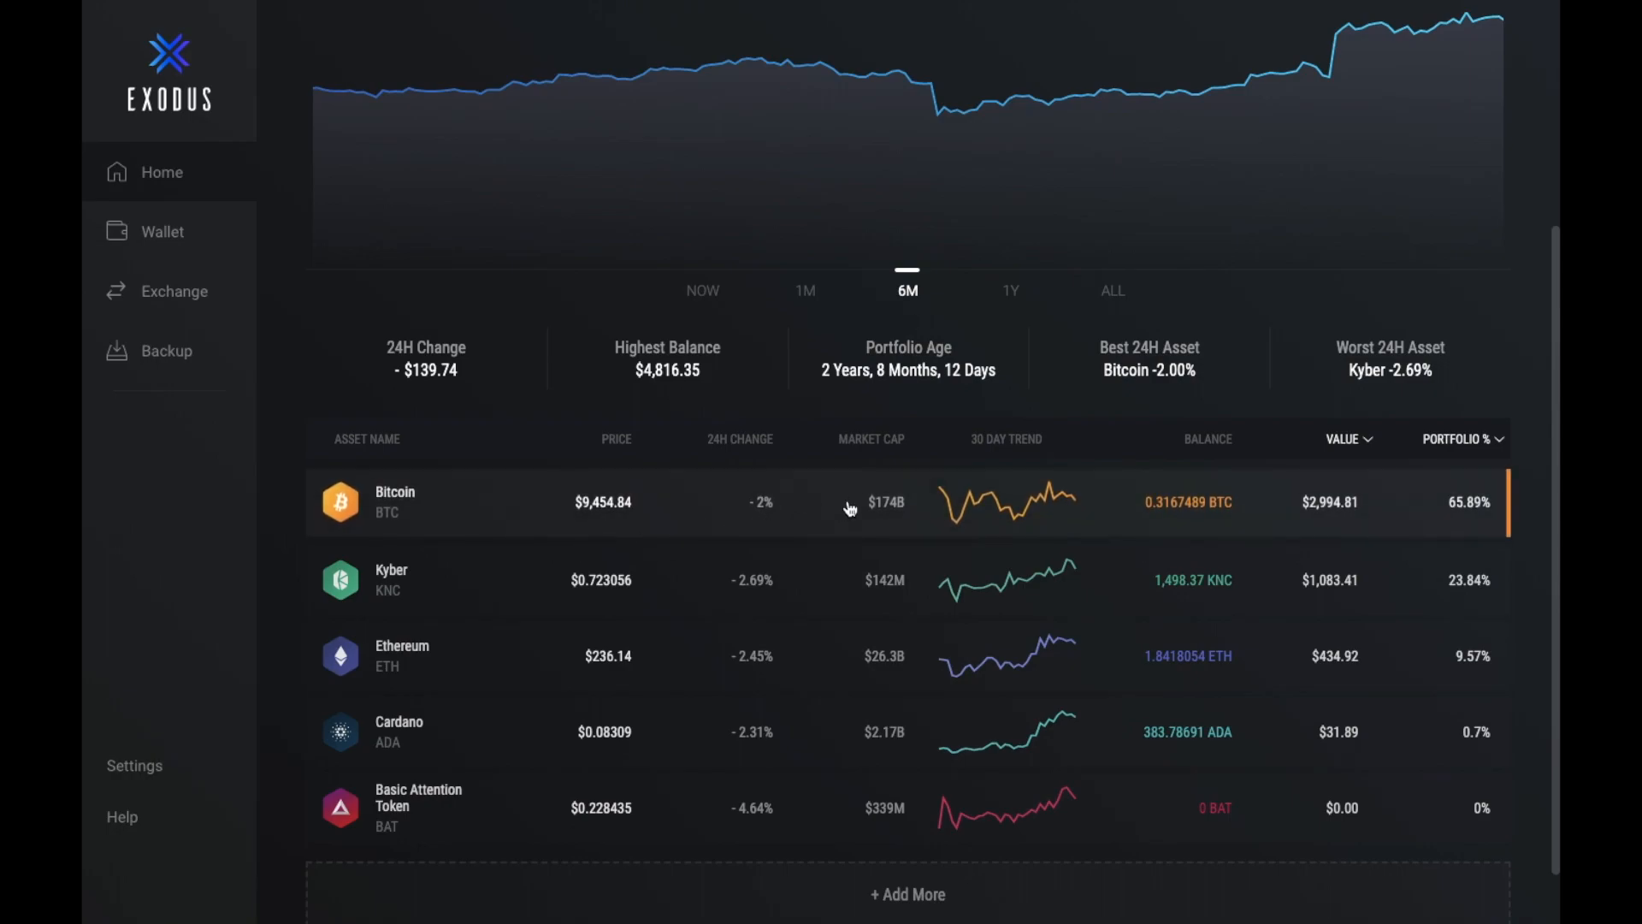
{"action": "mouse_move", "coordinate": [1011, 502]}
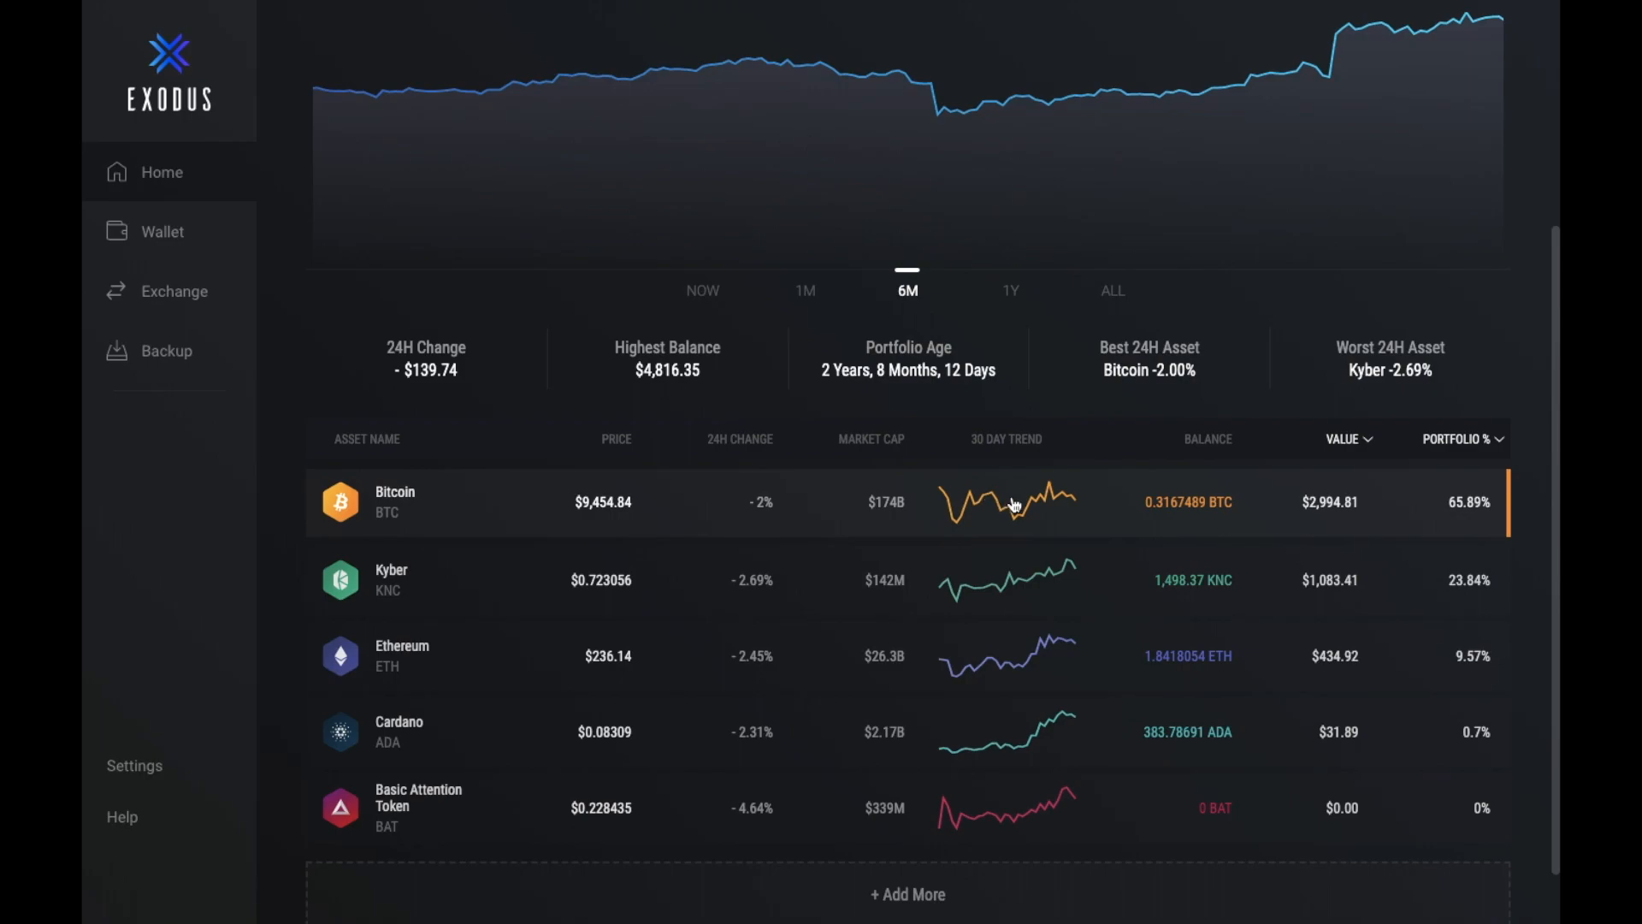
{"action": "mouse_move", "coordinate": [1235, 503]}
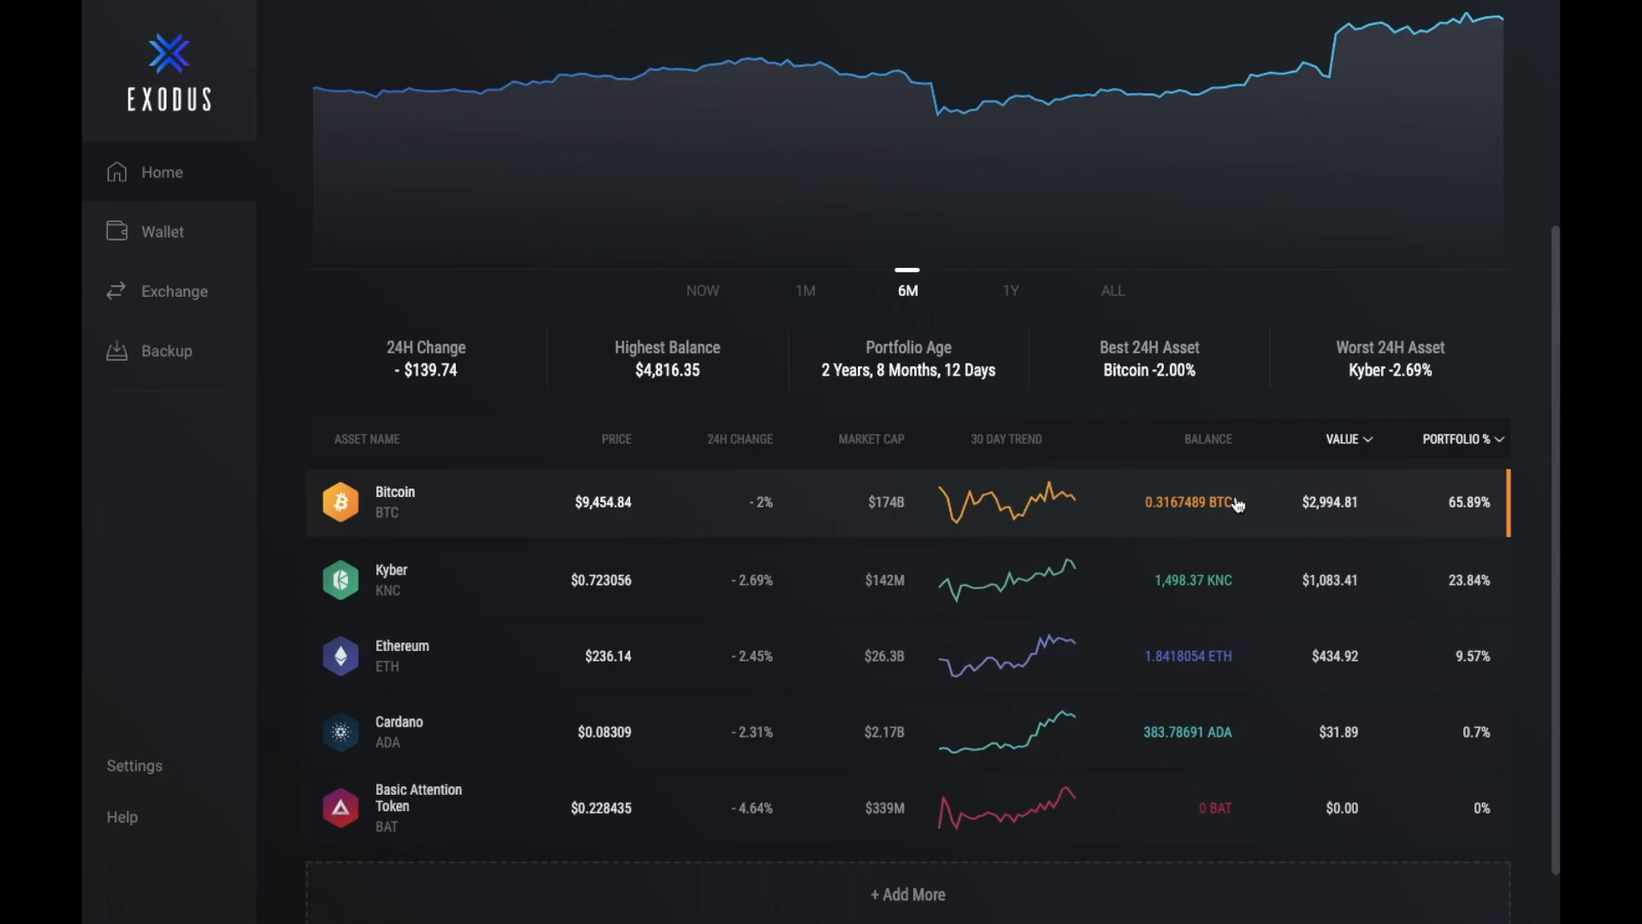
{"action": "mouse_move", "coordinate": [1137, 524]}
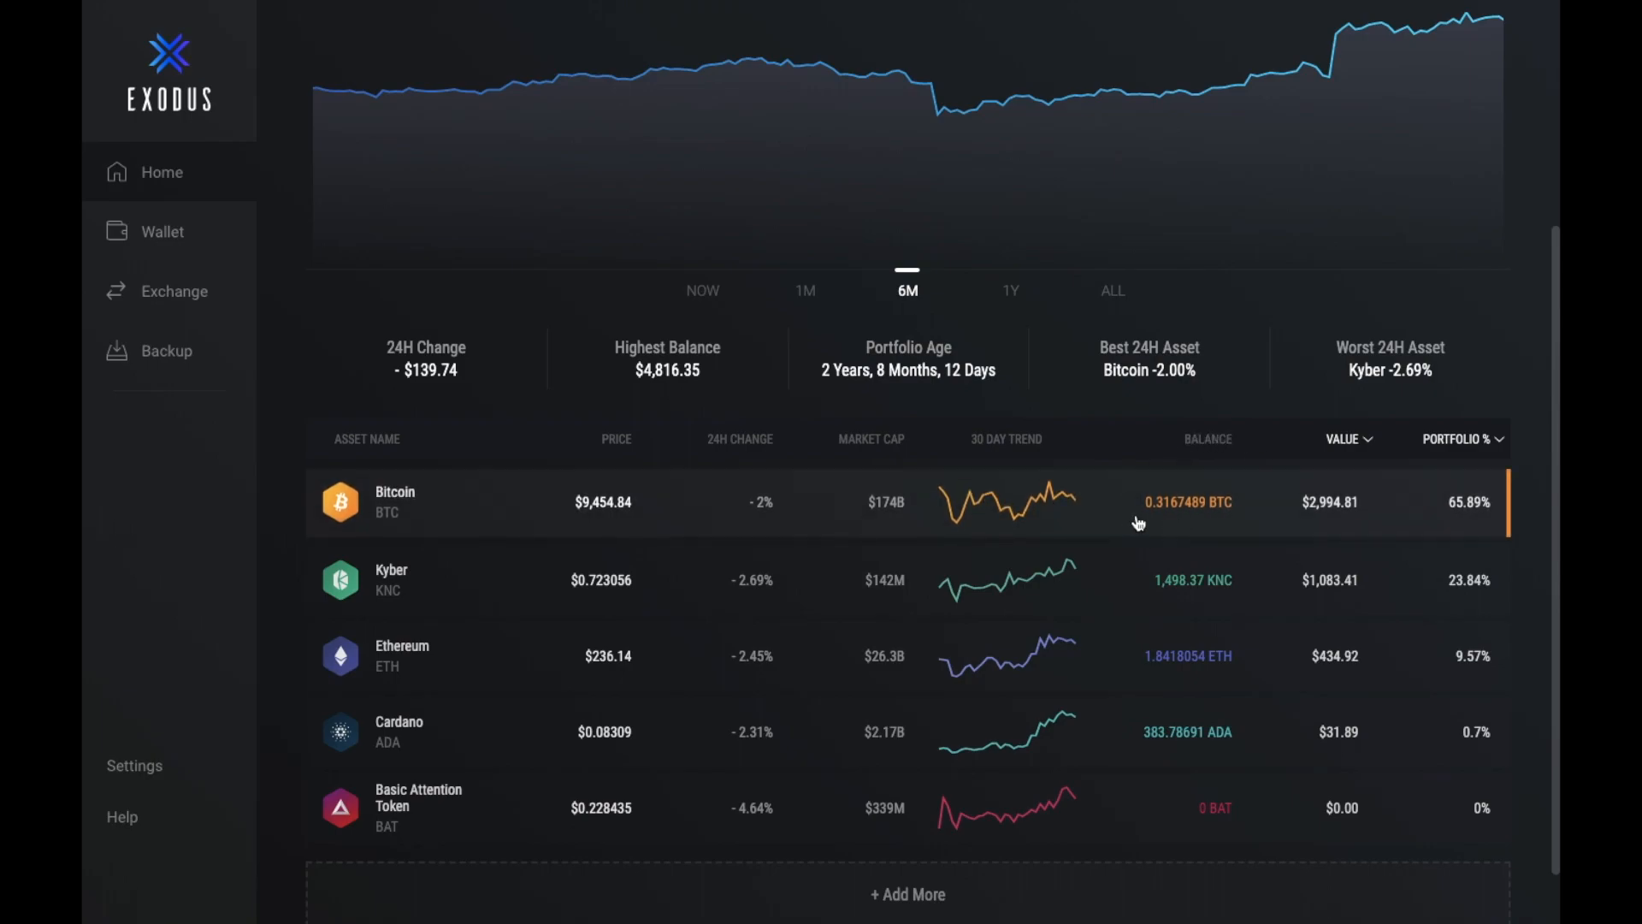
{"action": "mouse_move", "coordinate": [1425, 513]}
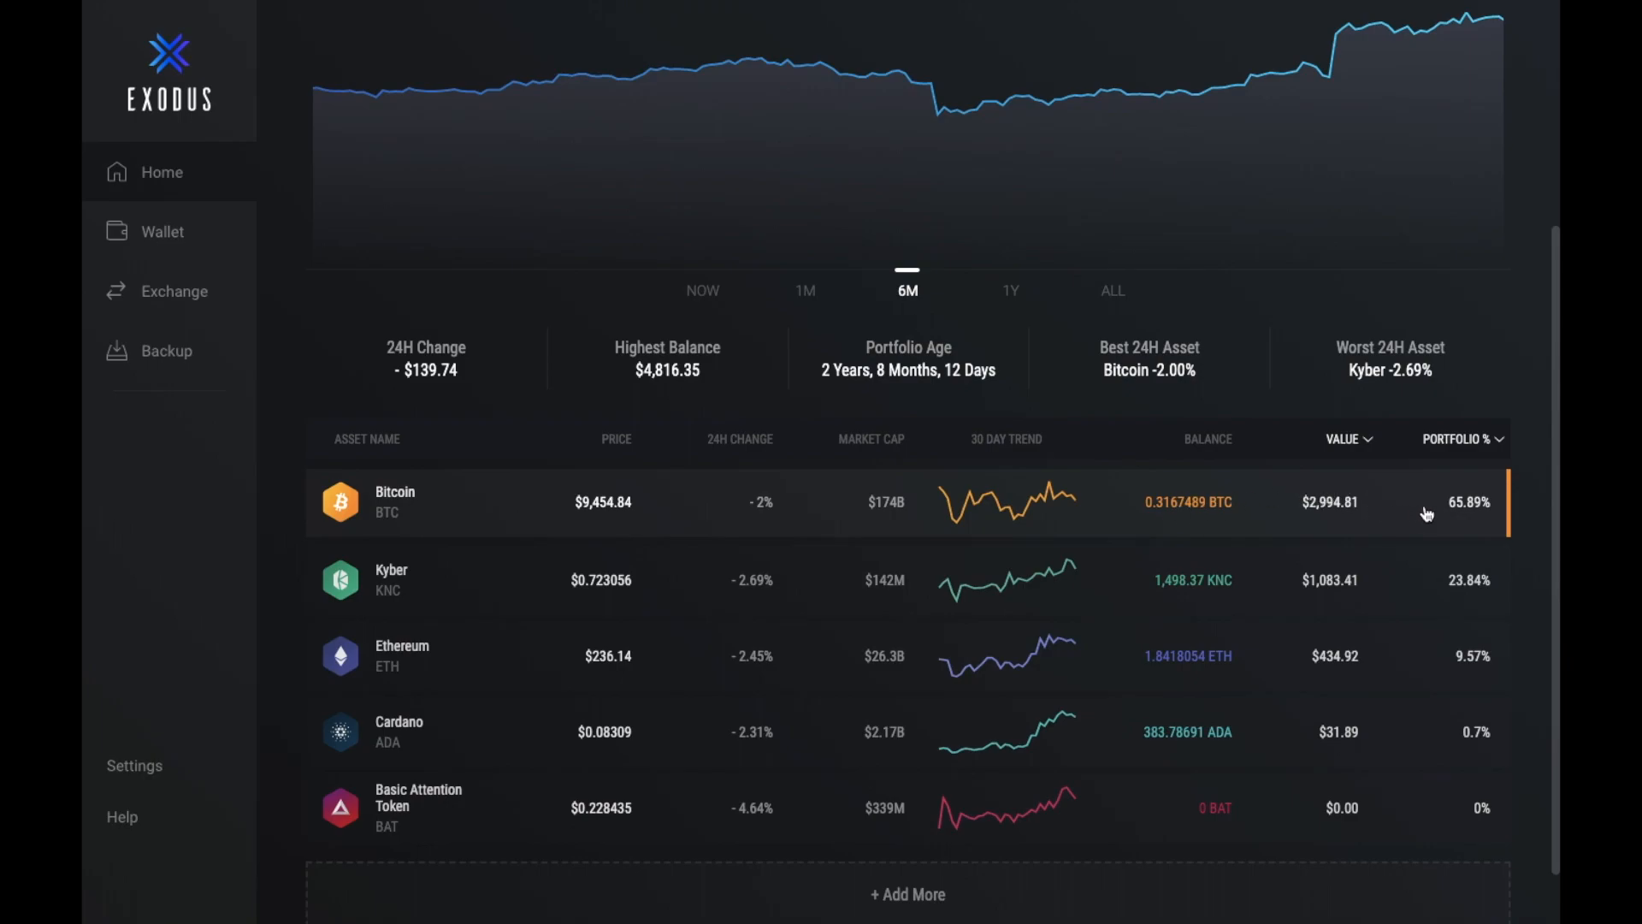
{"action": "mouse_move", "coordinate": [1455, 532]}
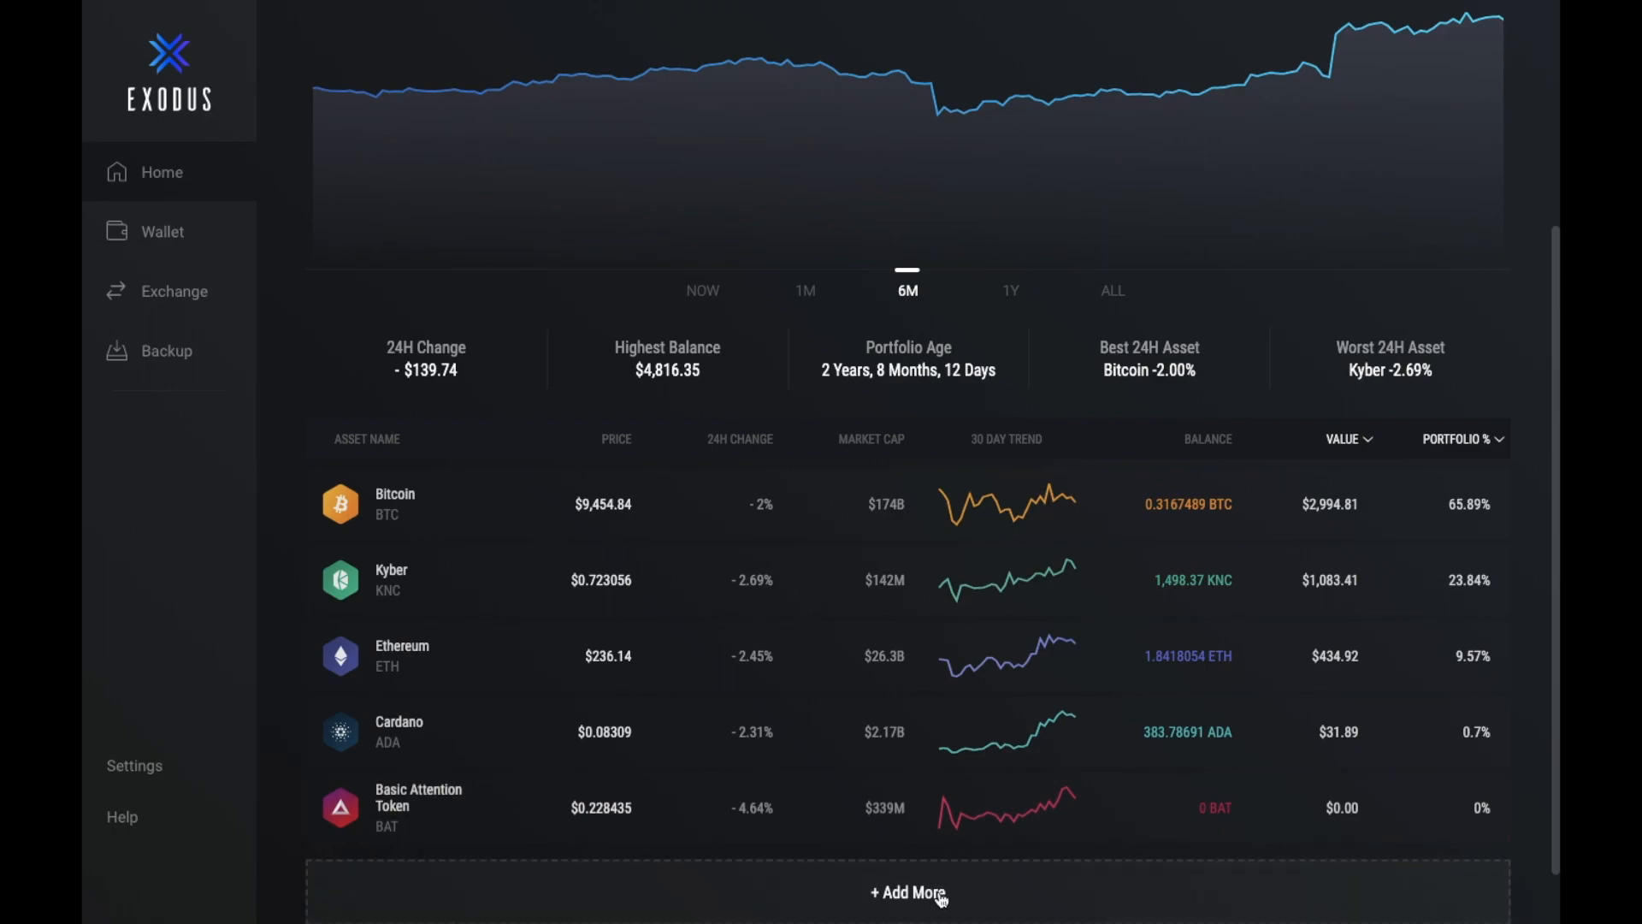
{"action": "mouse_move", "coordinate": [561, 730]}
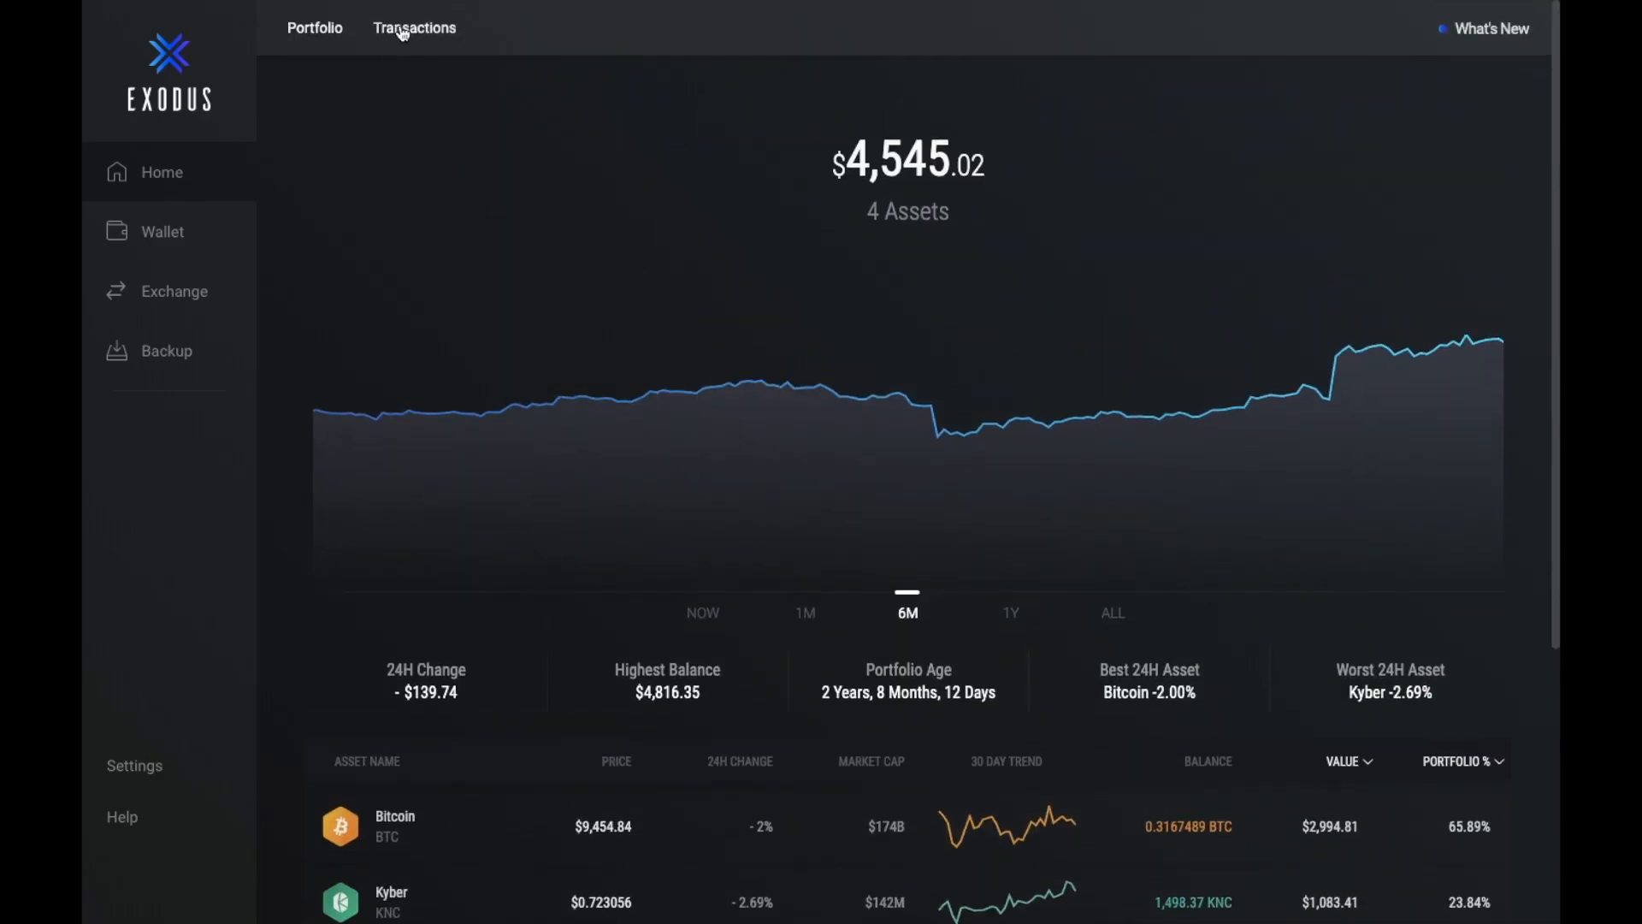
Show the Bitcoin wallet with its expanded price chart and transaction history.
{"action": "left_click", "coordinate": [414, 27]}
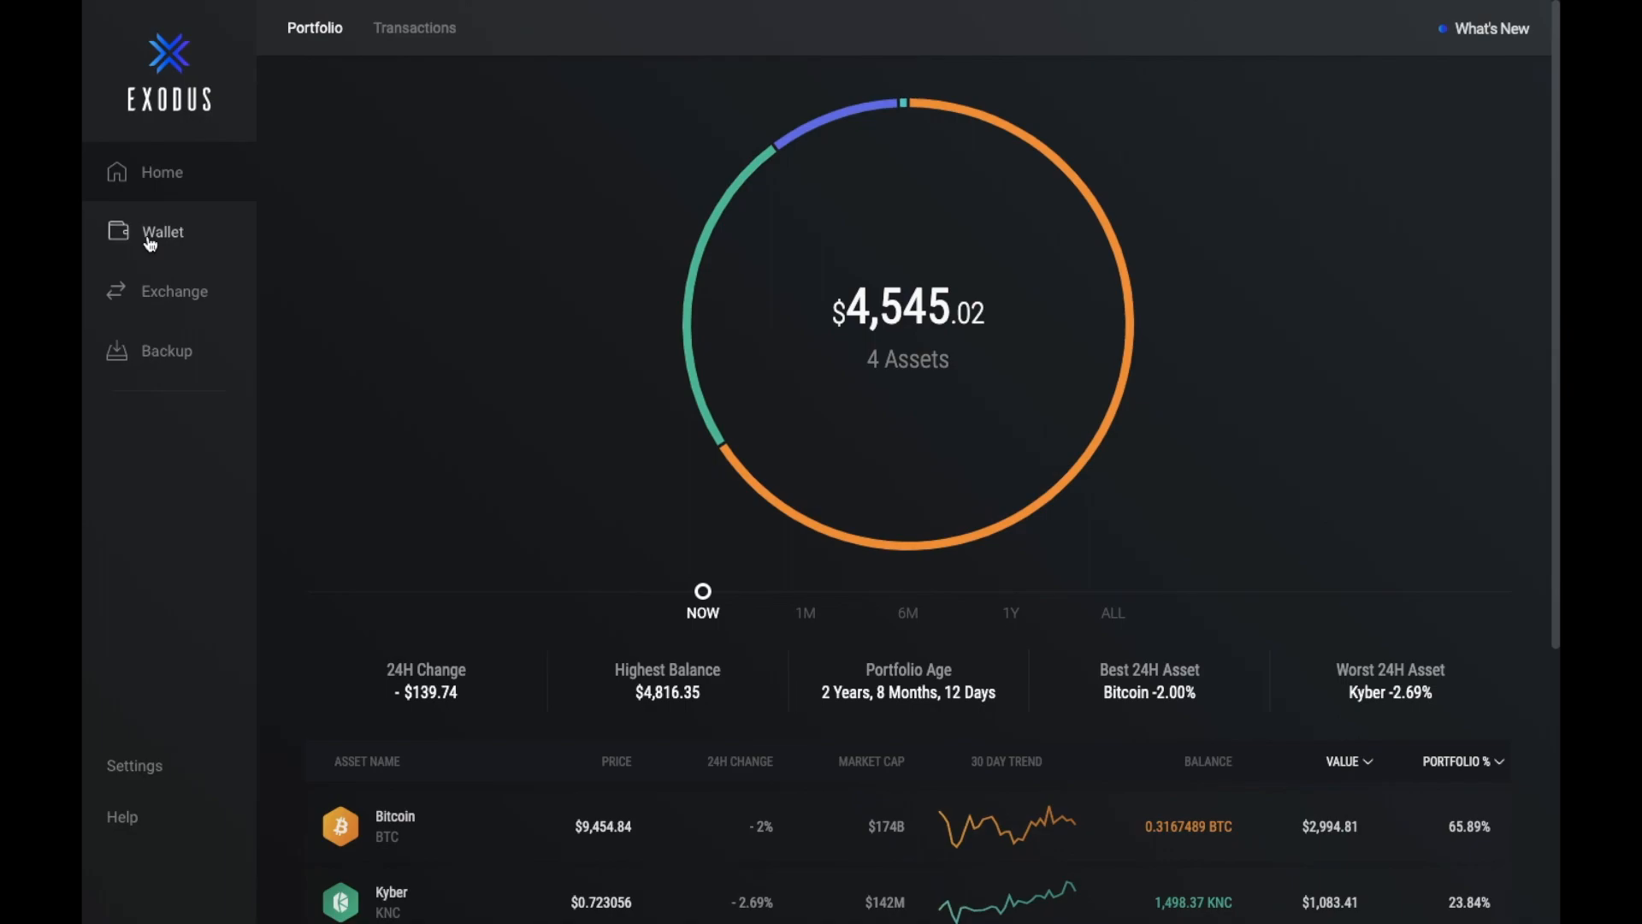
{"action": "left_click", "coordinate": [162, 231]}
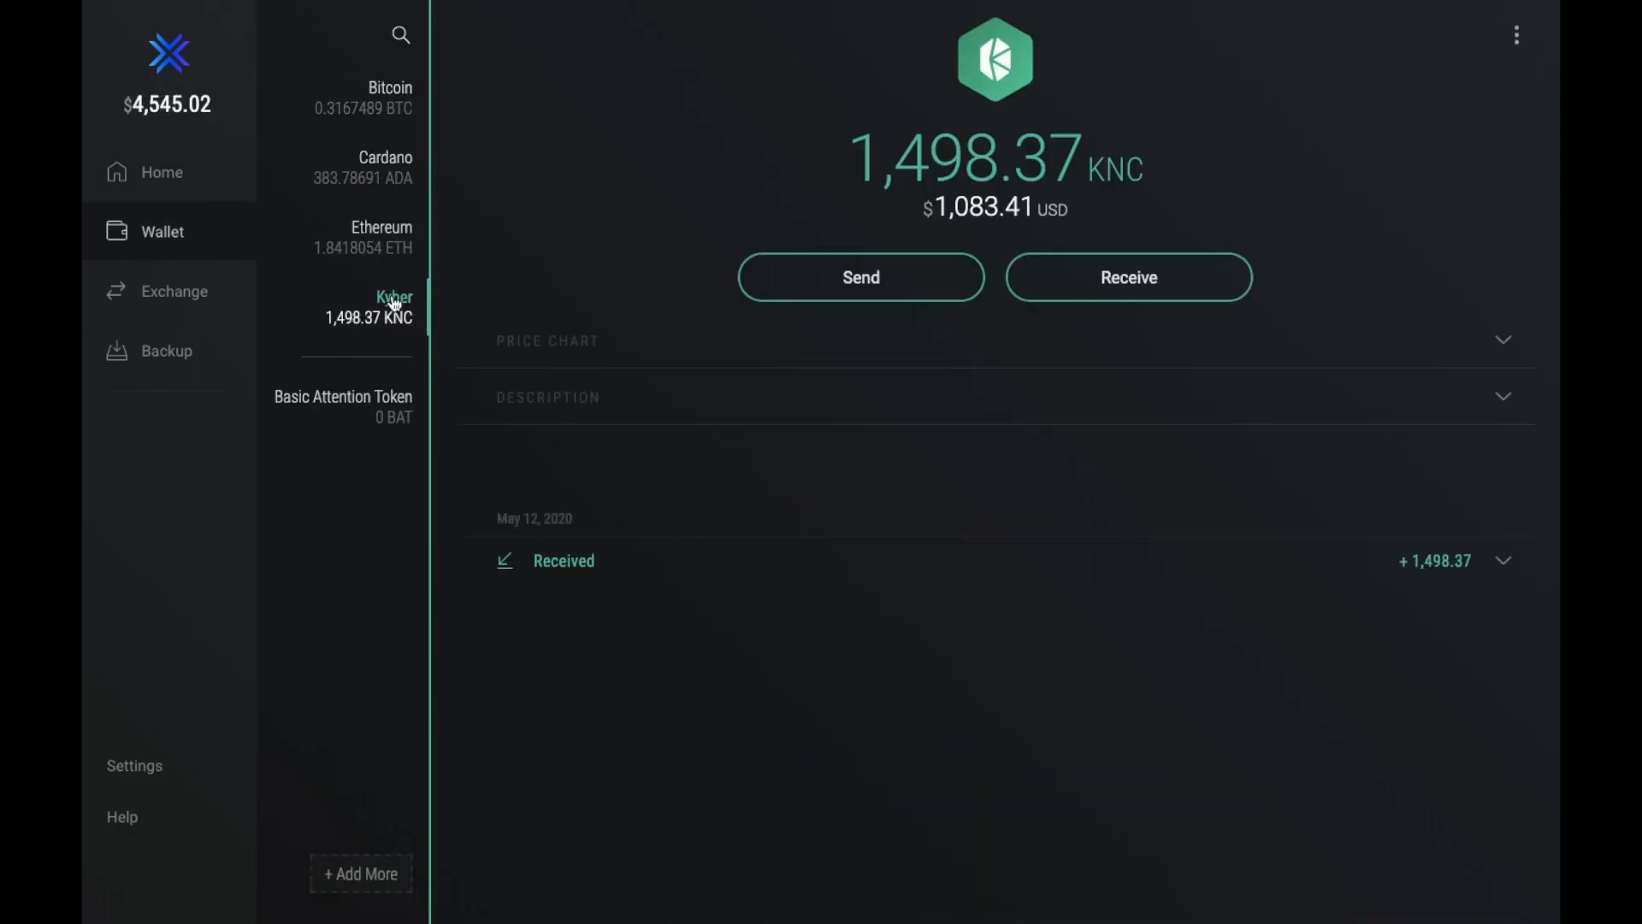
{"action": "left_click", "coordinate": [388, 98]}
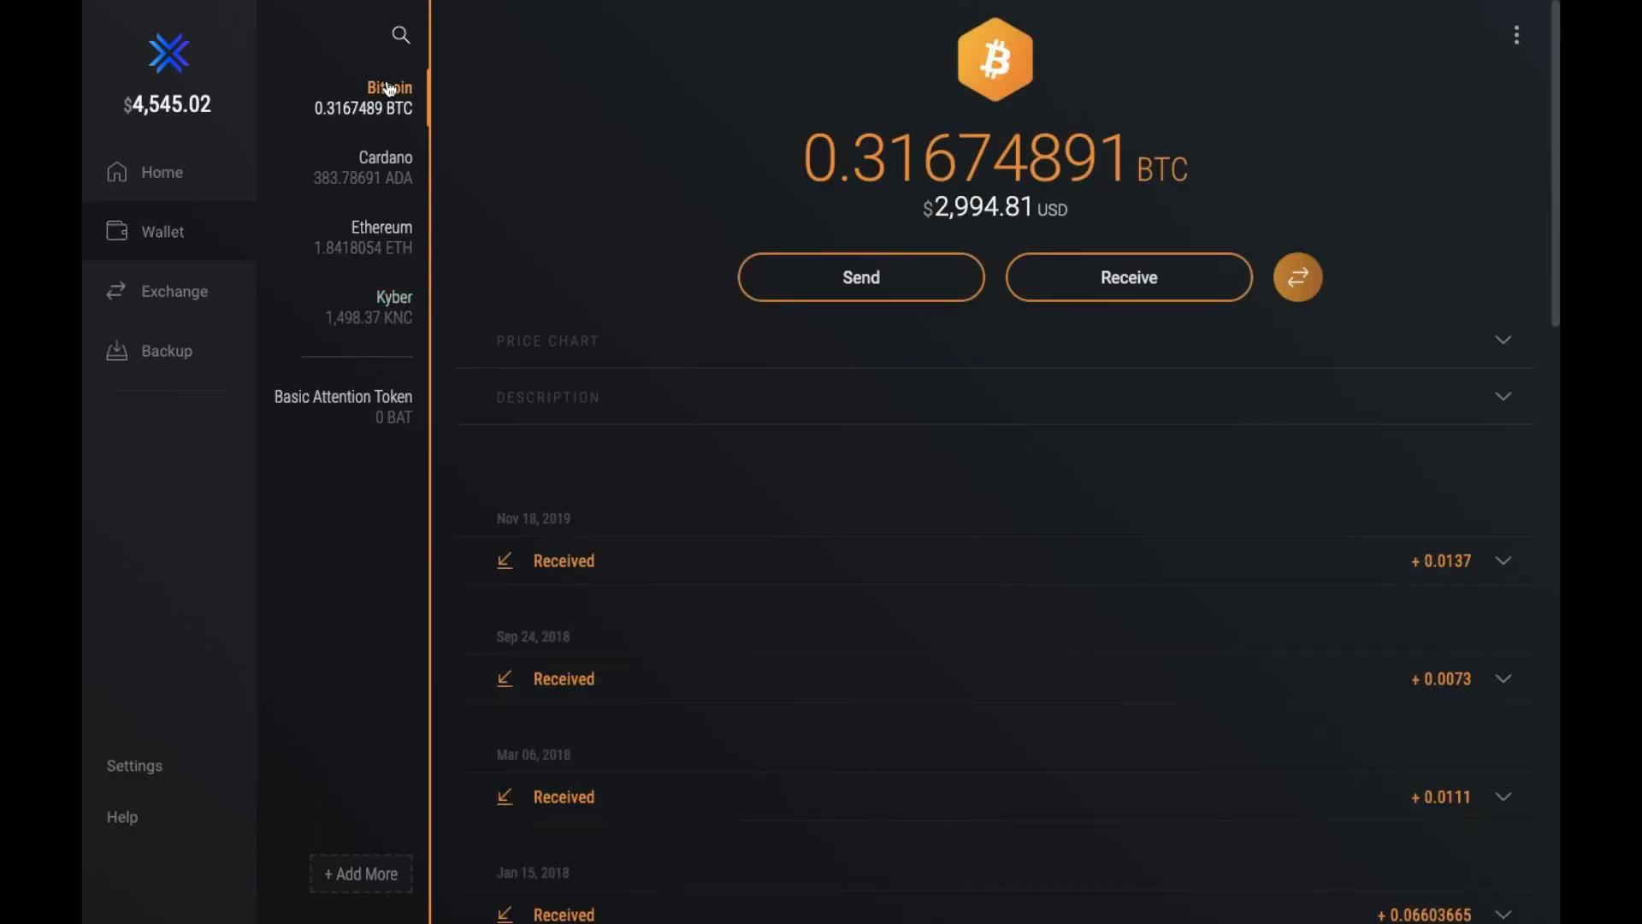
{"action": "mouse_move", "coordinate": [903, 113]}
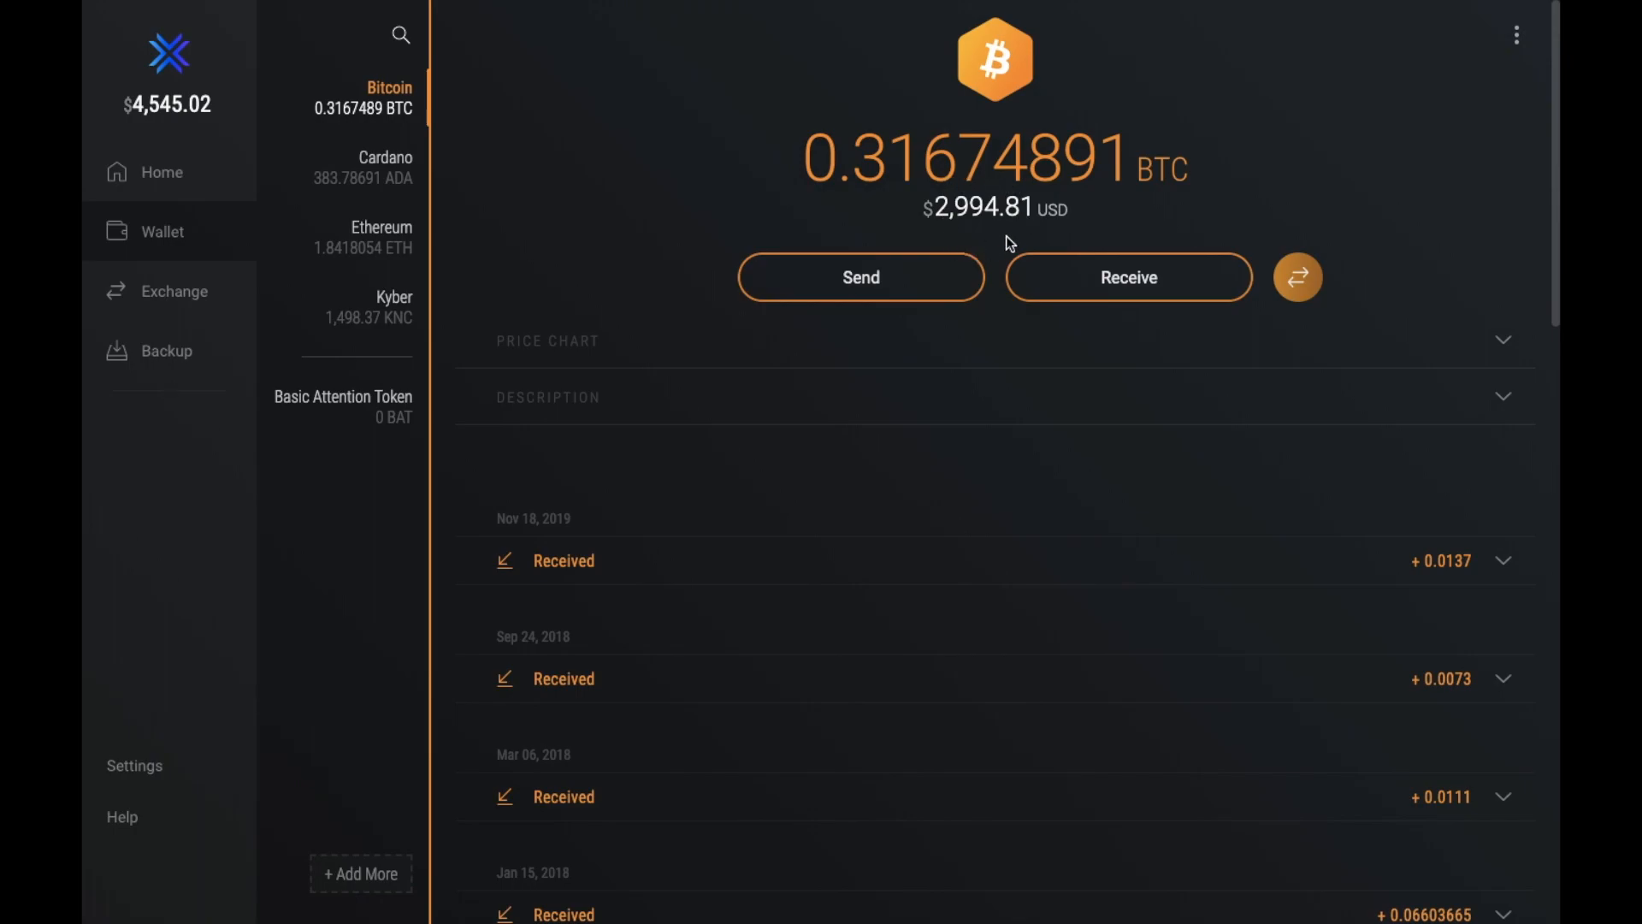
{"action": "mouse_move", "coordinate": [1110, 167]}
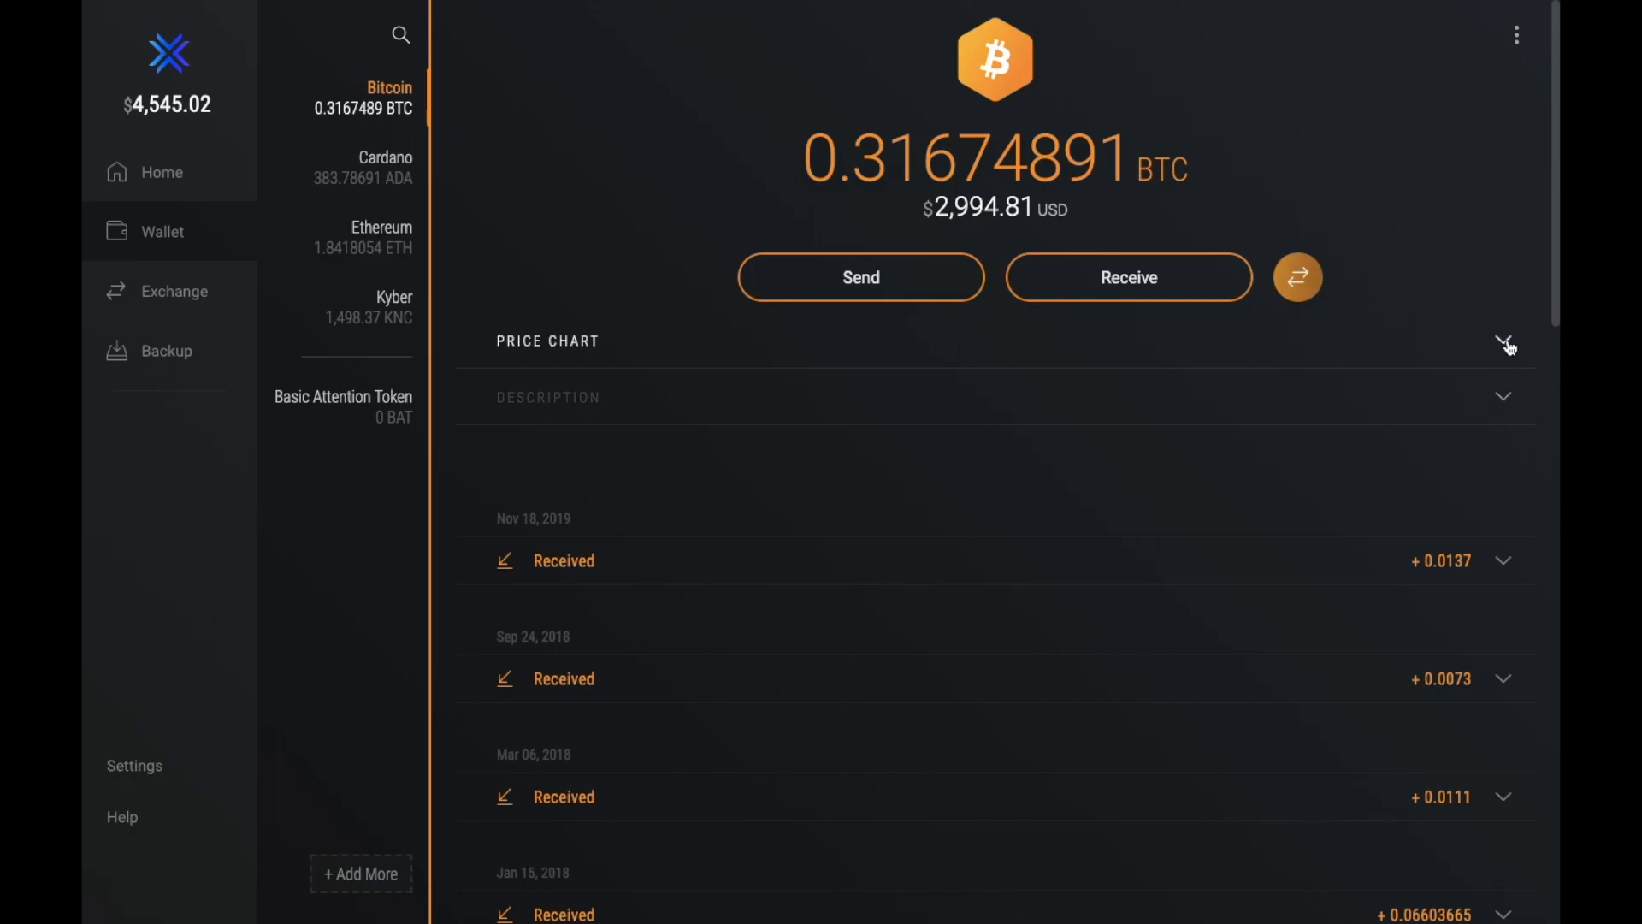
{"action": "left_click", "coordinate": [1504, 340]}
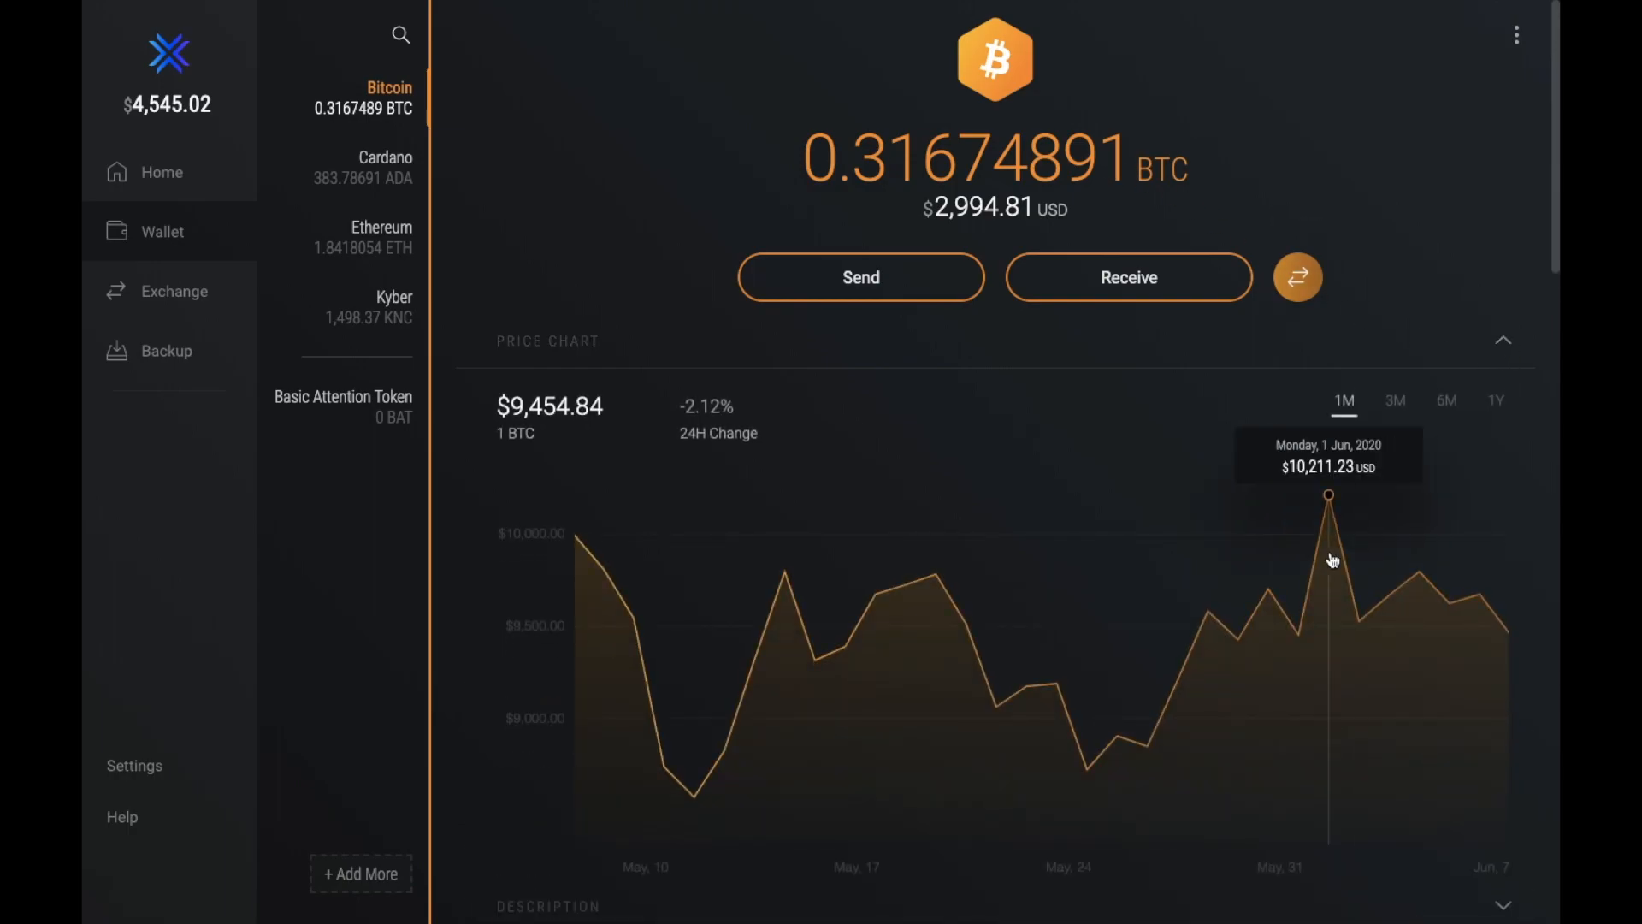
{"action": "scroll", "scroll_direction": "down", "scroll_amount": 3}
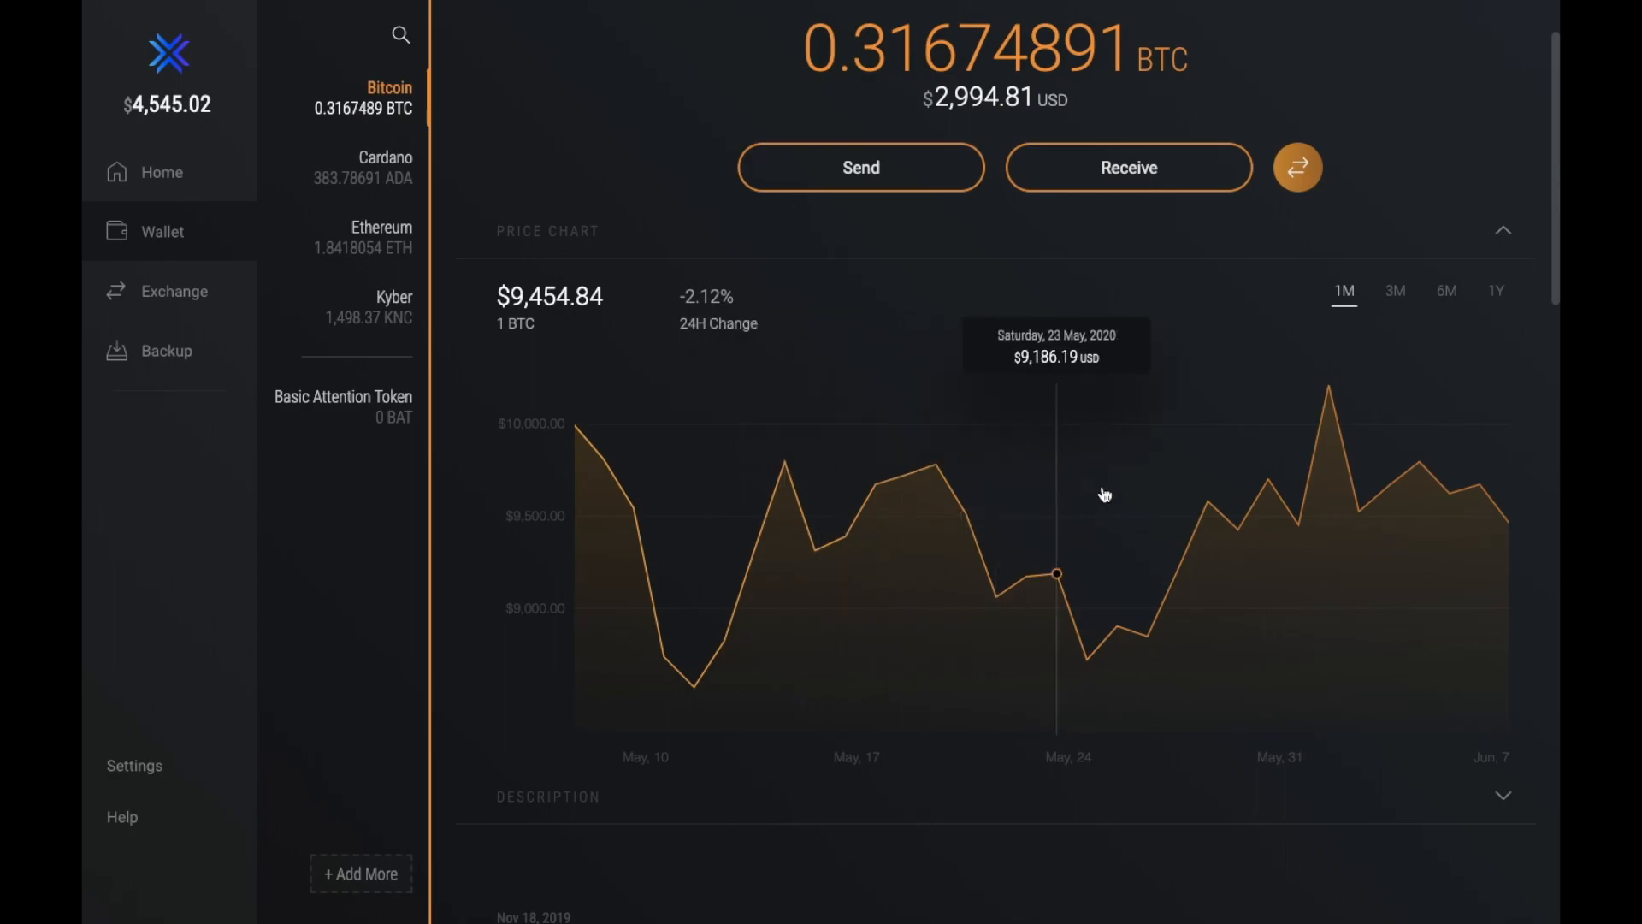
{"action": "mouse_move", "coordinate": [1367, 285]}
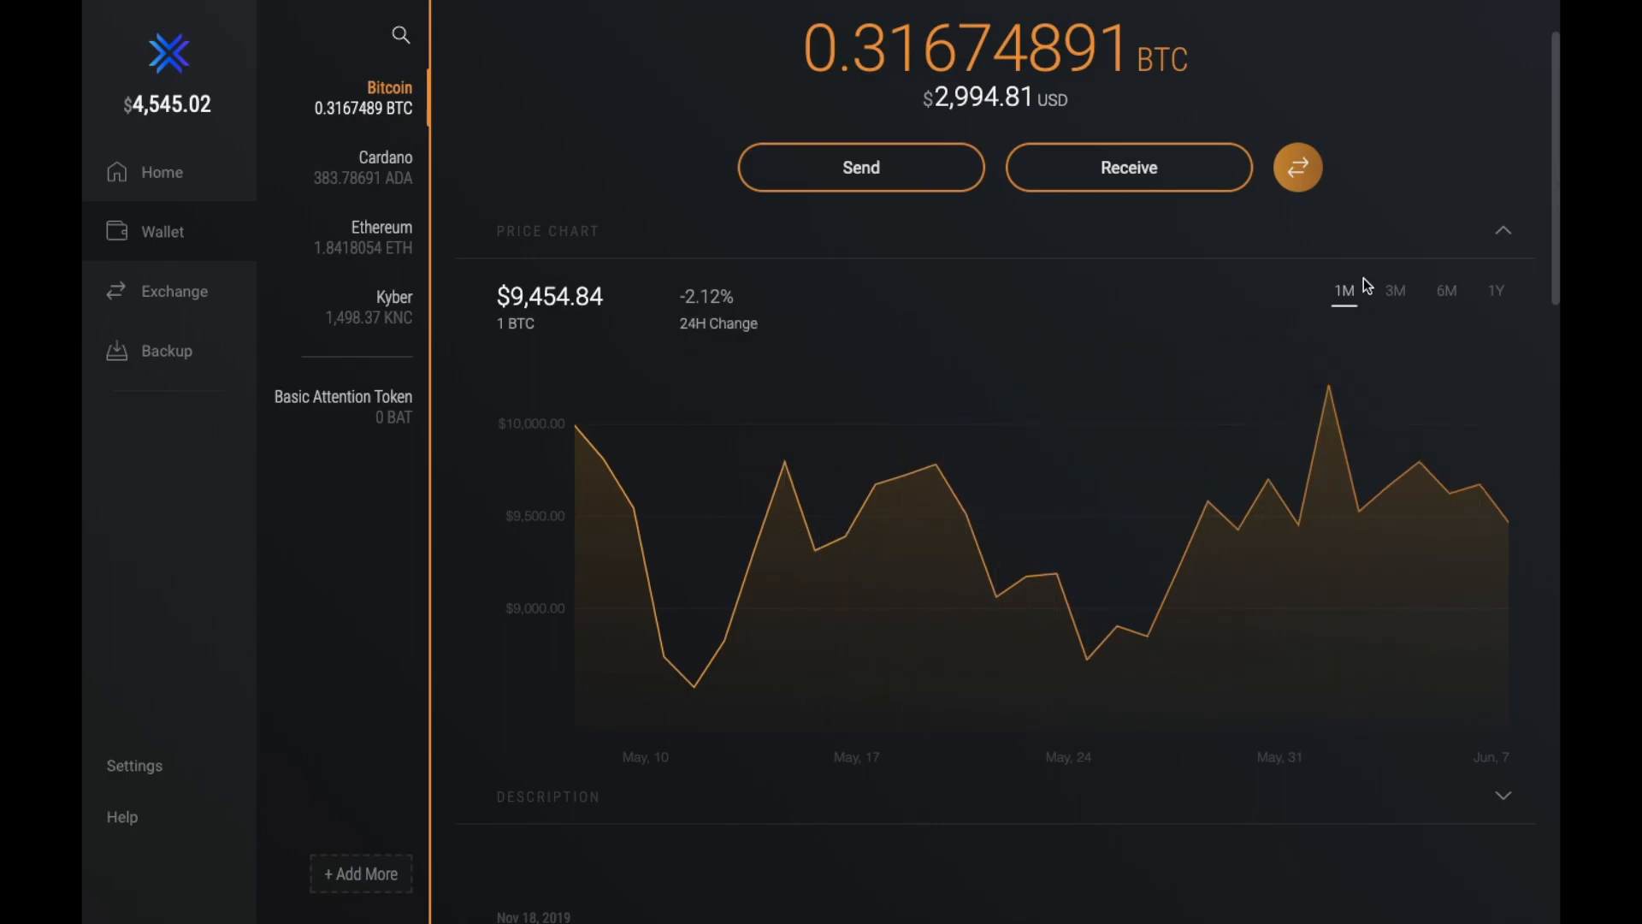
{"action": "scroll", "scroll_direction": "down", "scroll_amount": 3}
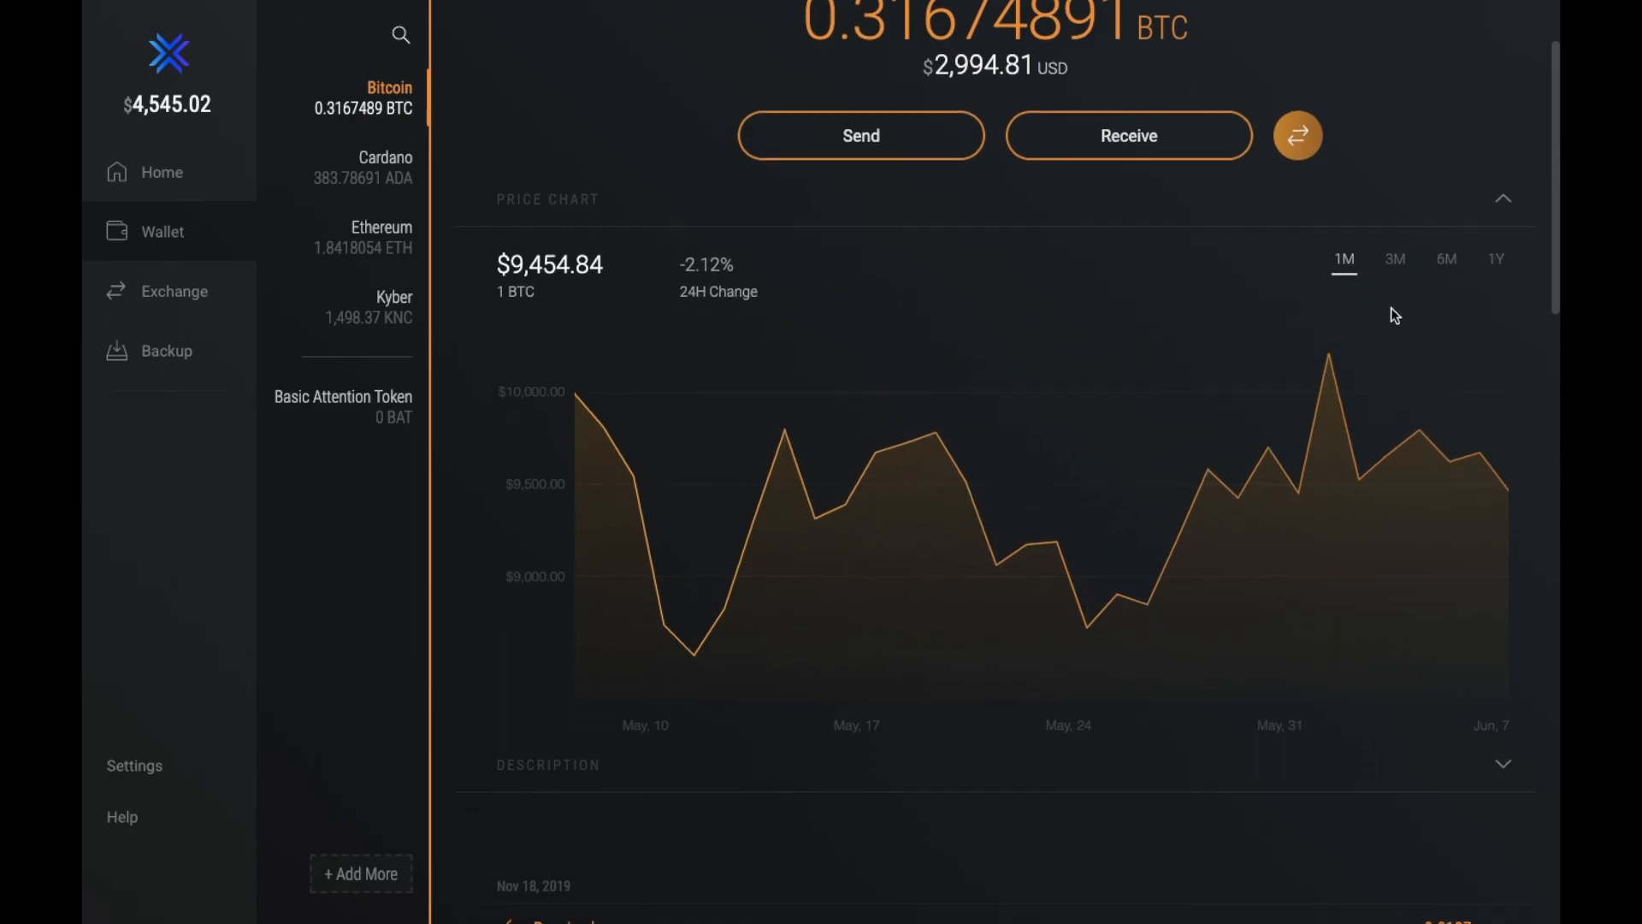
{"action": "scroll", "scroll_direction": "down", "scroll_amount": 3}
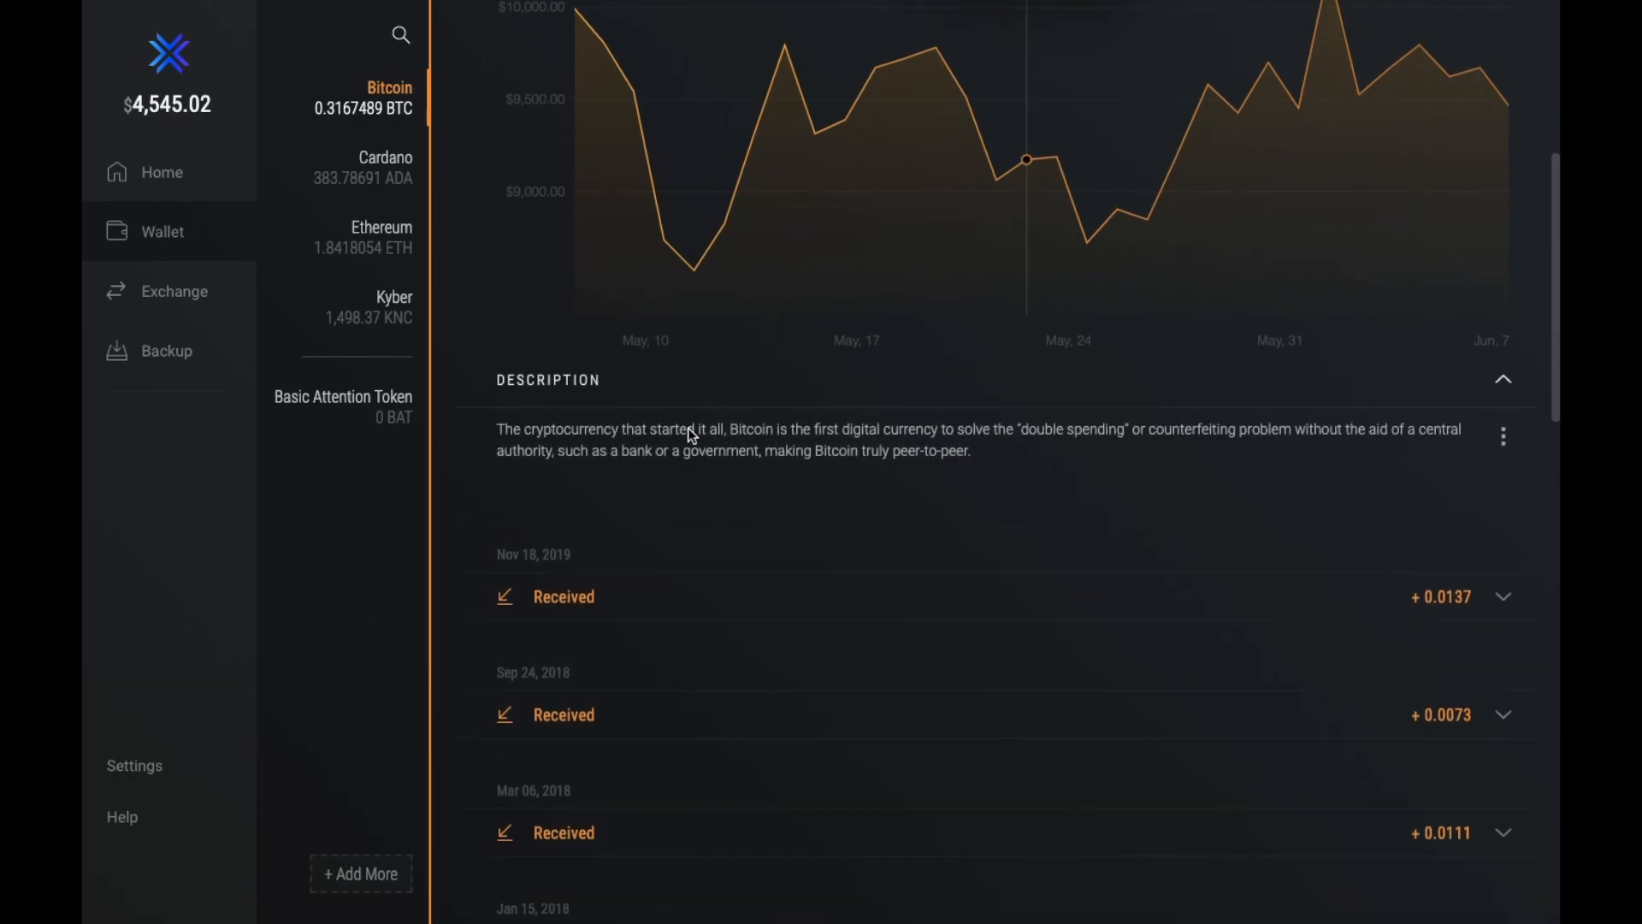
{"action": "mouse_move", "coordinate": [871, 494]}
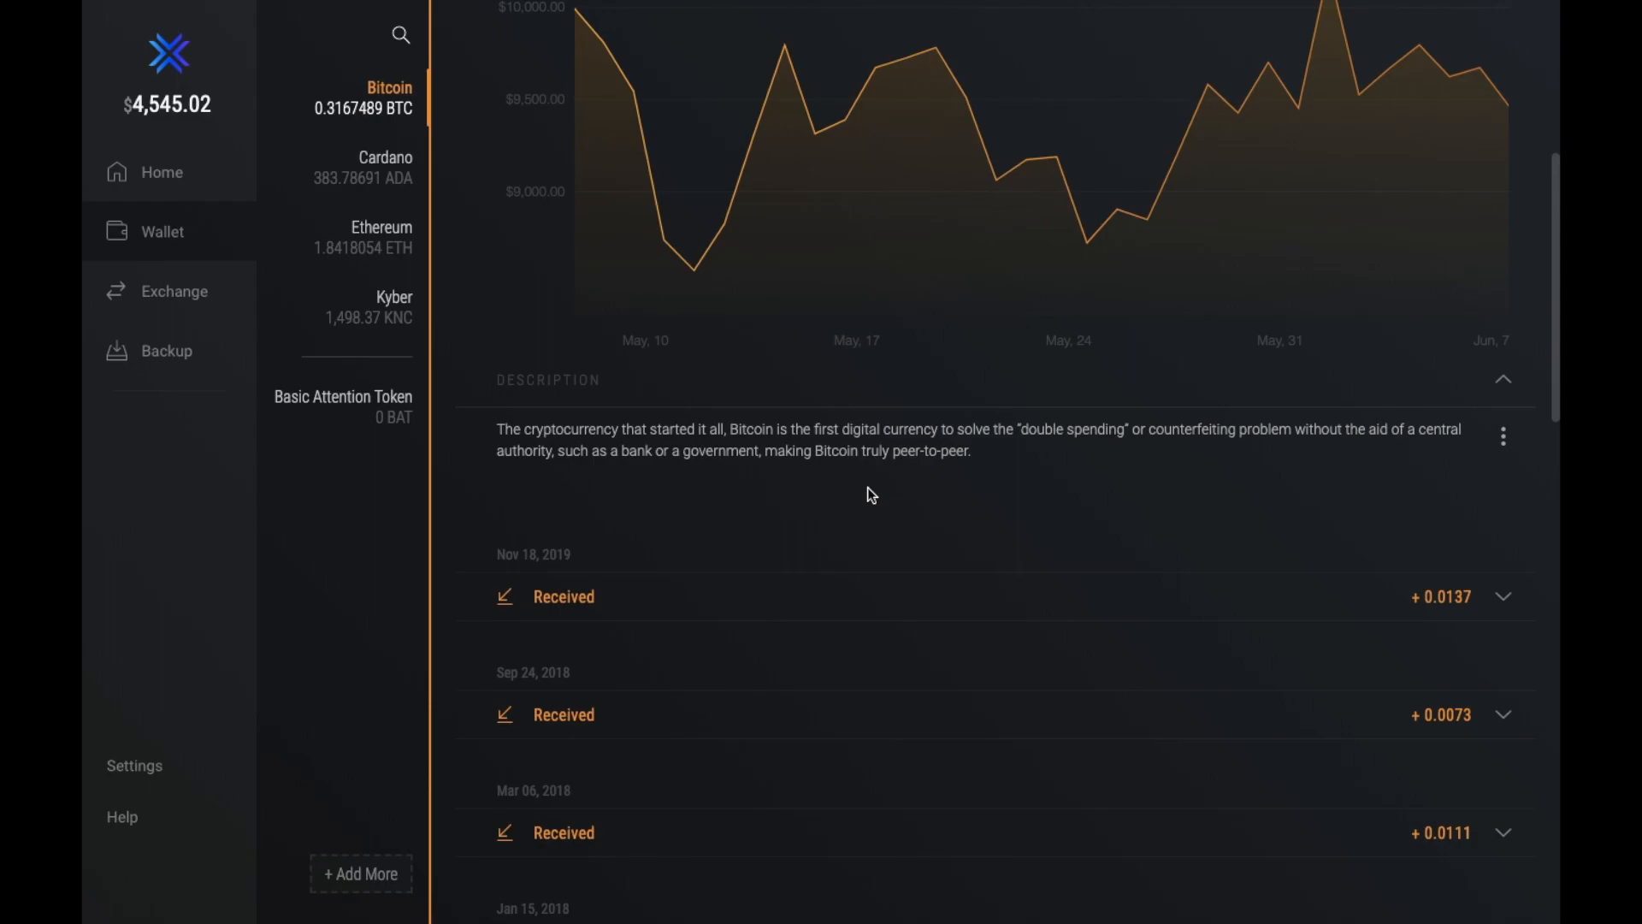
{"action": "scroll", "scroll_direction": "down", "scroll_amount": 3}
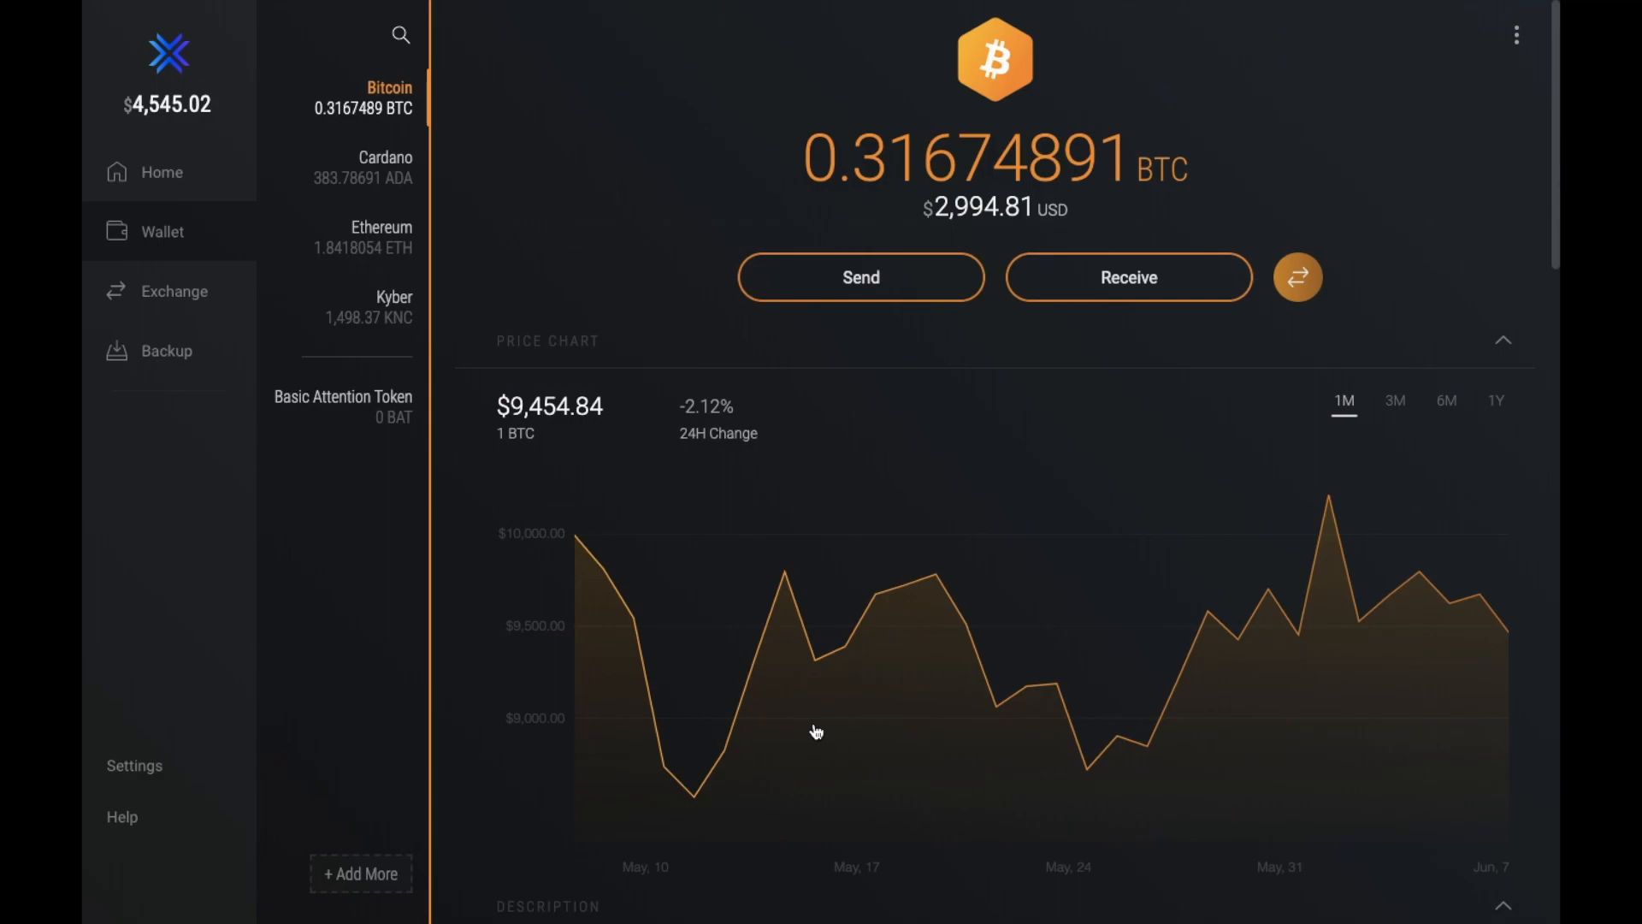
Bring up the Bitcoin send form with its recipient address field, then close it without sending.
{"action": "left_click", "coordinate": [861, 277]}
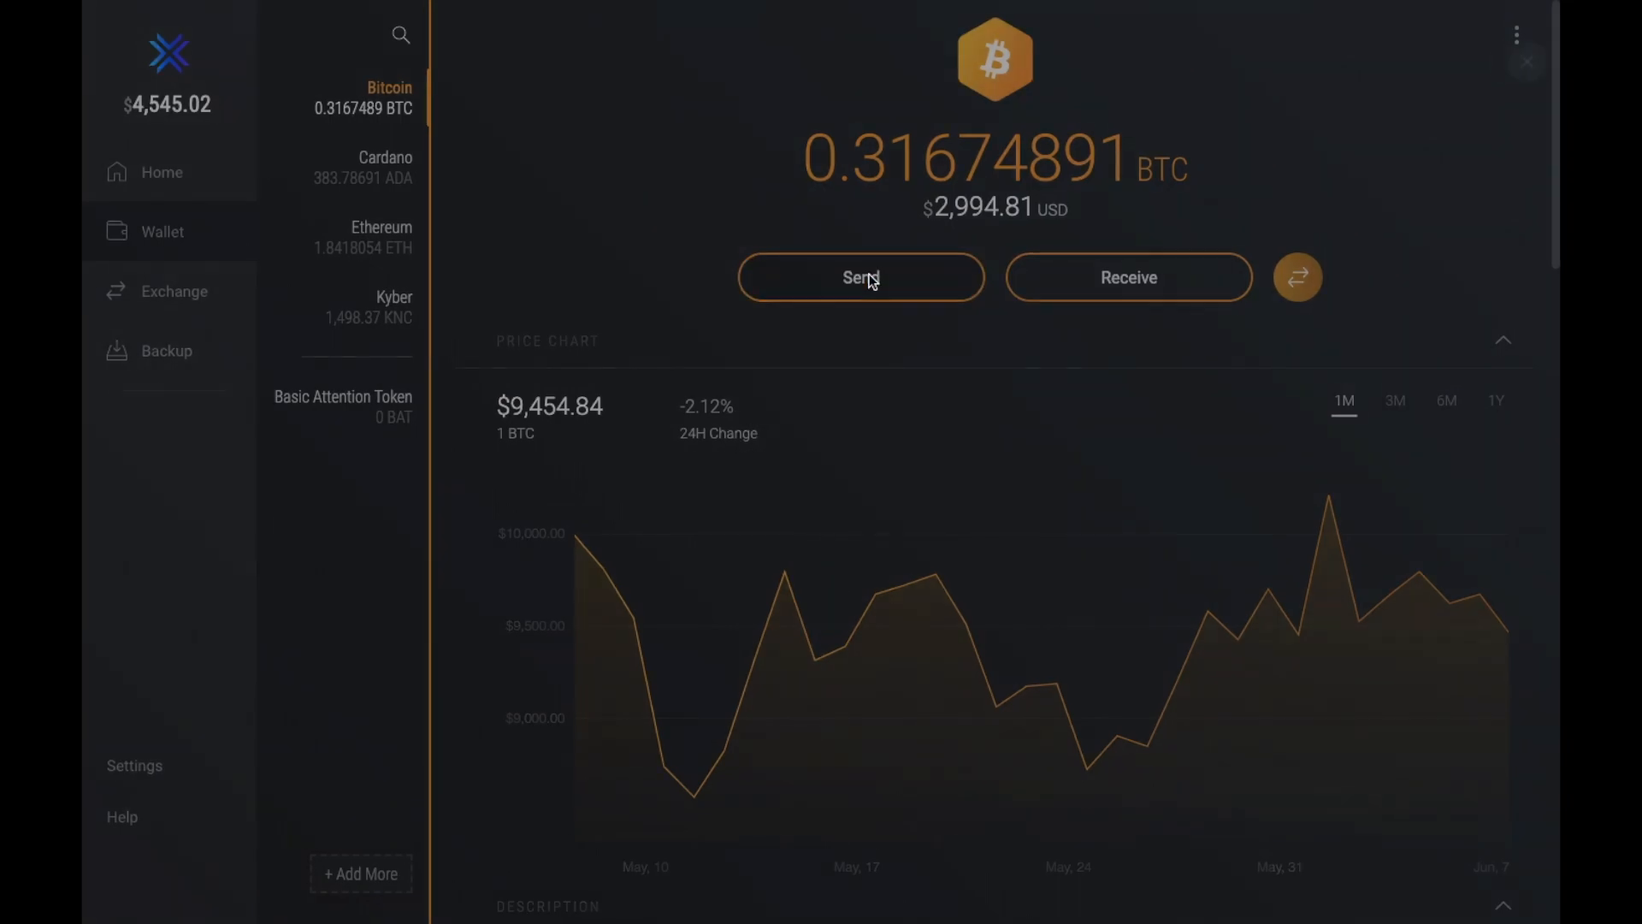
{"action": "left_click", "coordinate": [860, 277]}
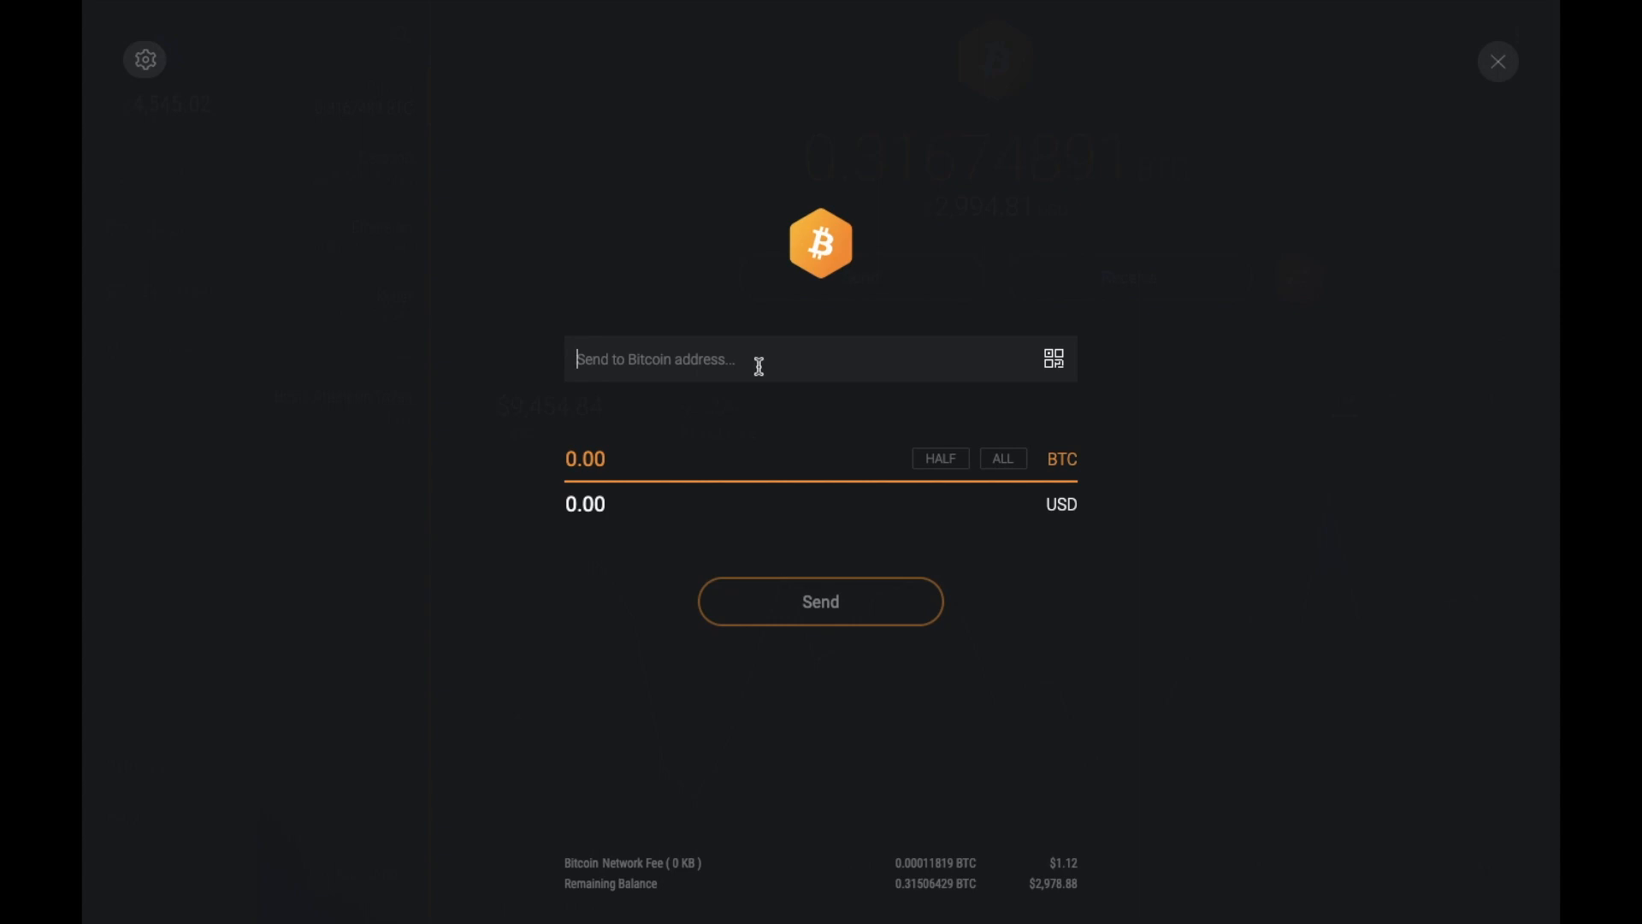
{"action": "left_click", "coordinate": [1052, 358]}
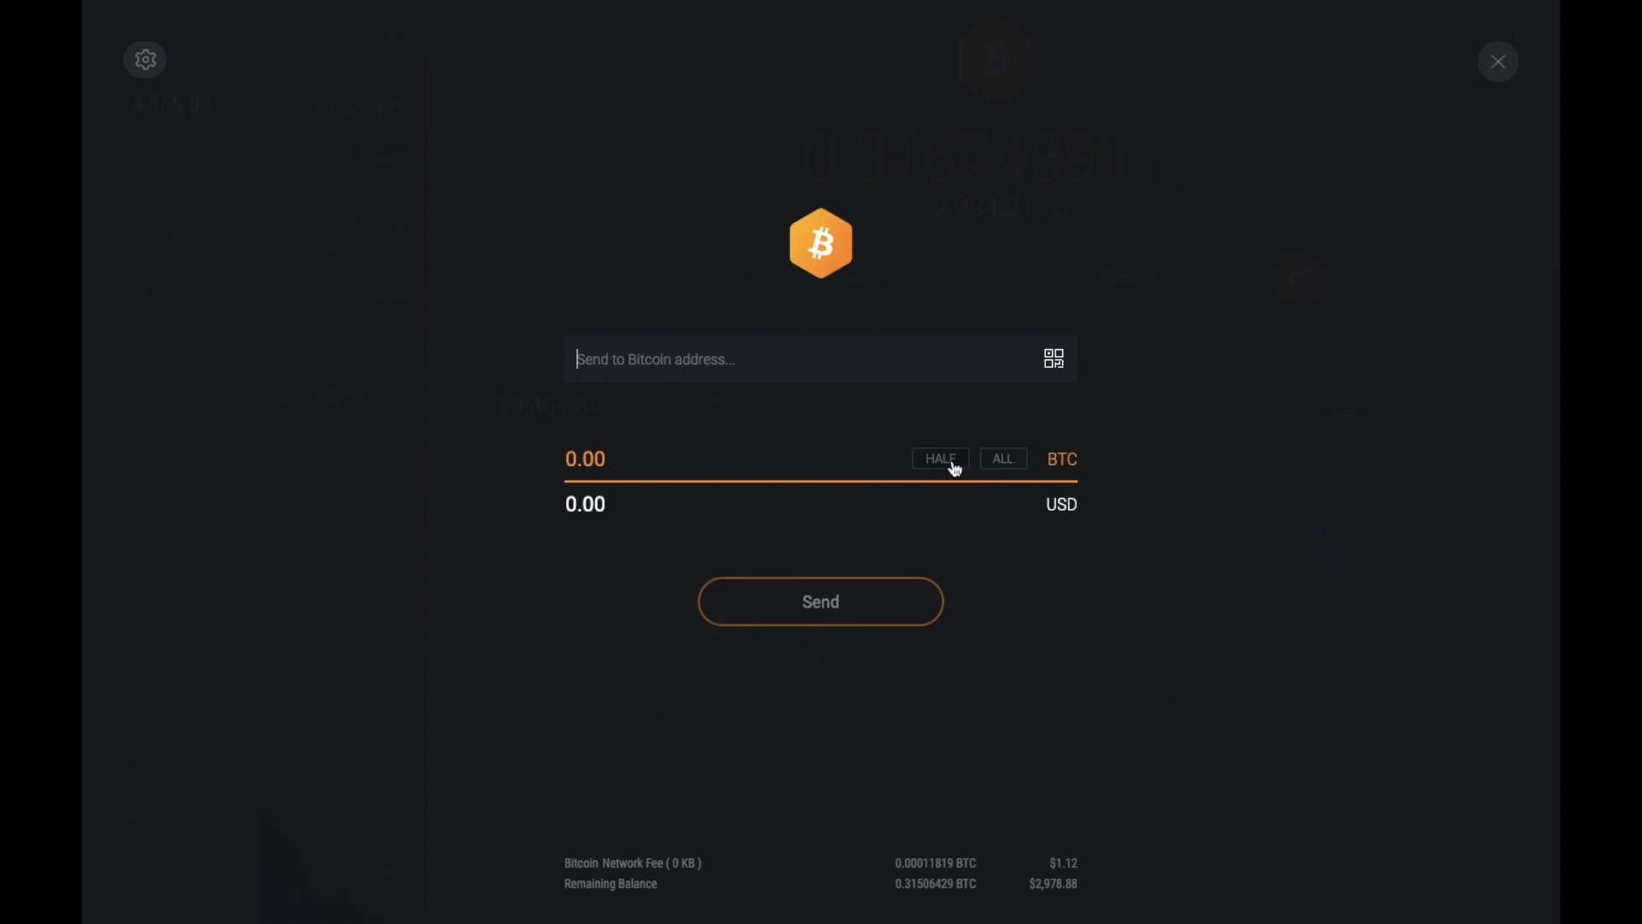
{"action": "mouse_move", "coordinate": [1002, 465]}
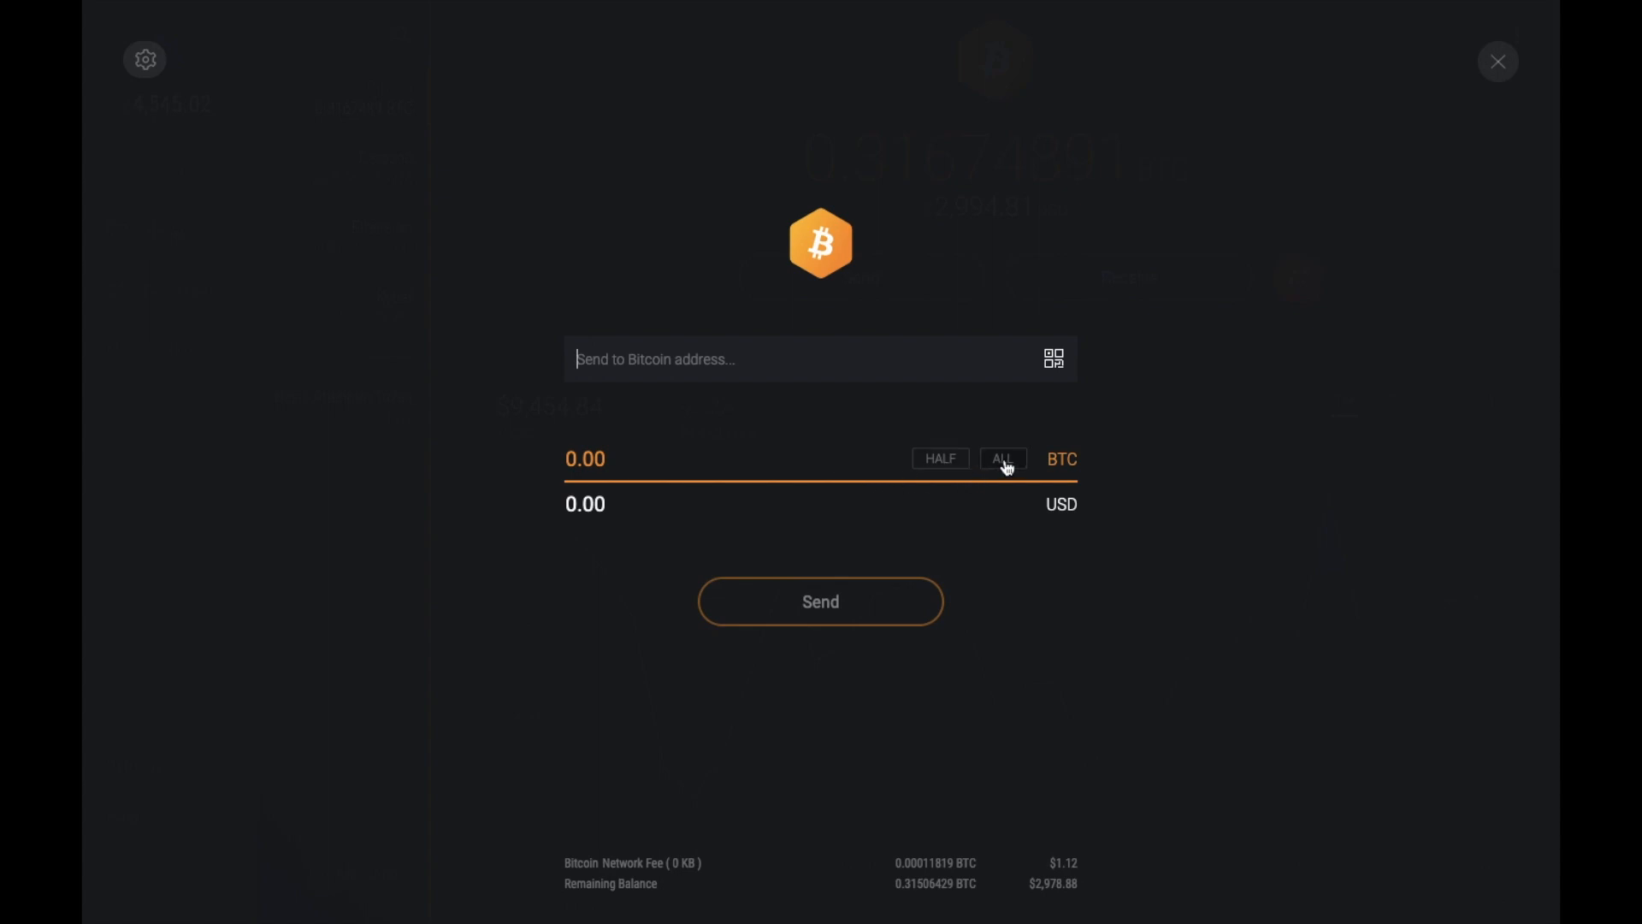
{"action": "mouse_move", "coordinate": [836, 776]}
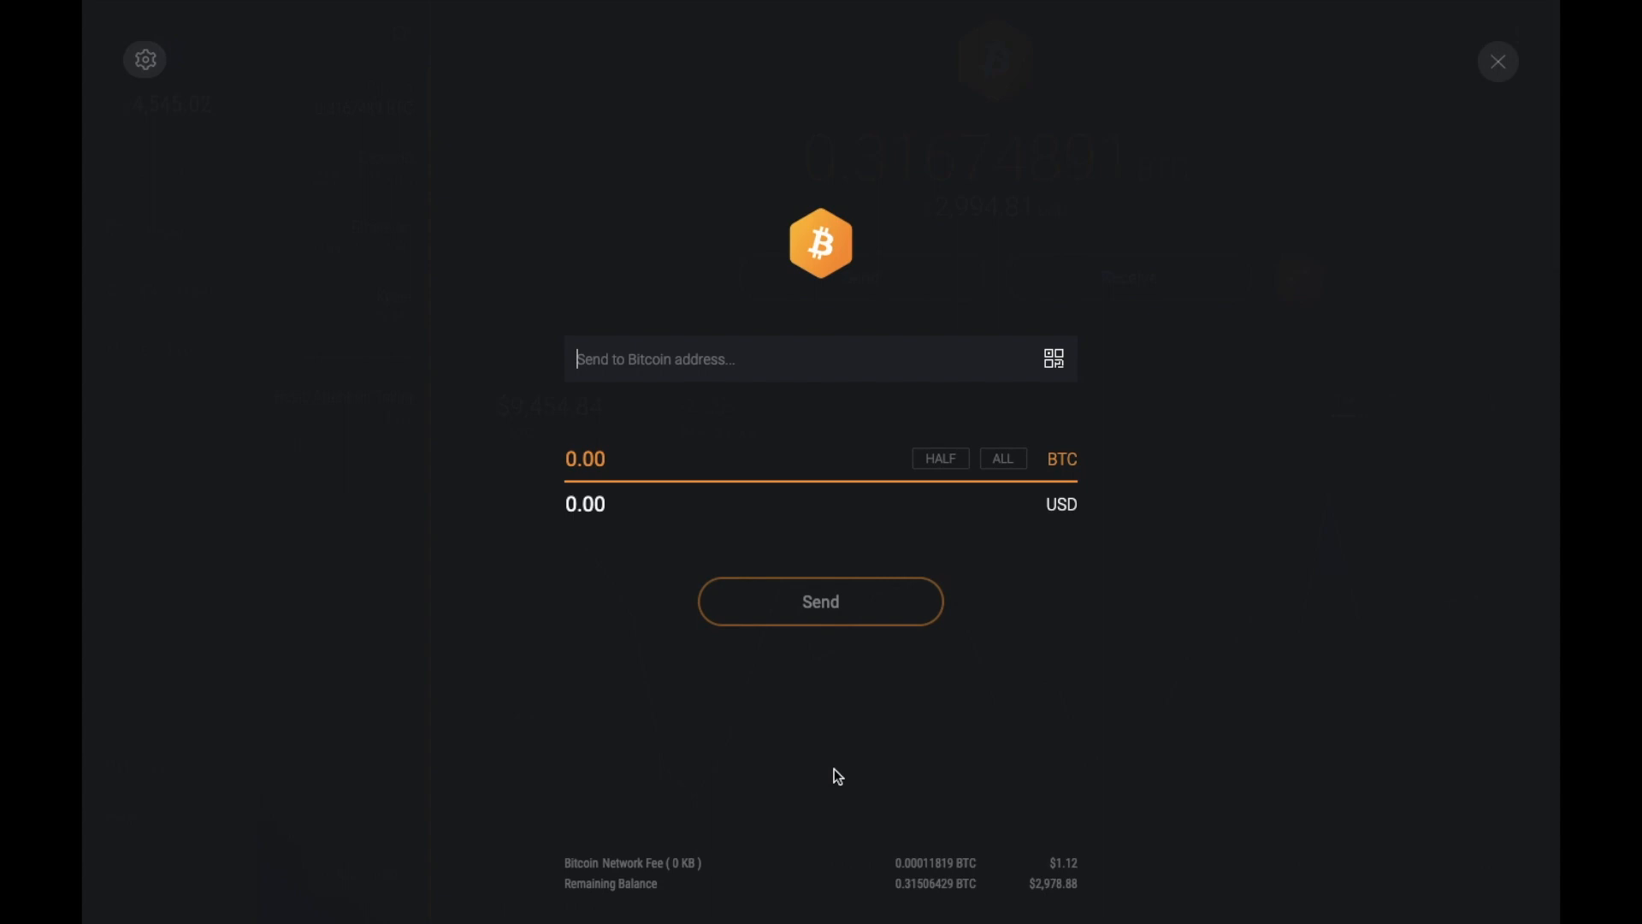
{"action": "mouse_move", "coordinate": [953, 773]}
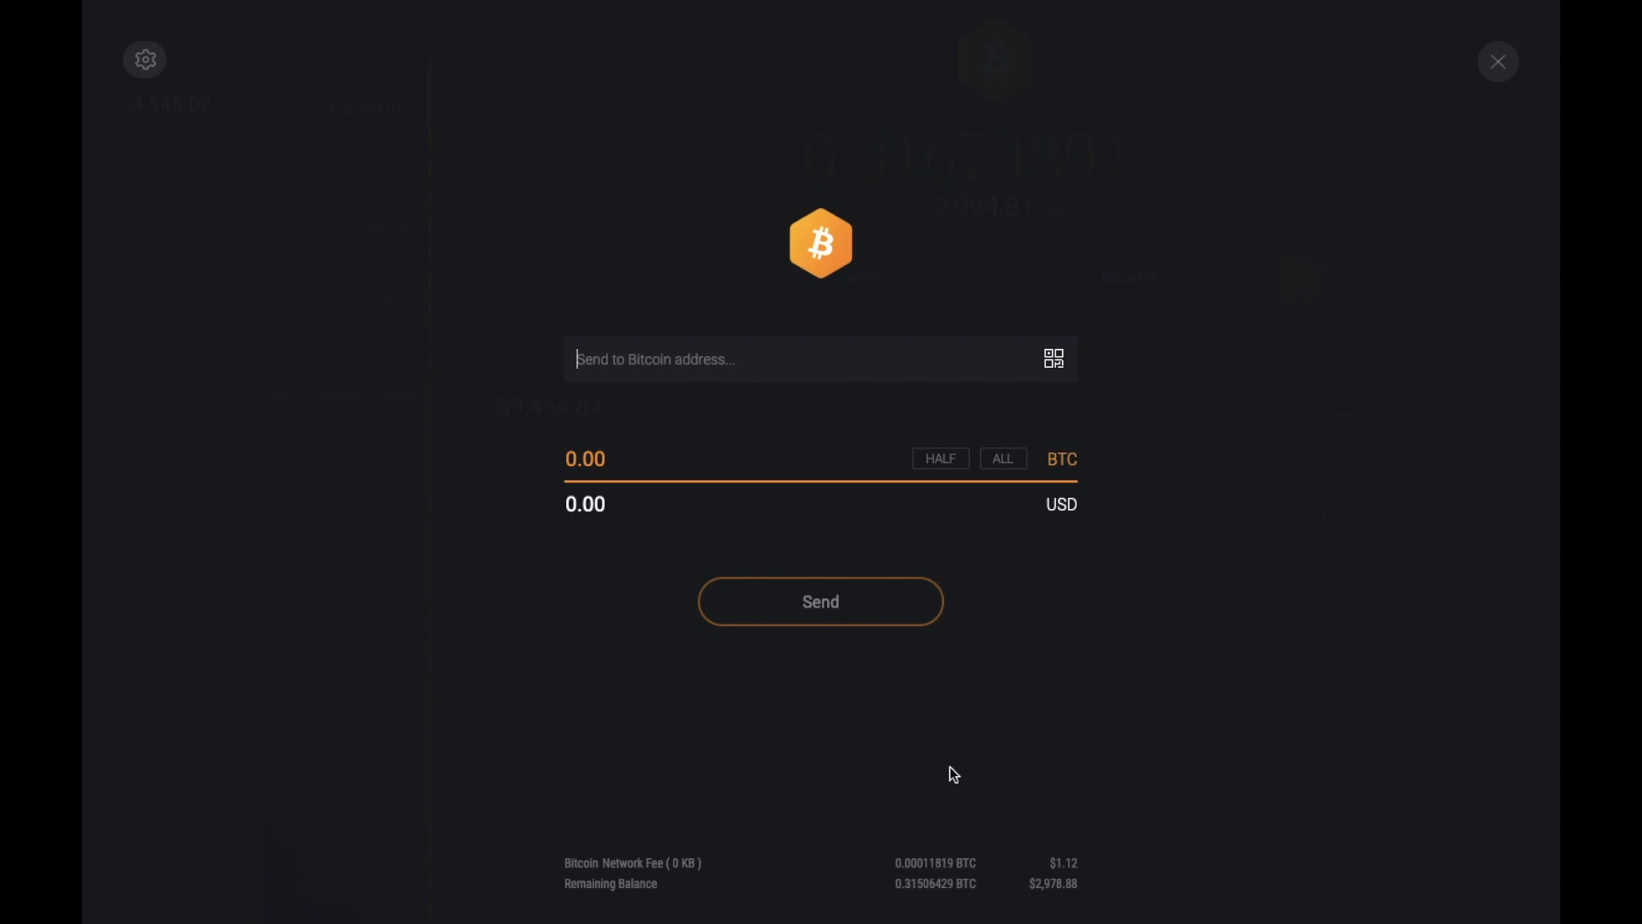
{"action": "mouse_move", "coordinate": [1015, 859]}
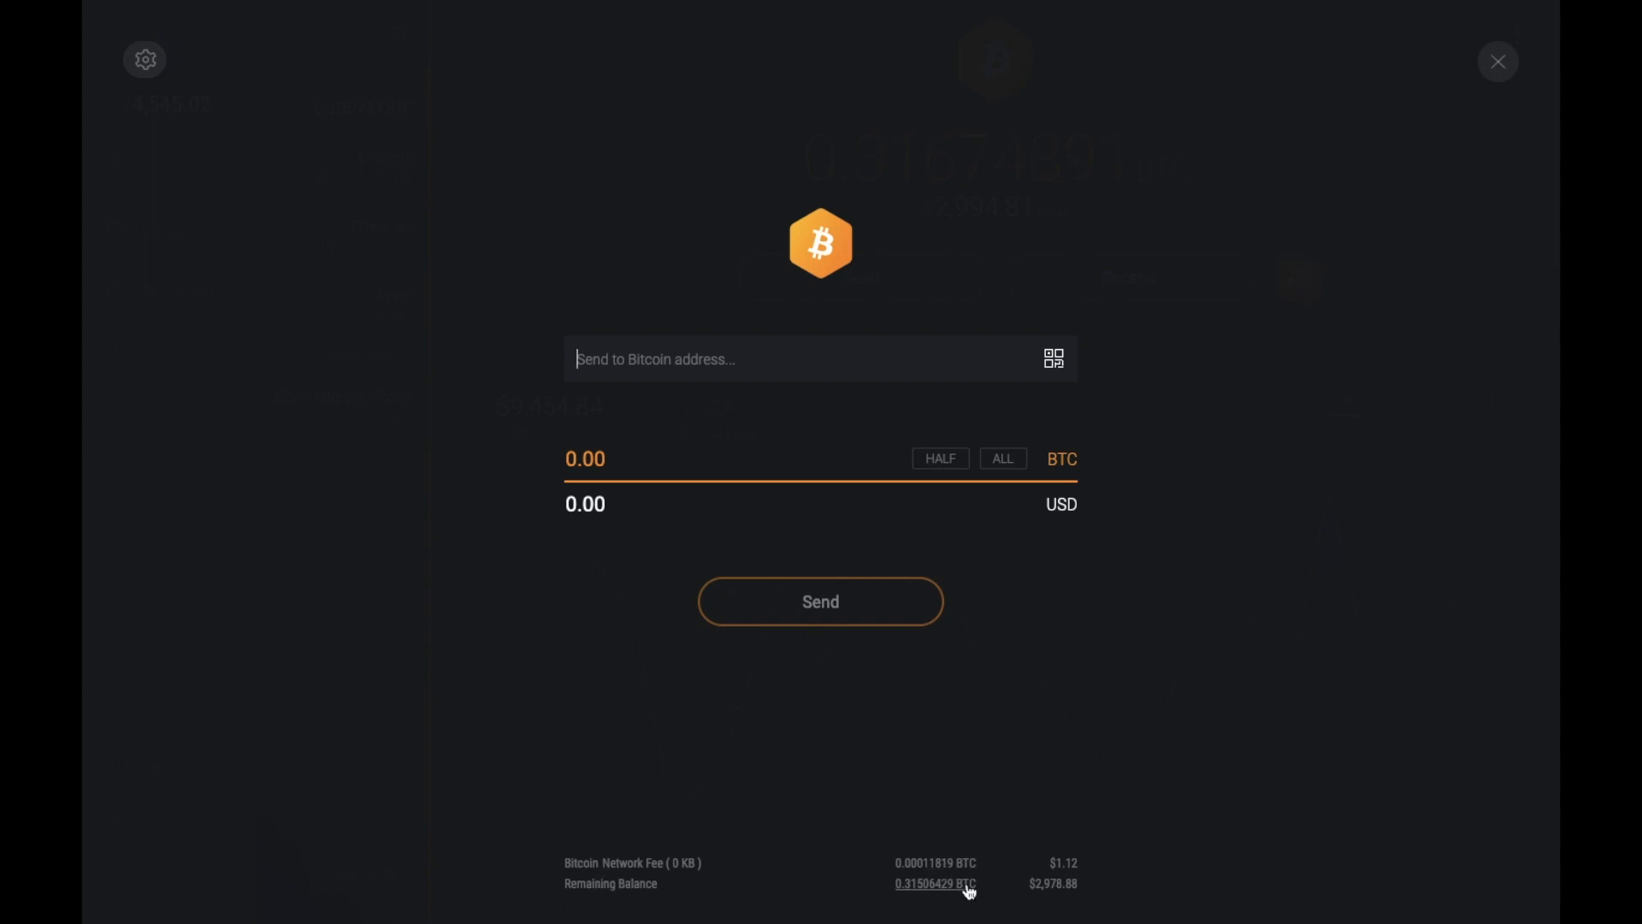
{"action": "left_click", "coordinate": [1497, 62]}
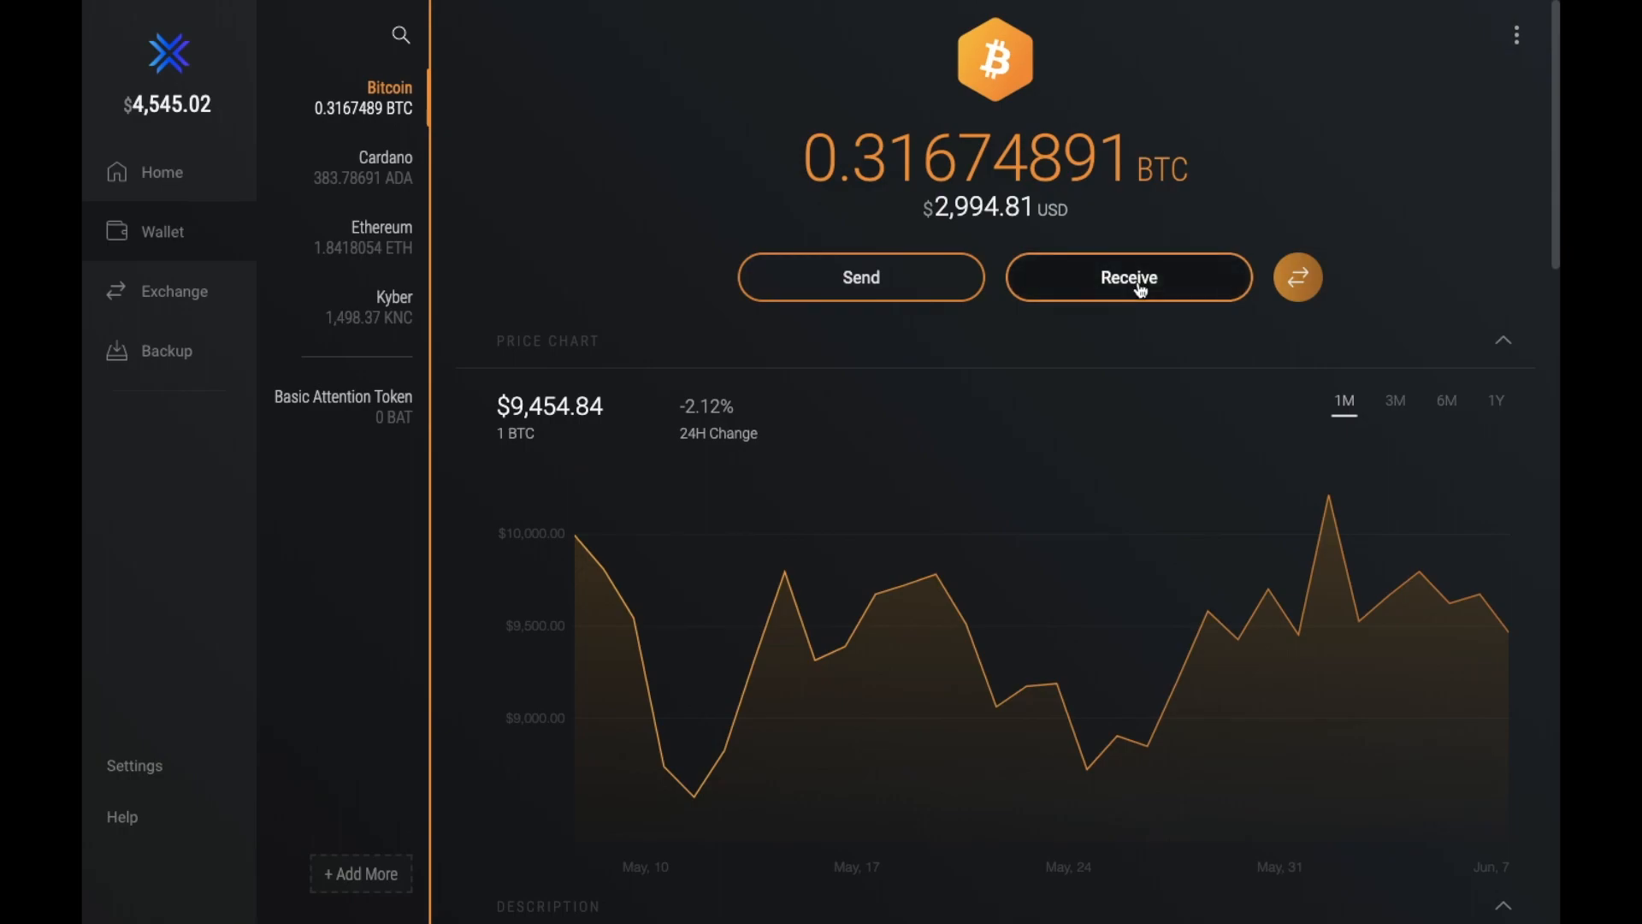
View the Bitcoin receiving address and QR code, then switch to the Ethereum wallet.
{"action": "left_click", "coordinate": [1127, 277]}
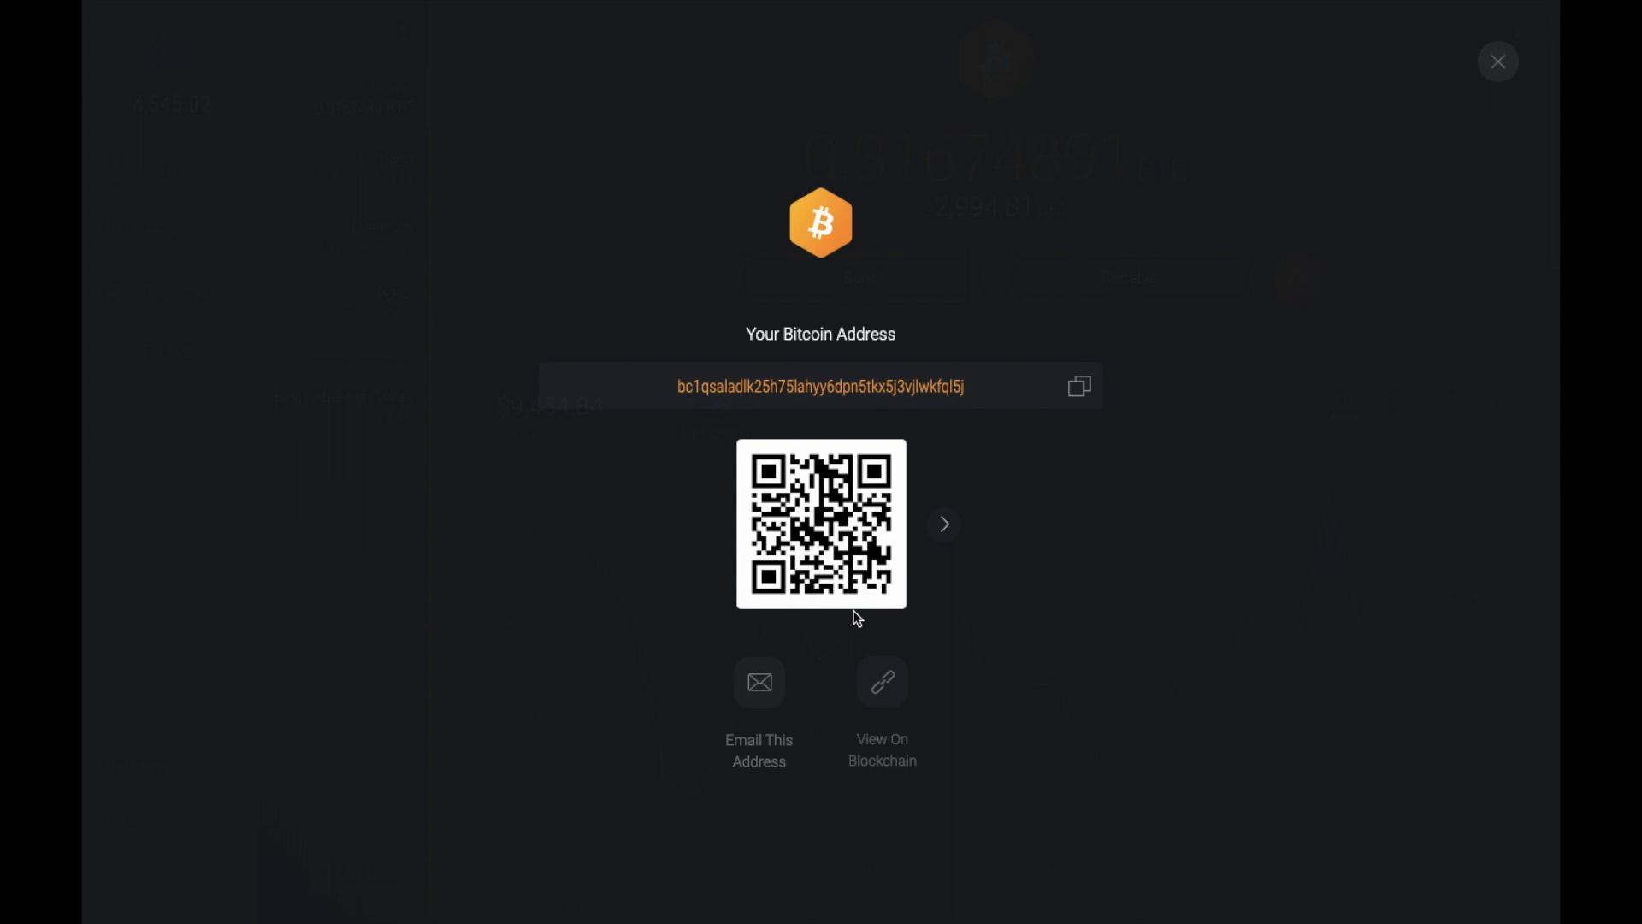
{"action": "left_click", "coordinate": [1499, 62]}
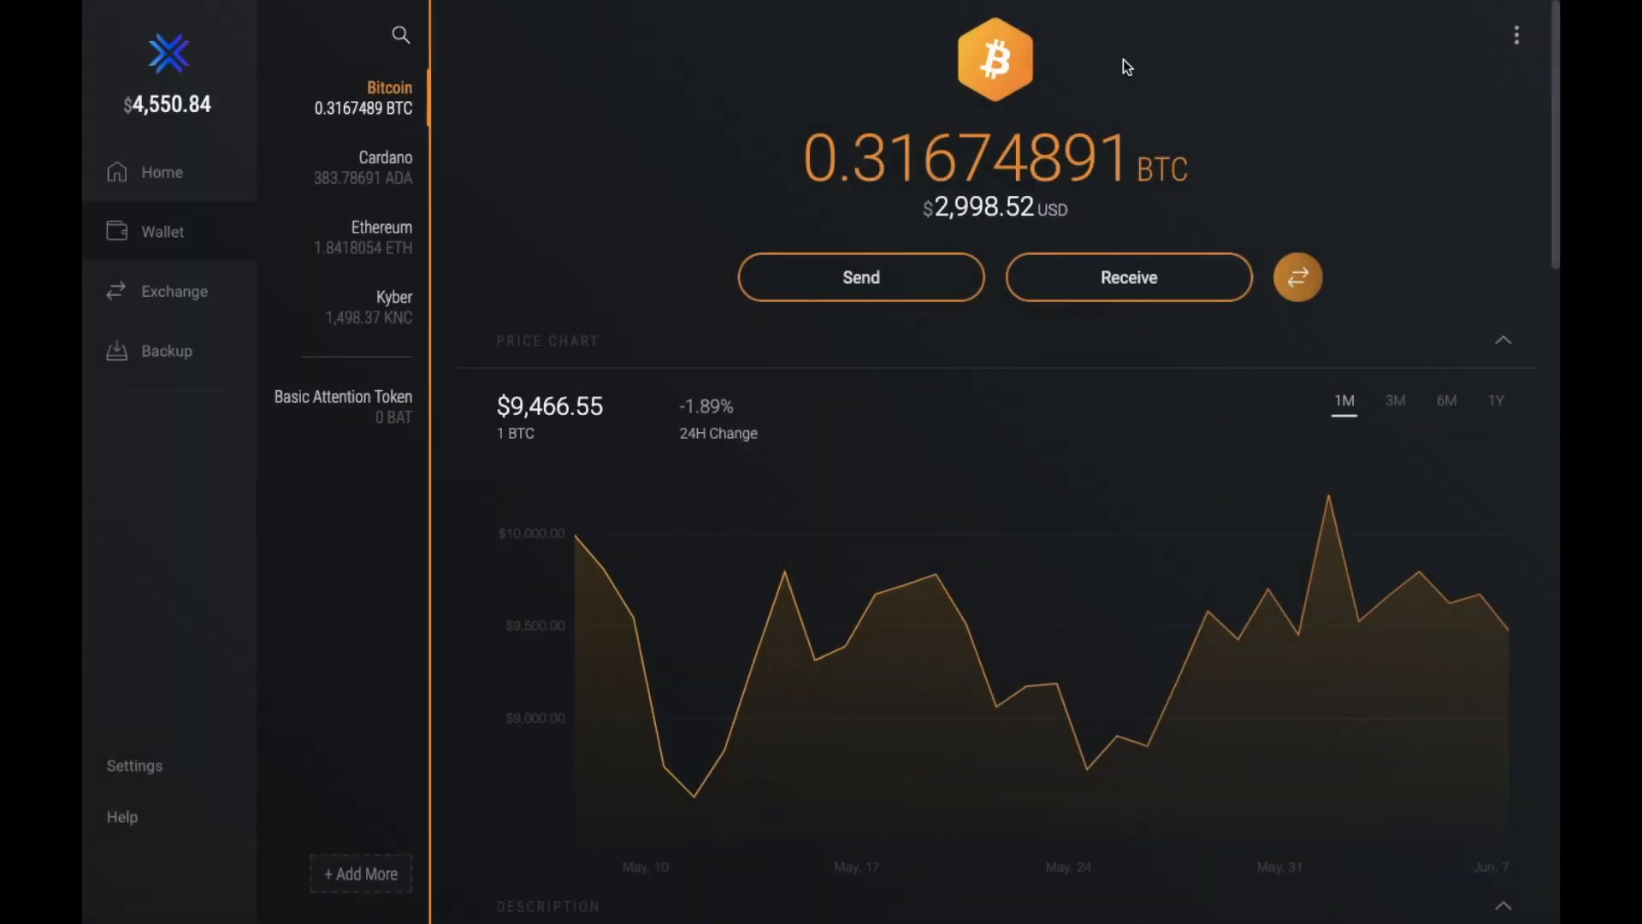
{"action": "left_click", "coordinate": [380, 236]}
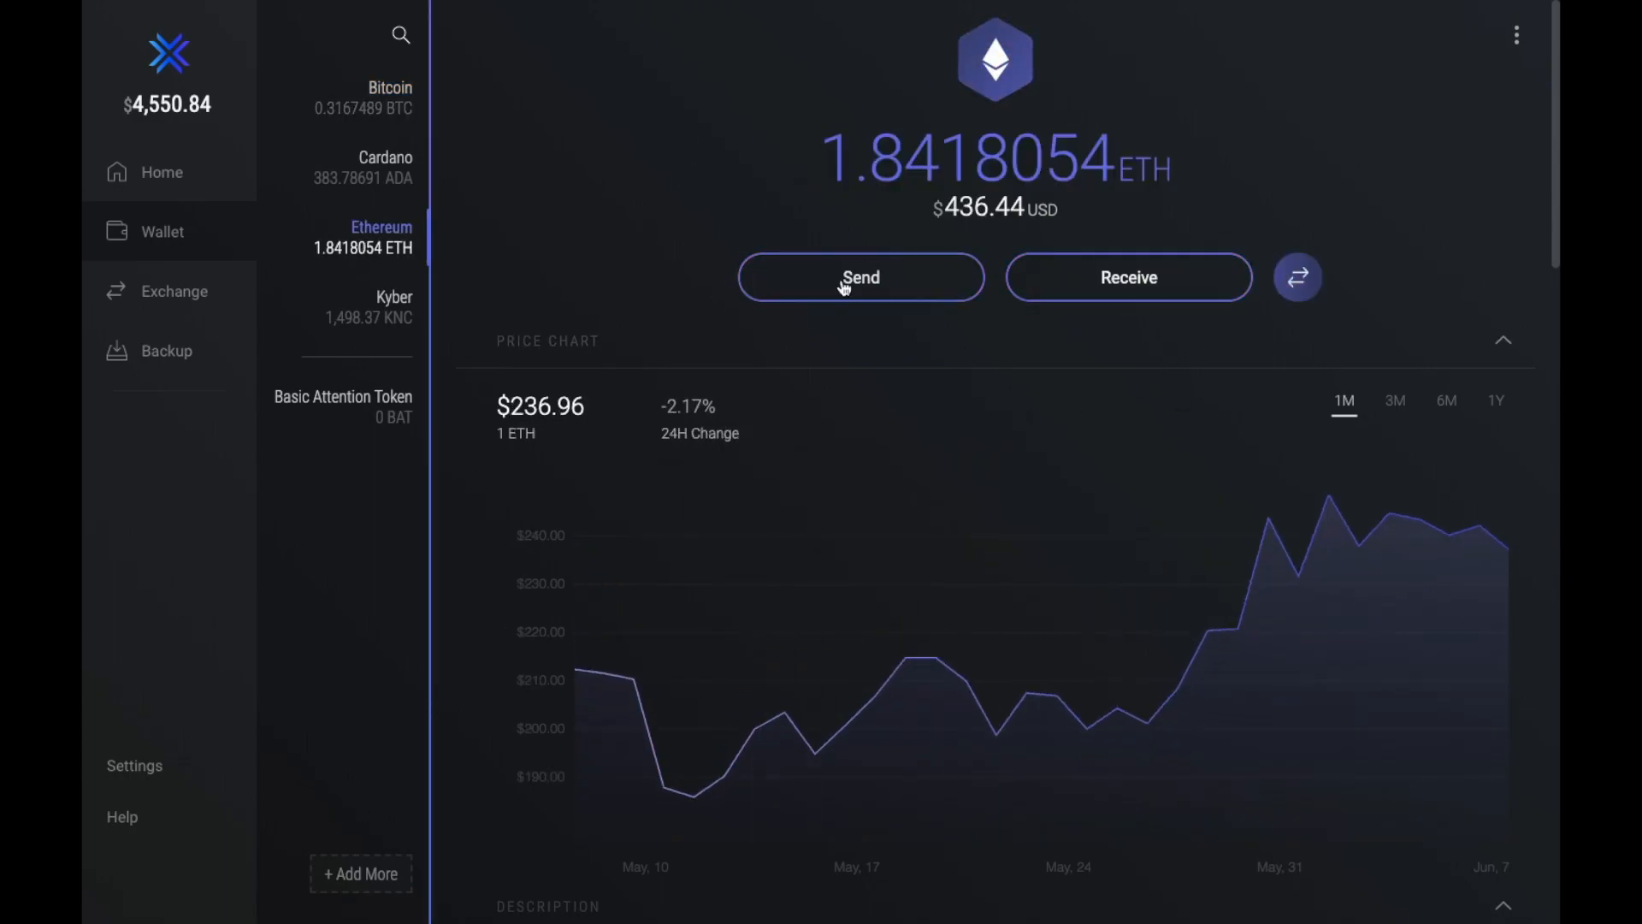
{"action": "mouse_move", "coordinate": [759, 409]}
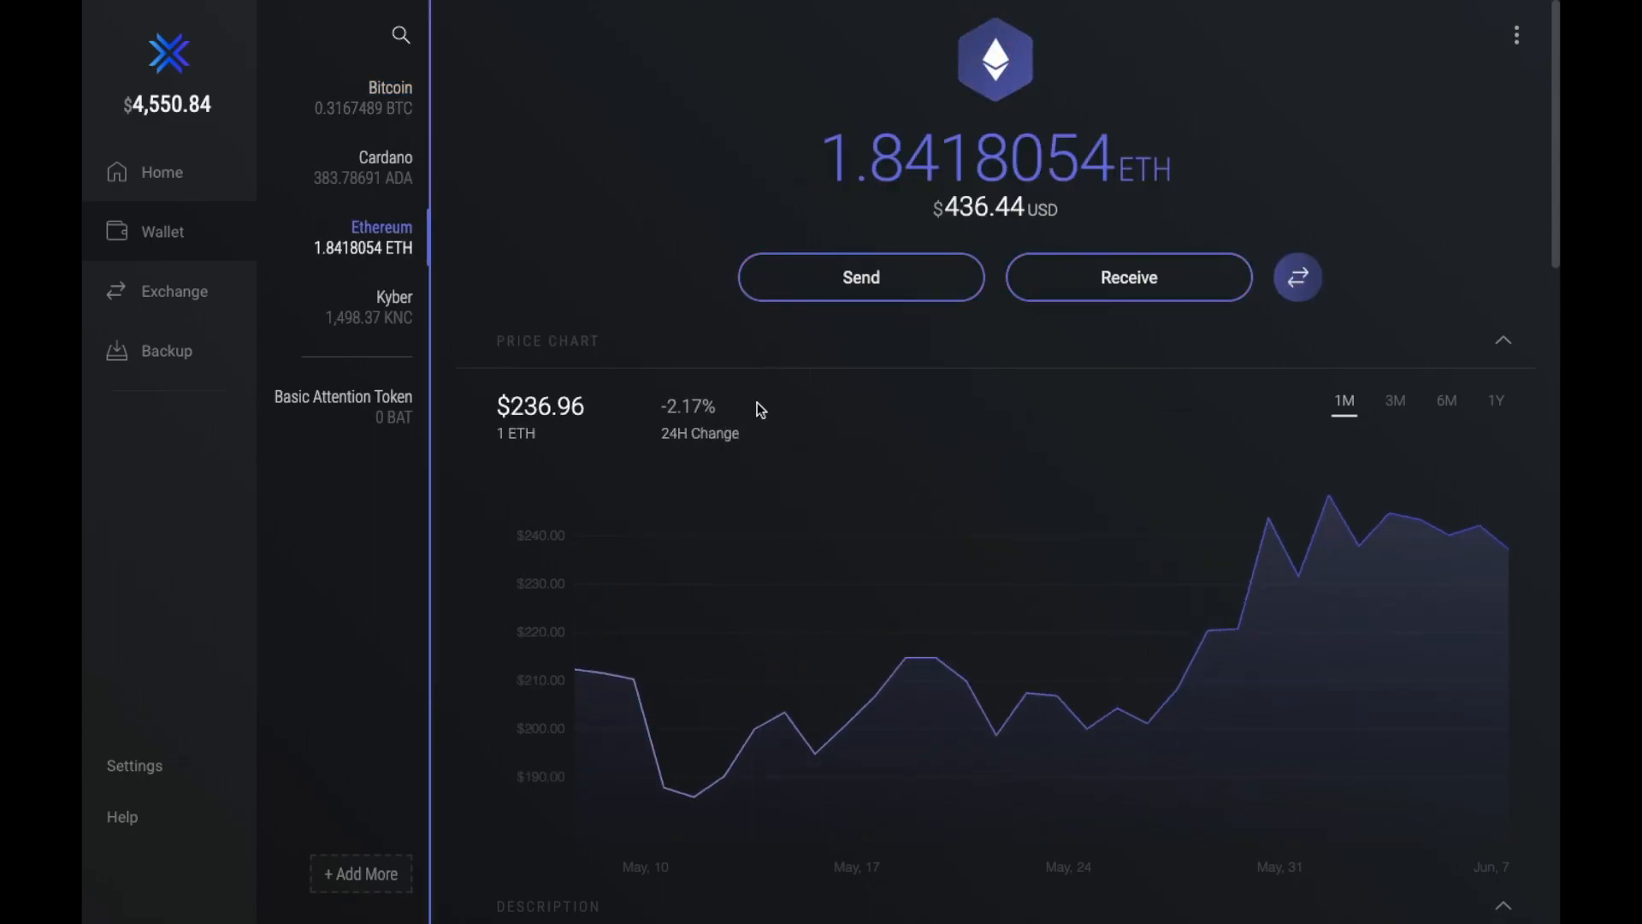
{"action": "mouse_move", "coordinate": [296, 689]}
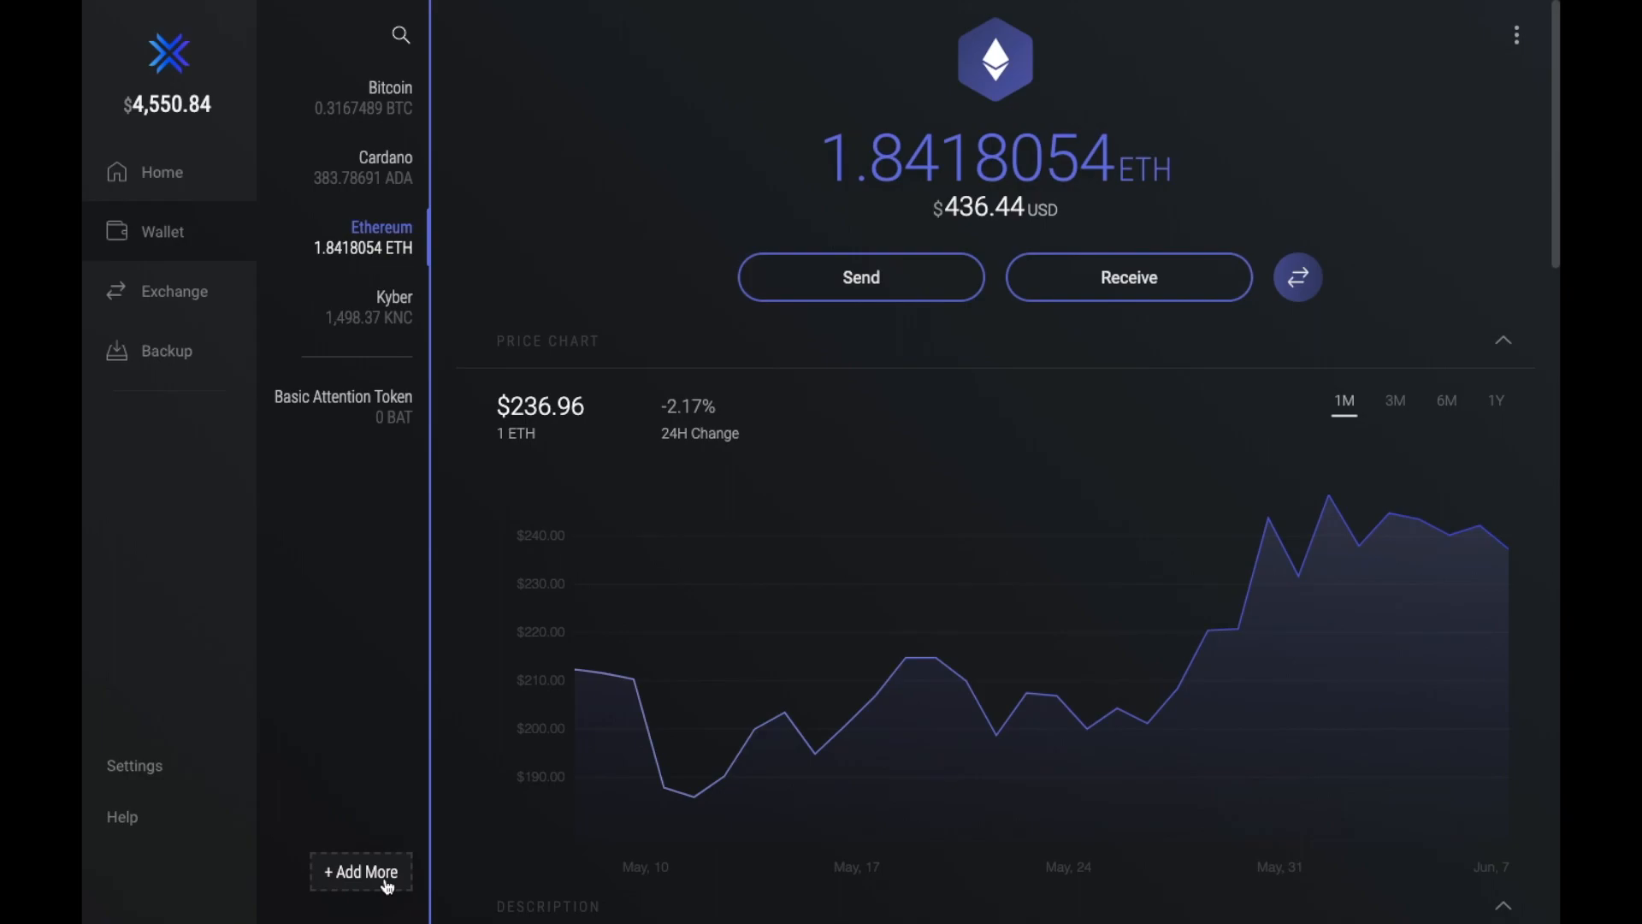
Return from Ethereum to the Bitcoin wallet with 0.3167 BTC.
{"action": "left_click", "coordinate": [390, 98]}
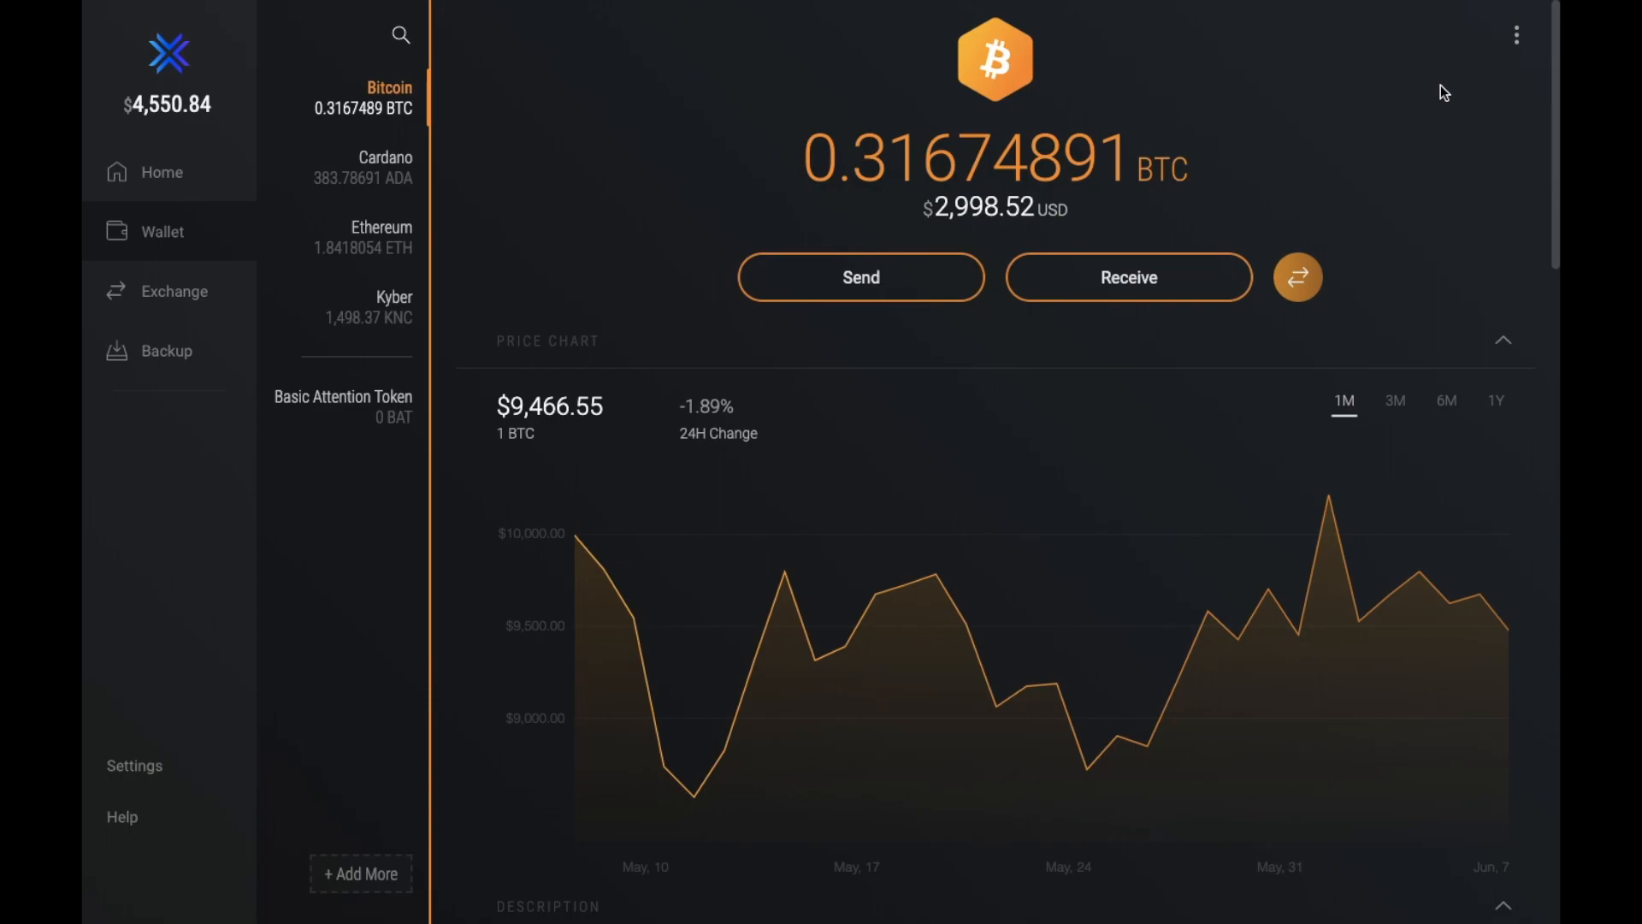
{"action": "mouse_move", "coordinate": [1478, 158]}
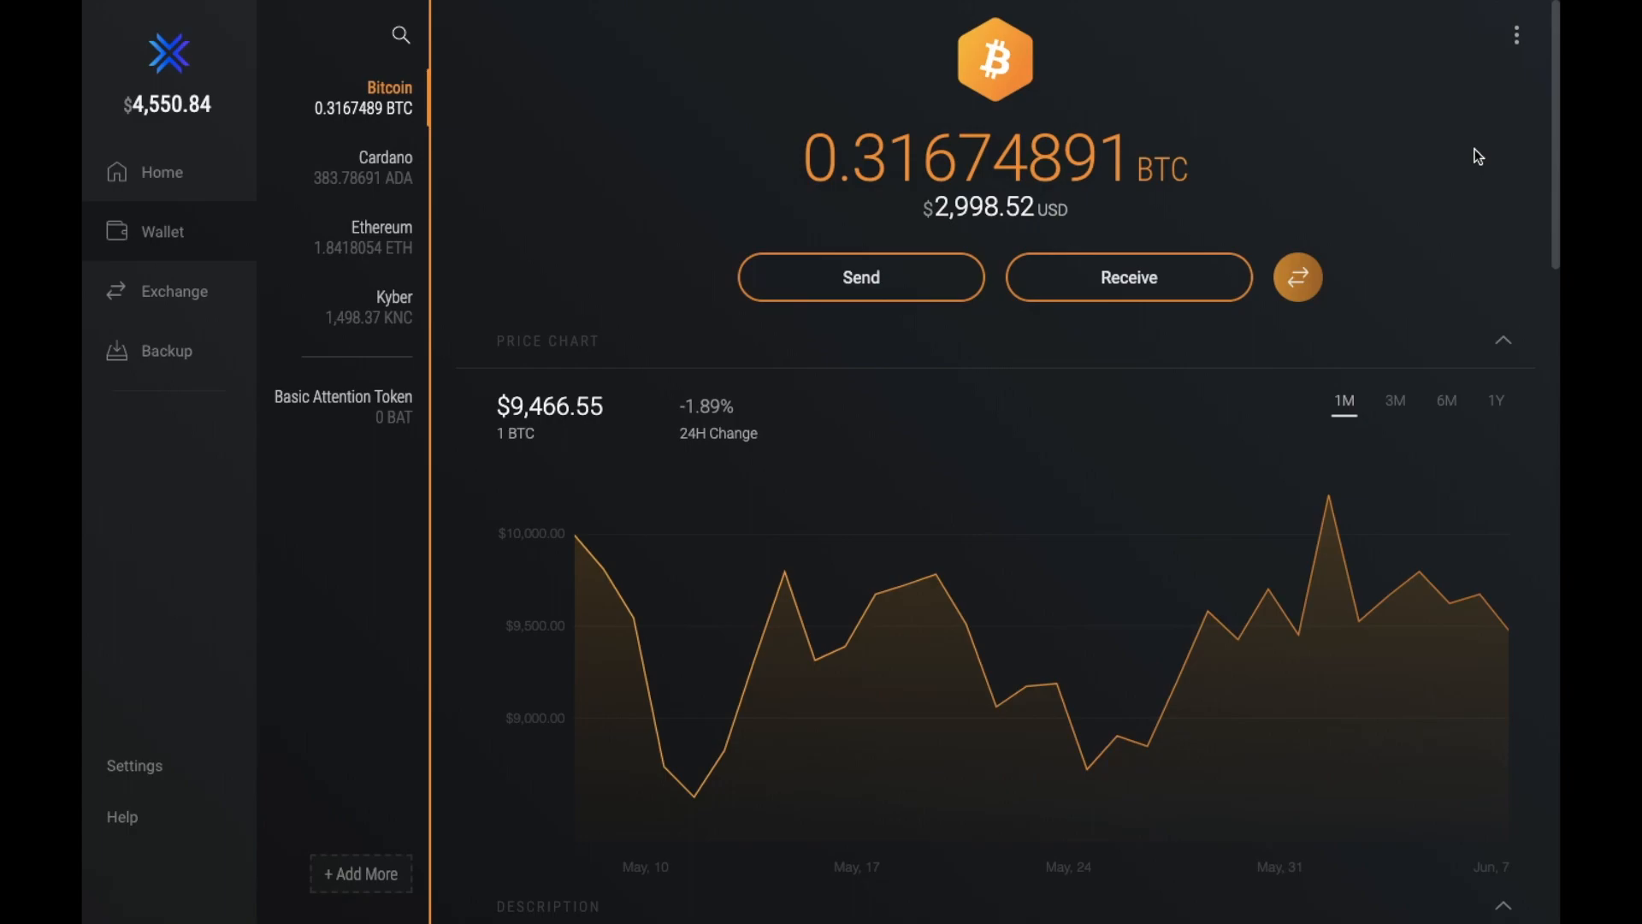
{"action": "mouse_move", "coordinate": [1515, 35]}
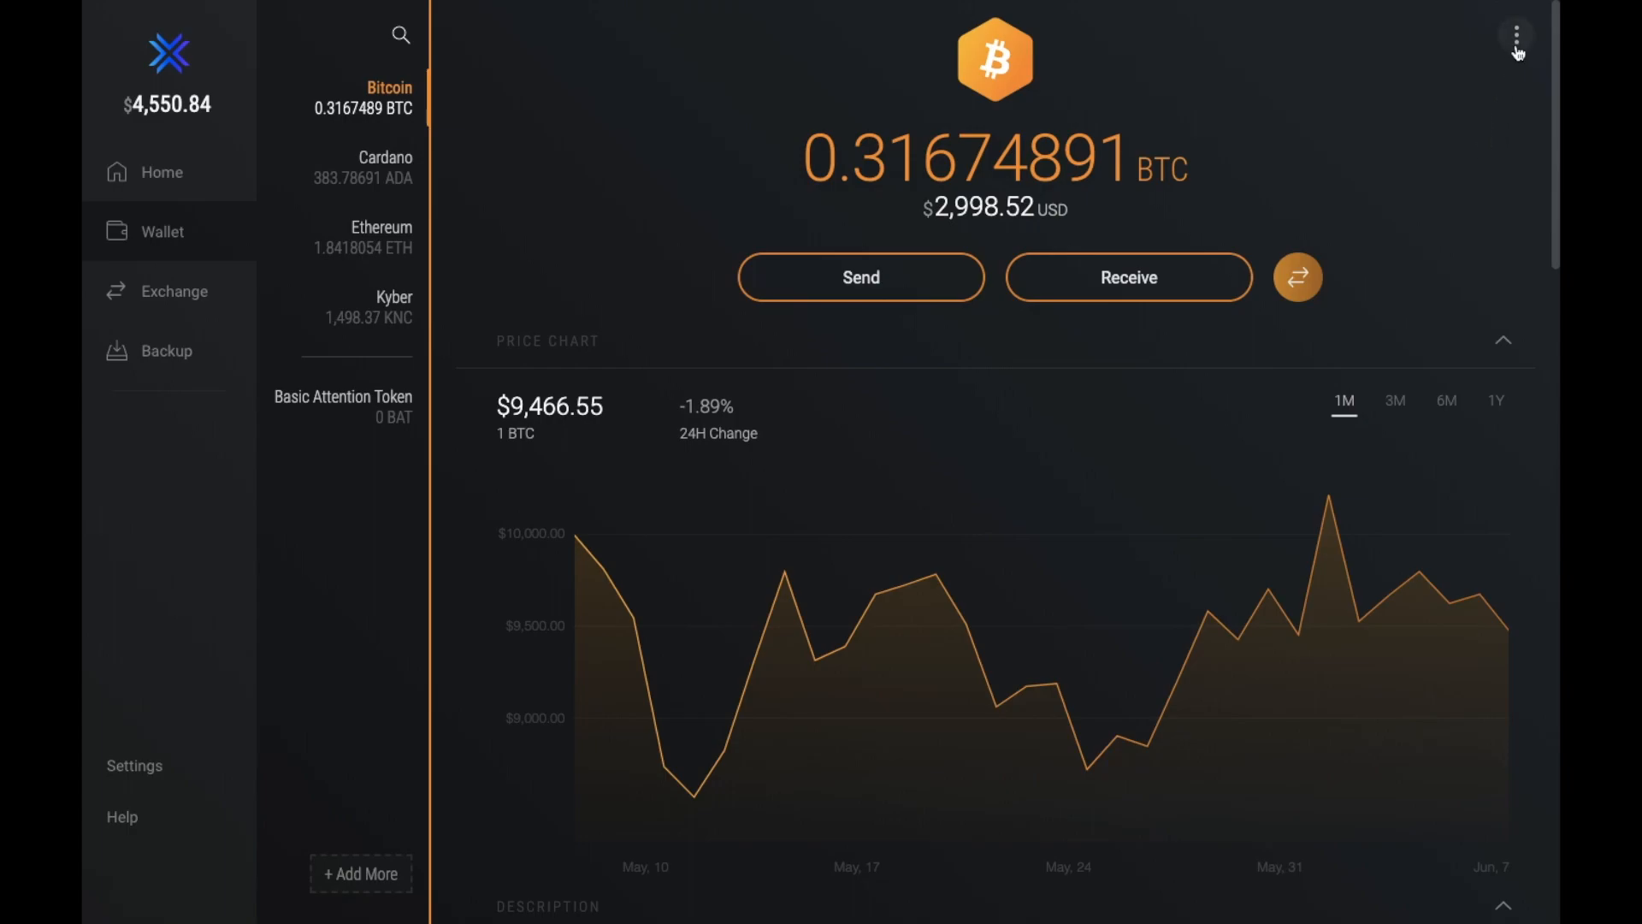
{"action": "left_click", "coordinate": [1514, 35]}
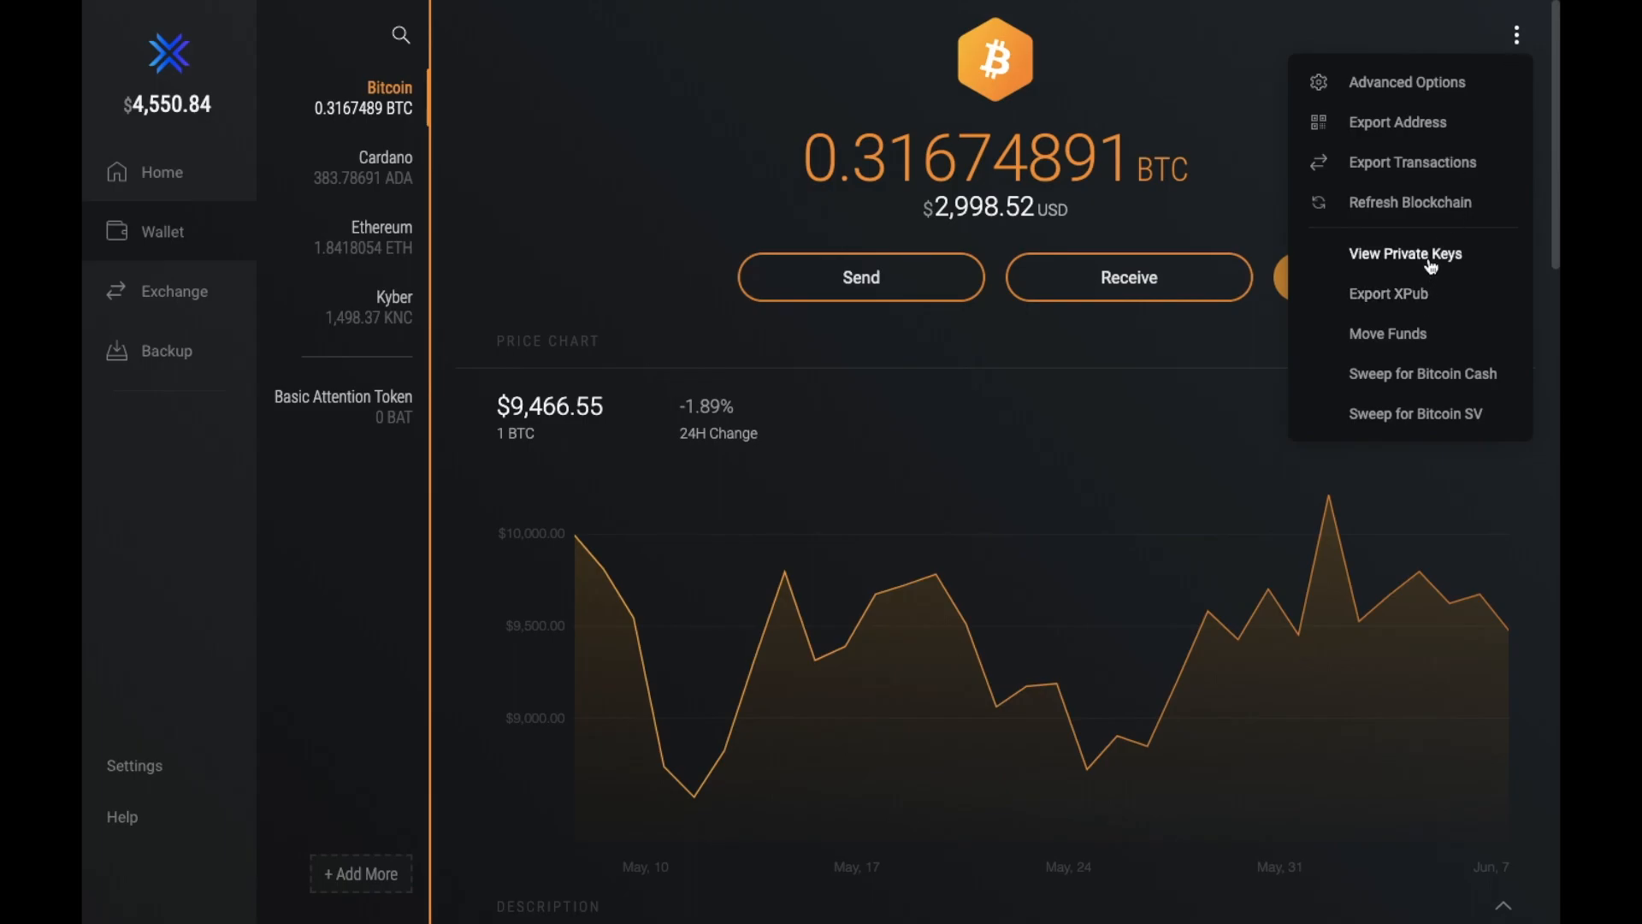
{"action": "left_click", "coordinate": [1406, 253]}
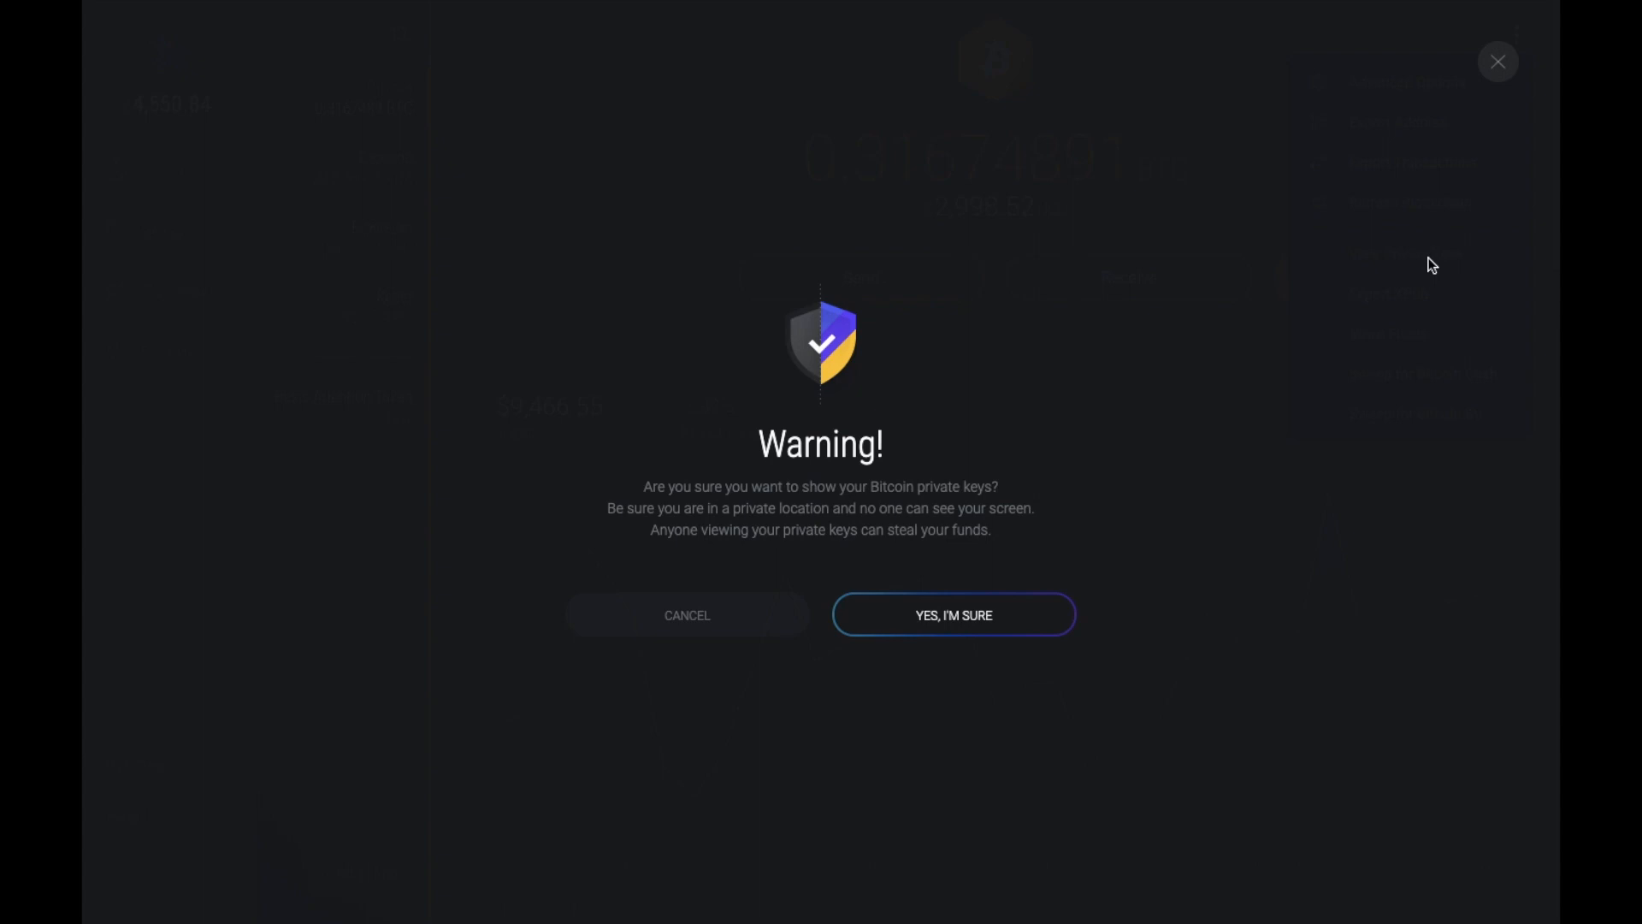
{"action": "left_click", "coordinate": [686, 614]}
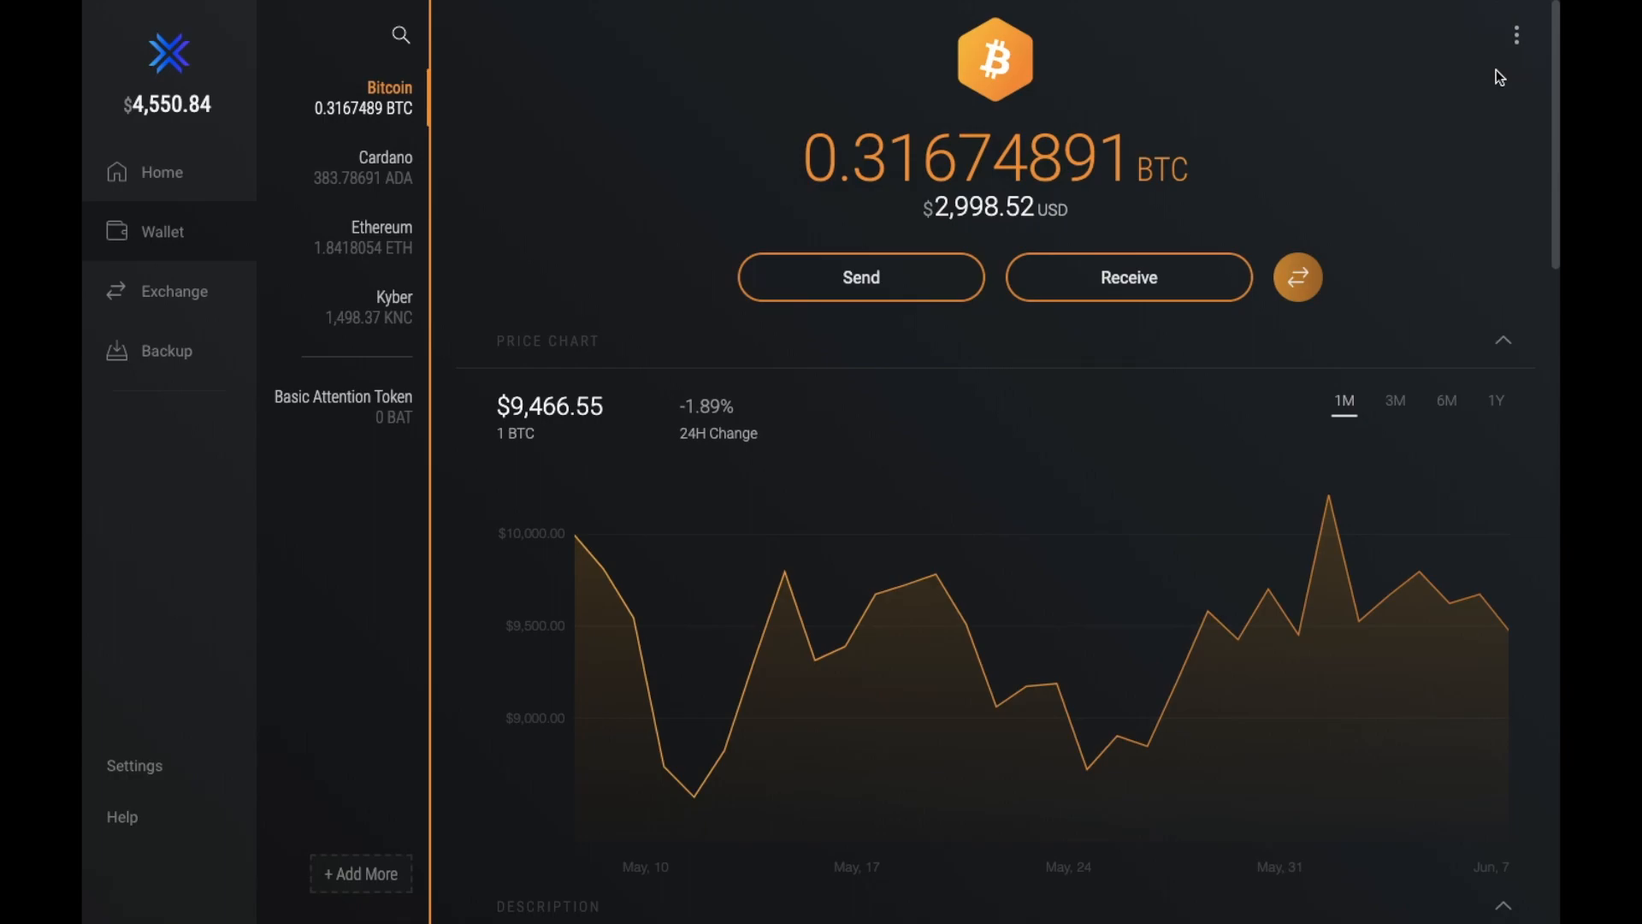
{"action": "mouse_move", "coordinate": [231, 132]}
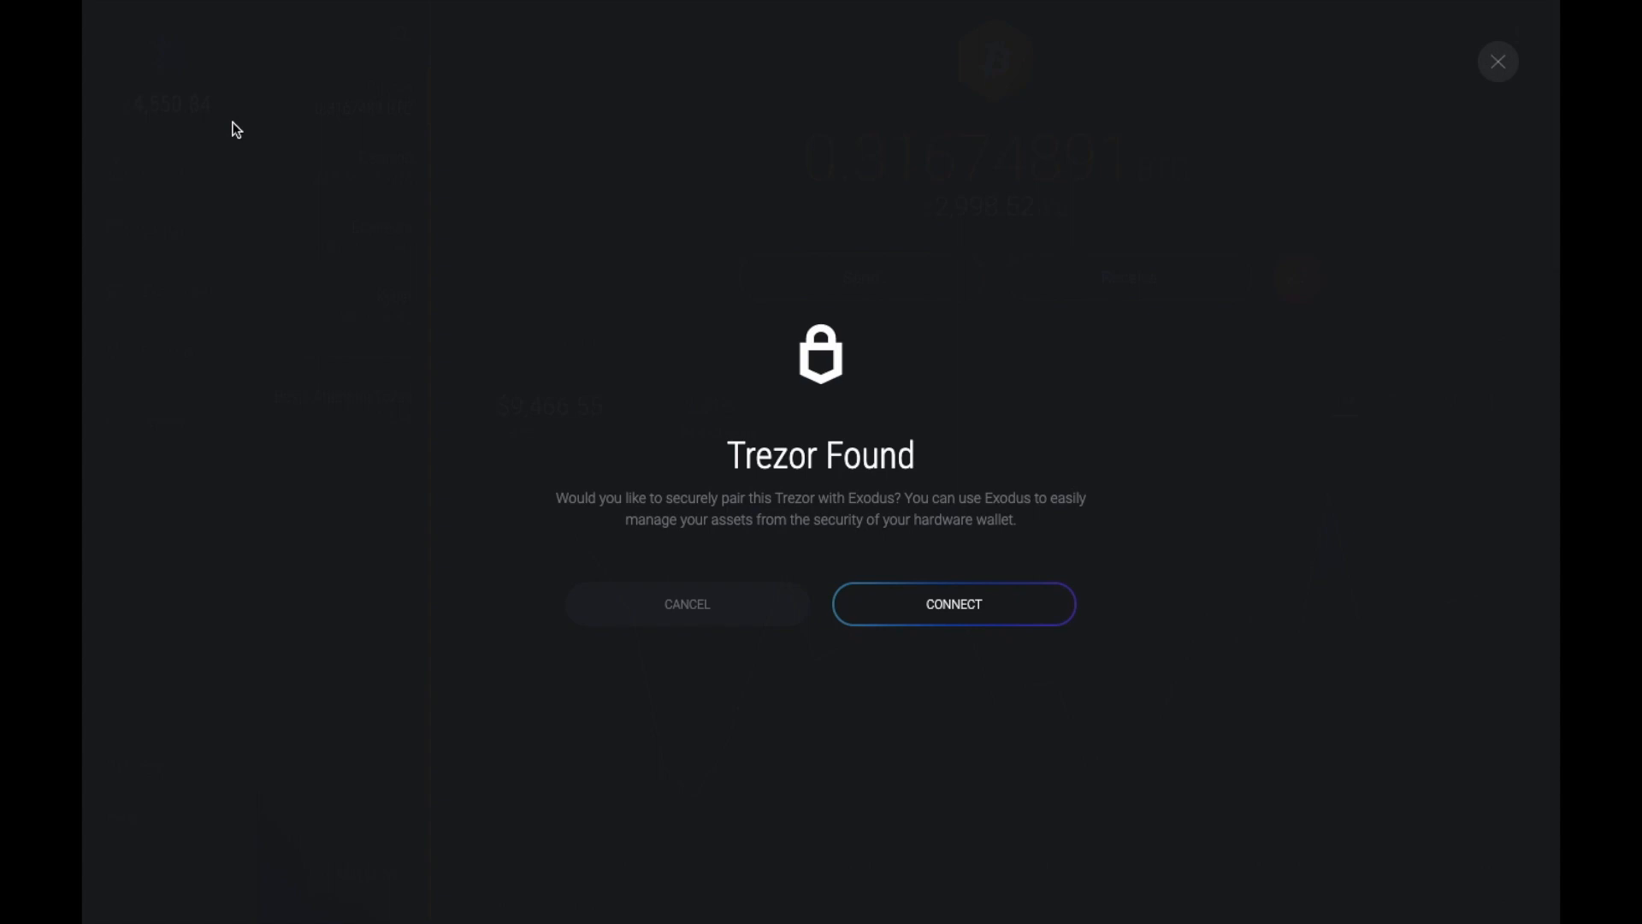
Accept pairing the detected Trezor hardware wallet with Exodus.
{"action": "left_click", "coordinate": [953, 604]}
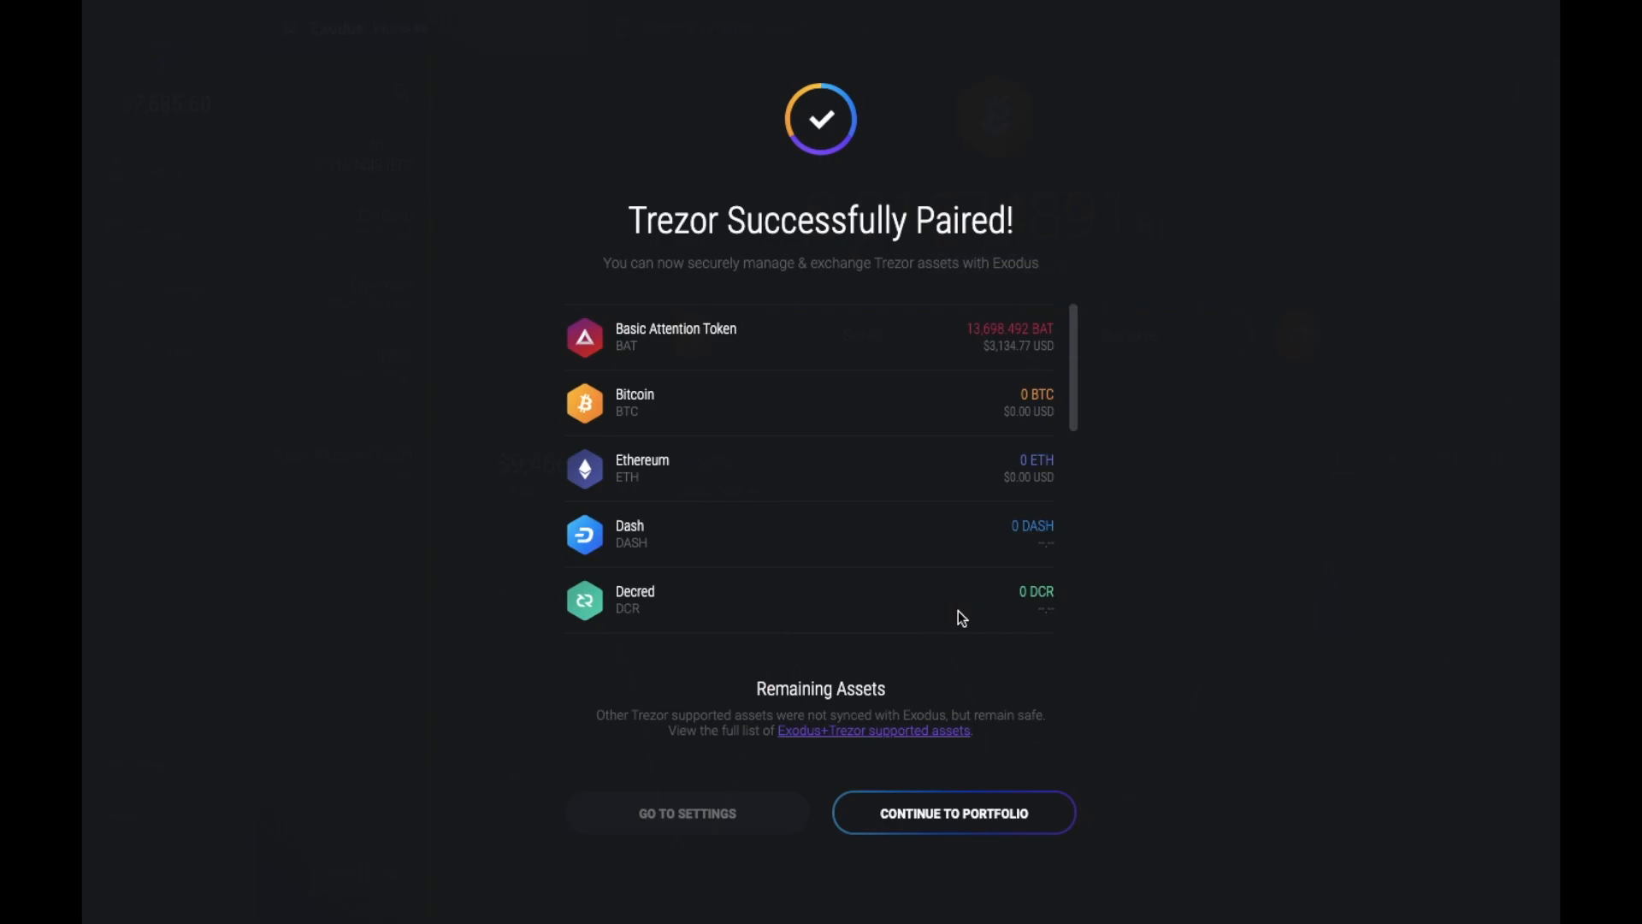
{"action": "mouse_move", "coordinate": [1059, 558]}
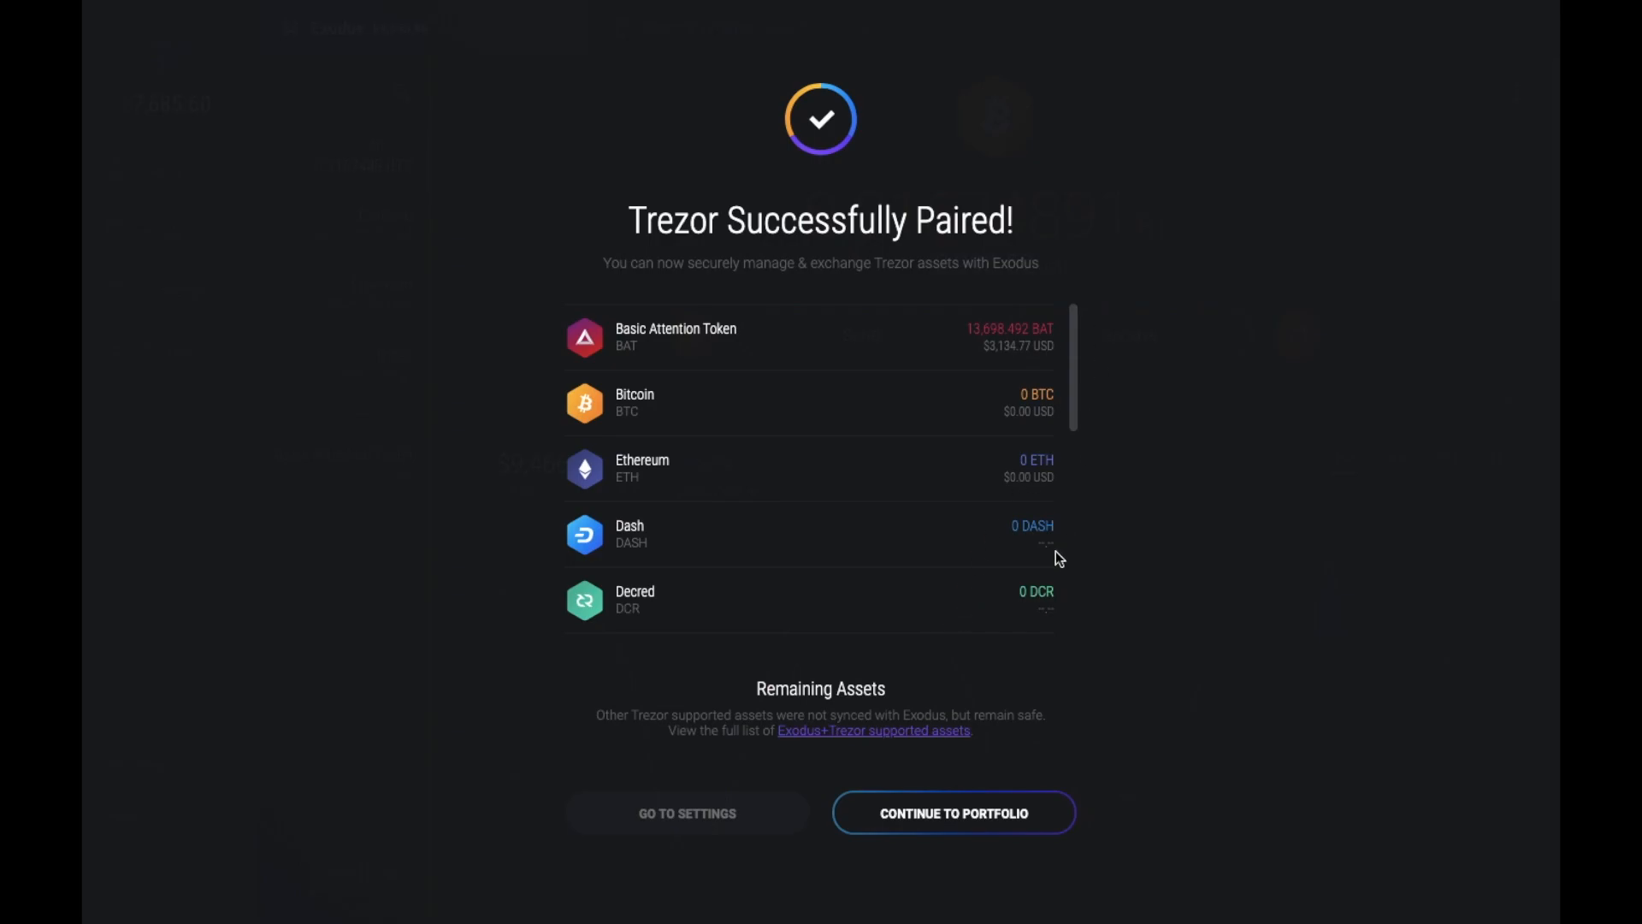
Continue to the Trezor portfolio and review its asset table with the BAT holding.
{"action": "left_click", "coordinate": [953, 812]}
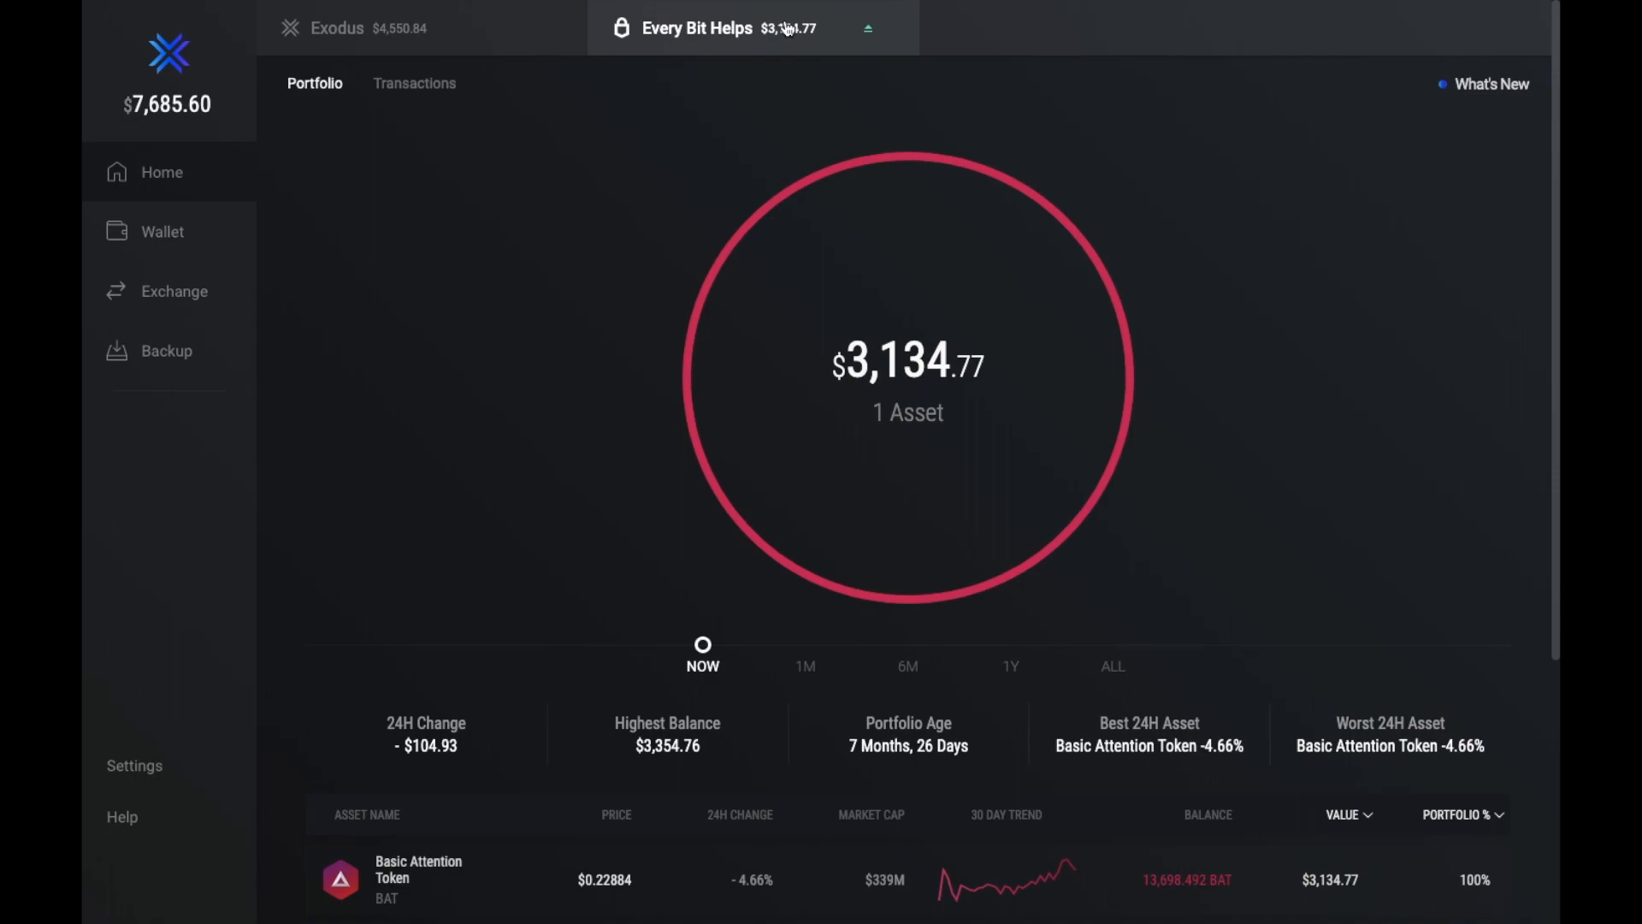
{"action": "mouse_move", "coordinate": [642, 301]}
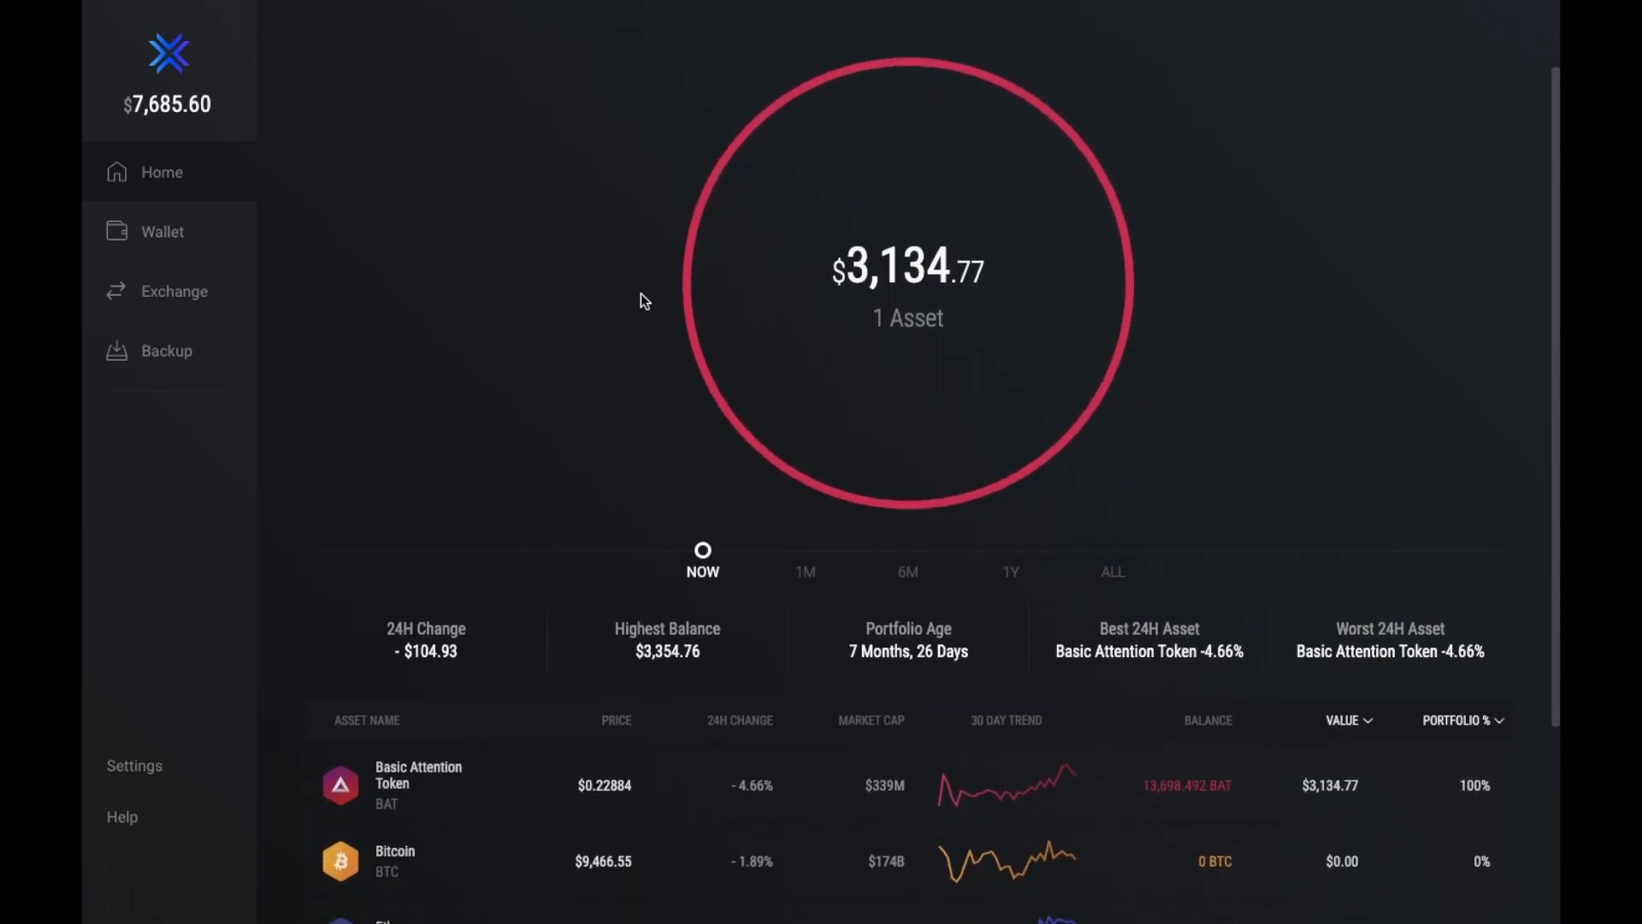
{"action": "scroll", "scroll_direction": "down", "scroll_amount": 3}
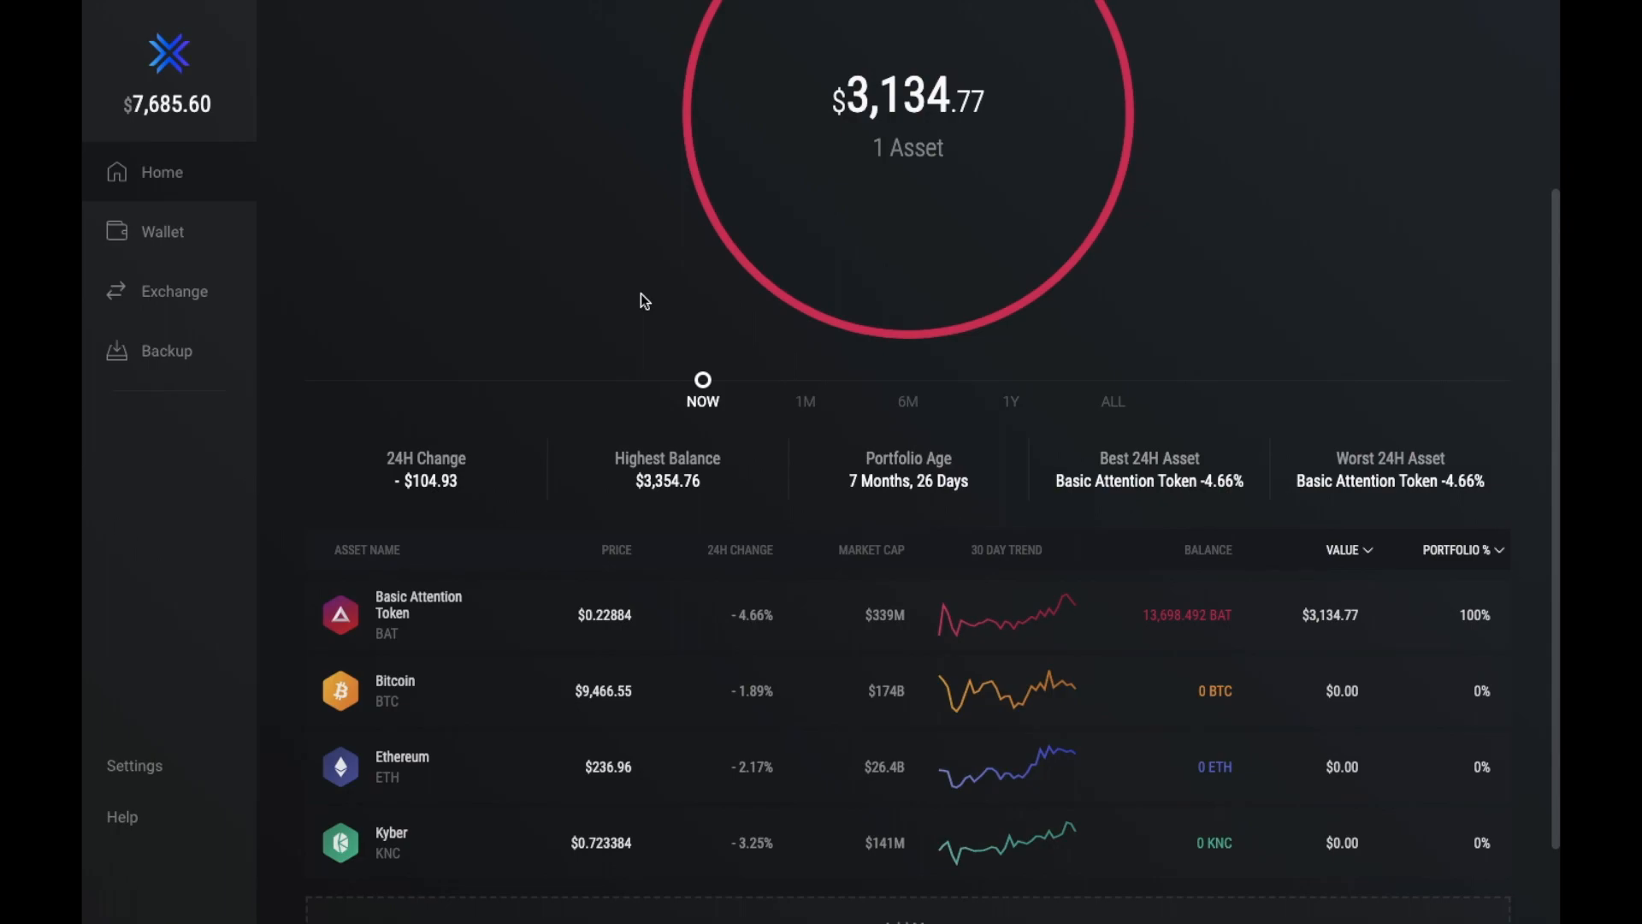
{"action": "scroll", "scroll_direction": "down", "scroll_amount": 3}
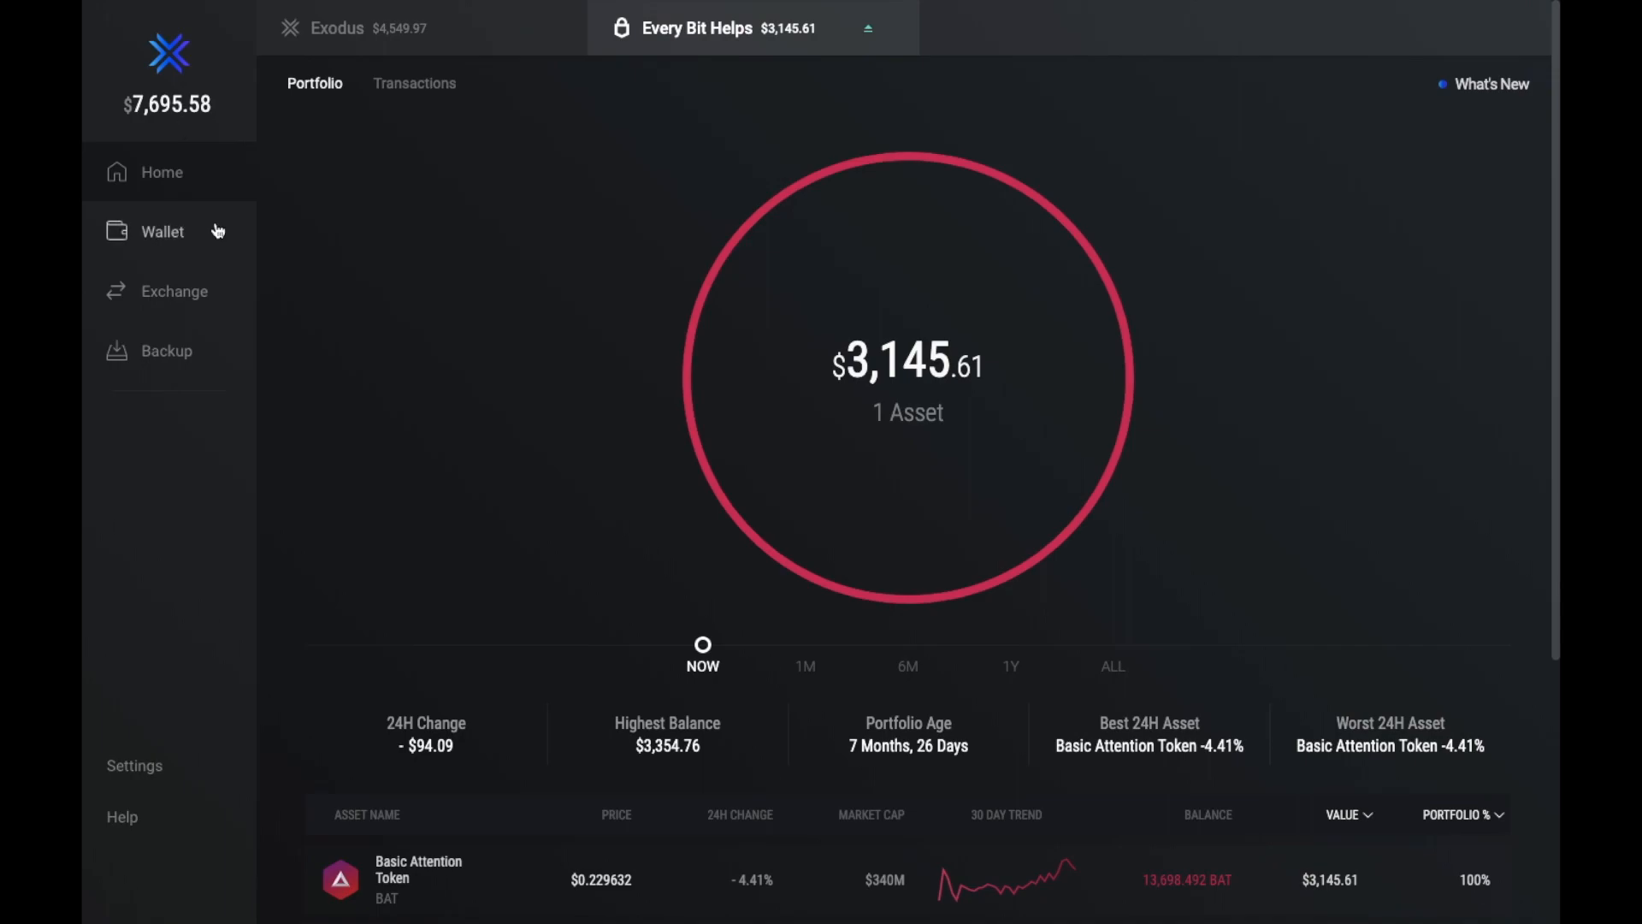
Show the Devices settings with Trezor detection on and Every Bit Helps connected.
{"action": "left_click", "coordinate": [133, 765]}
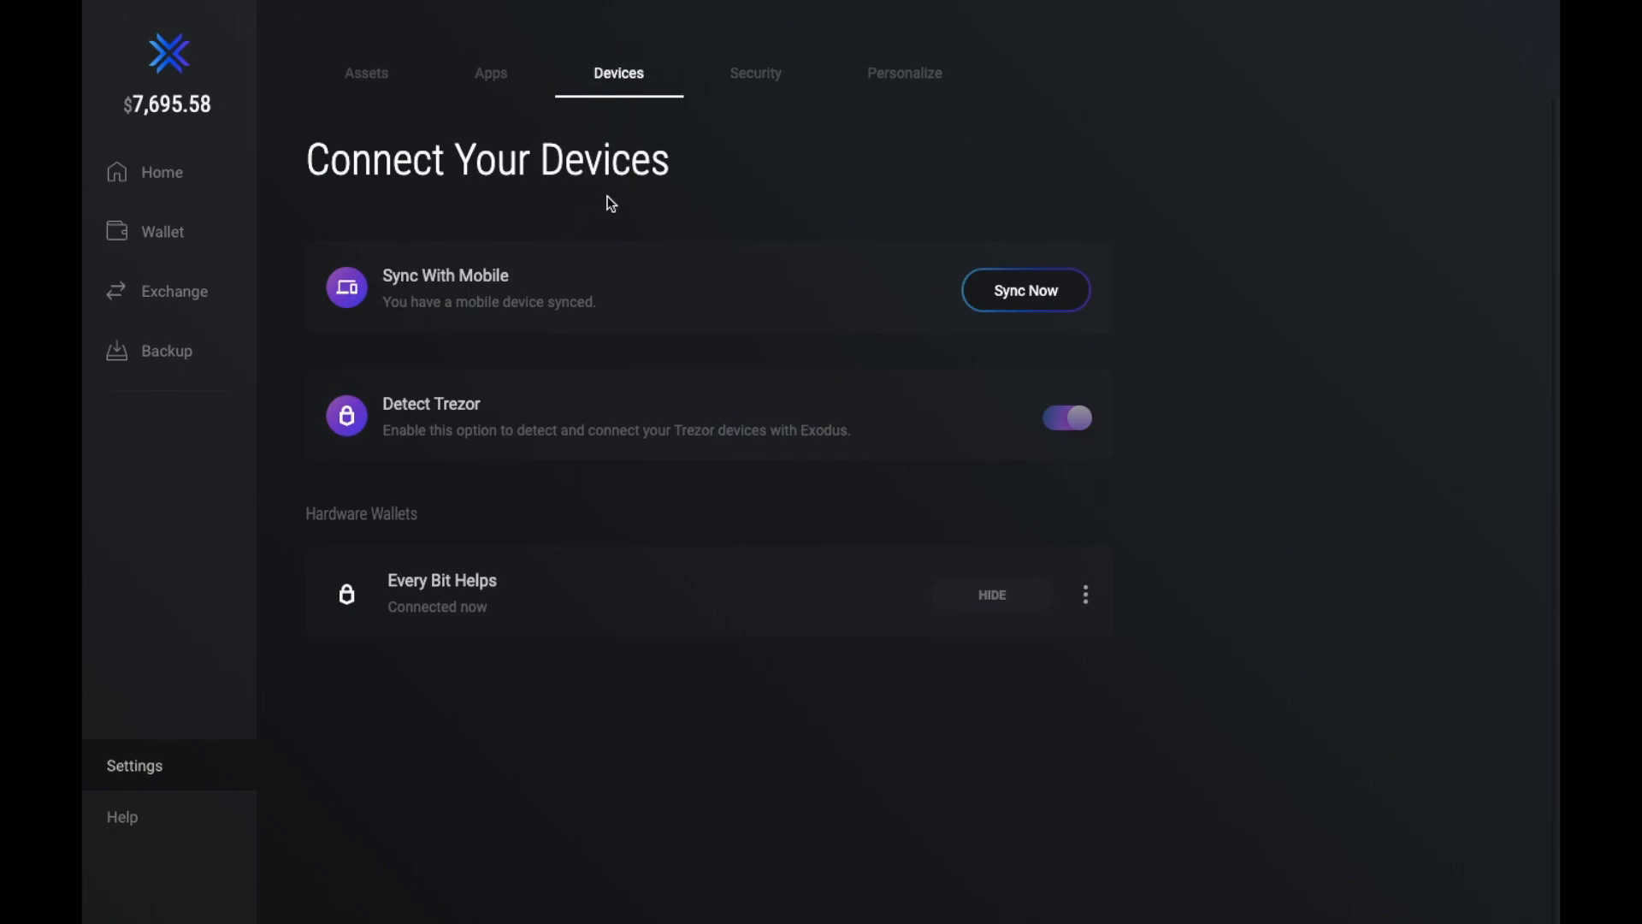
{"action": "mouse_move", "coordinate": [974, 472]}
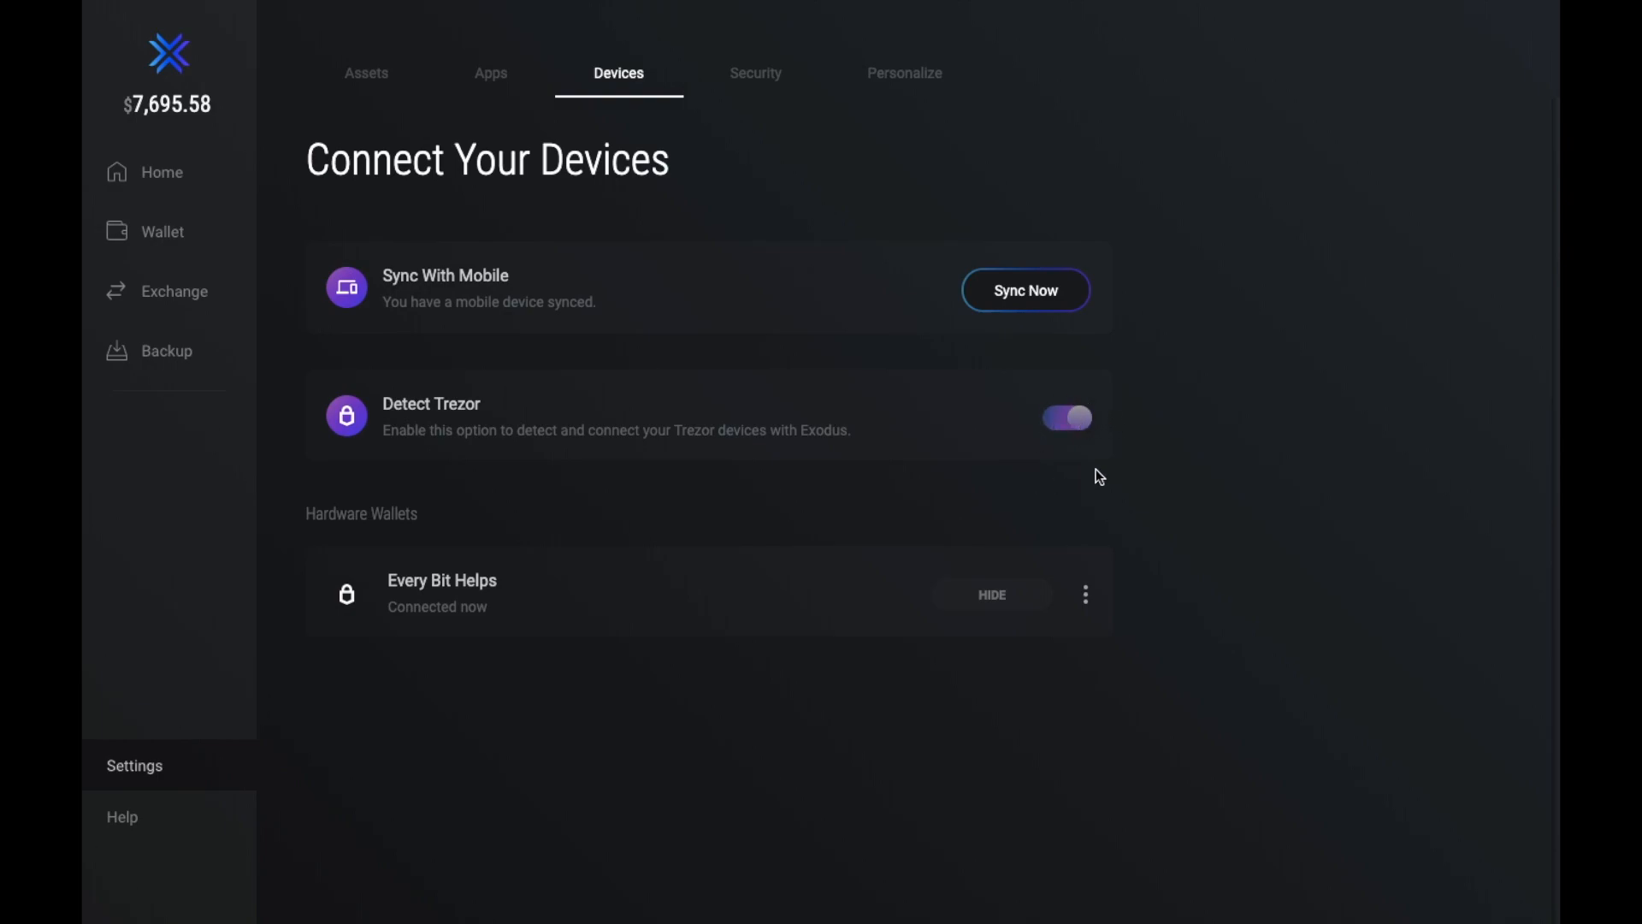
{"action": "mouse_move", "coordinate": [349, 287]}
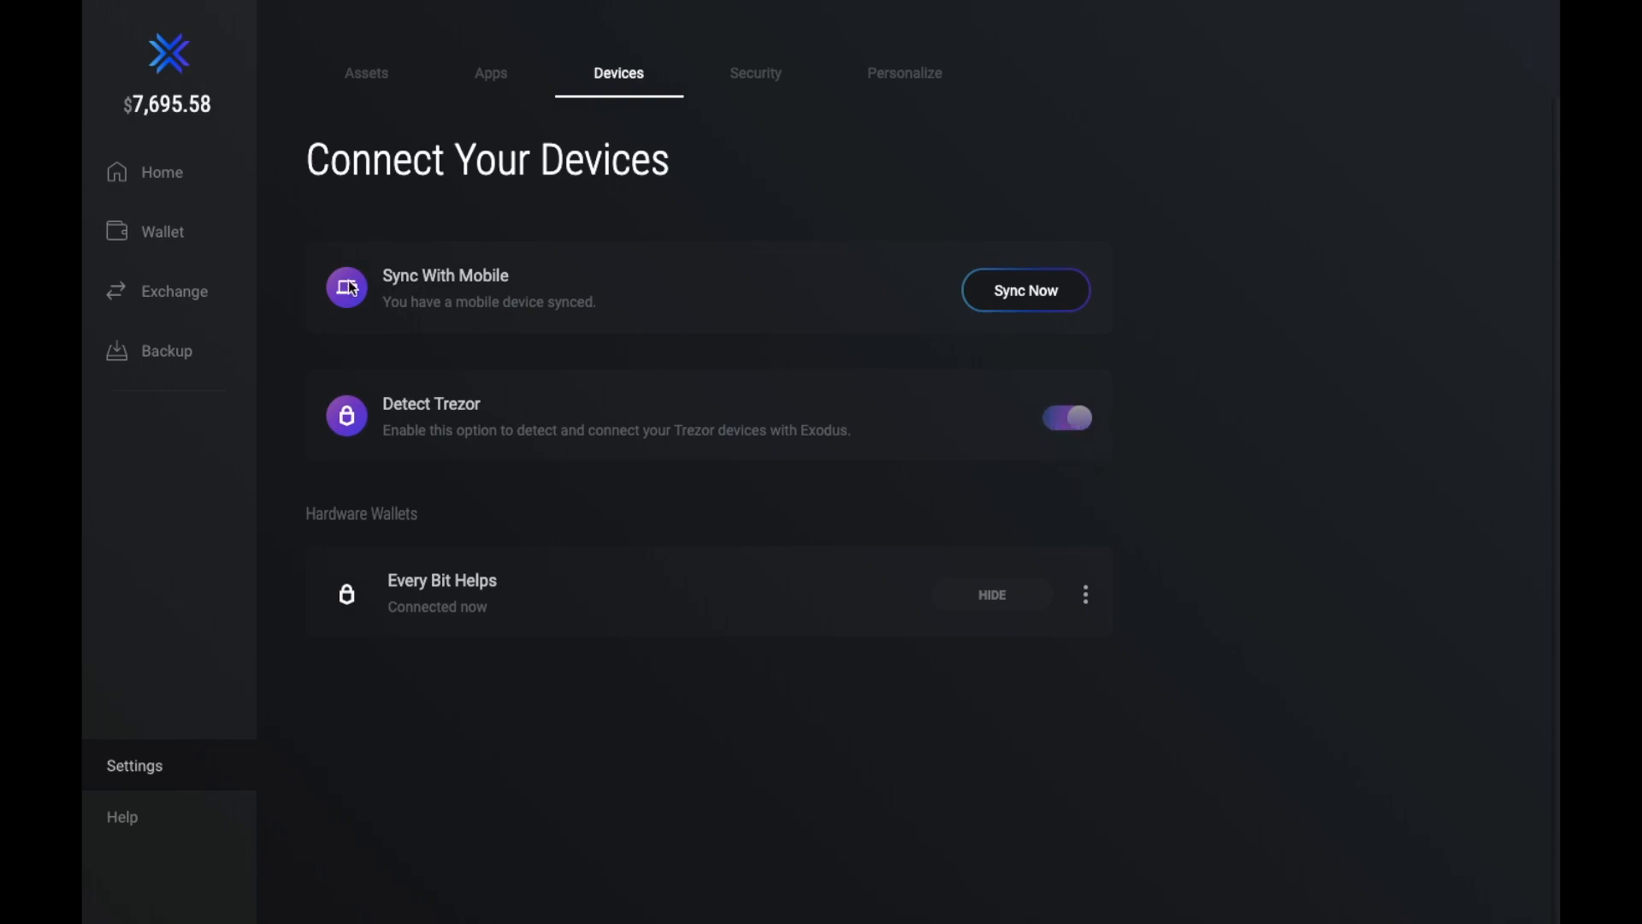
{"action": "mouse_move", "coordinate": [157, 298]}
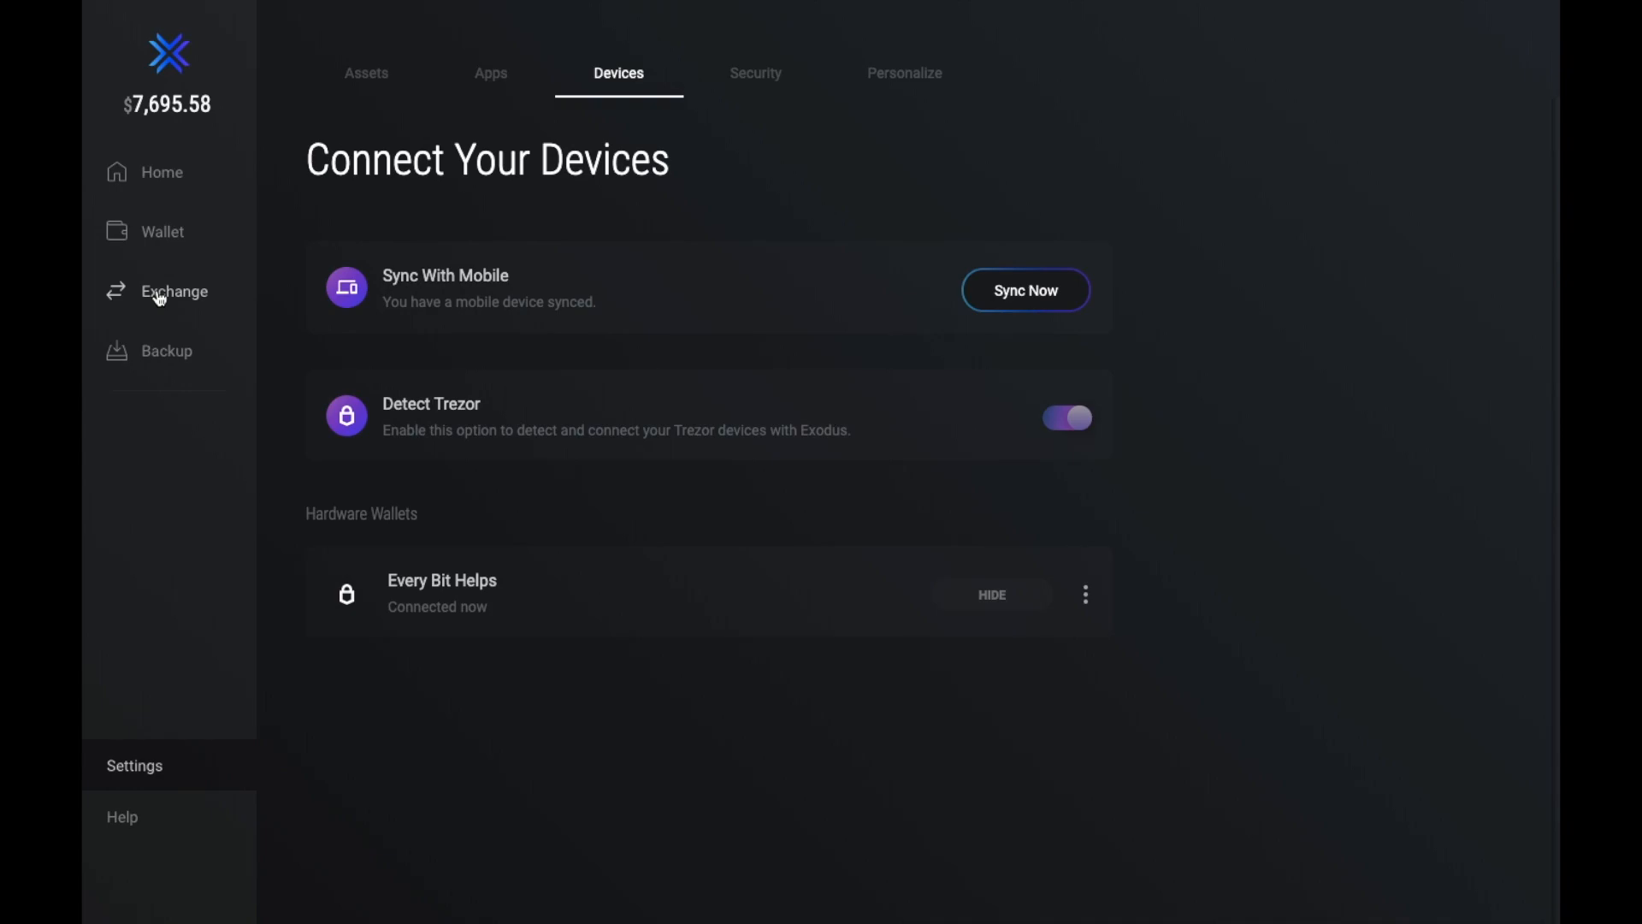
Open the Bitcoin-to-Ethereum exchange and browse the receivable assets, keeping Ethereum.
{"action": "left_click", "coordinate": [174, 290]}
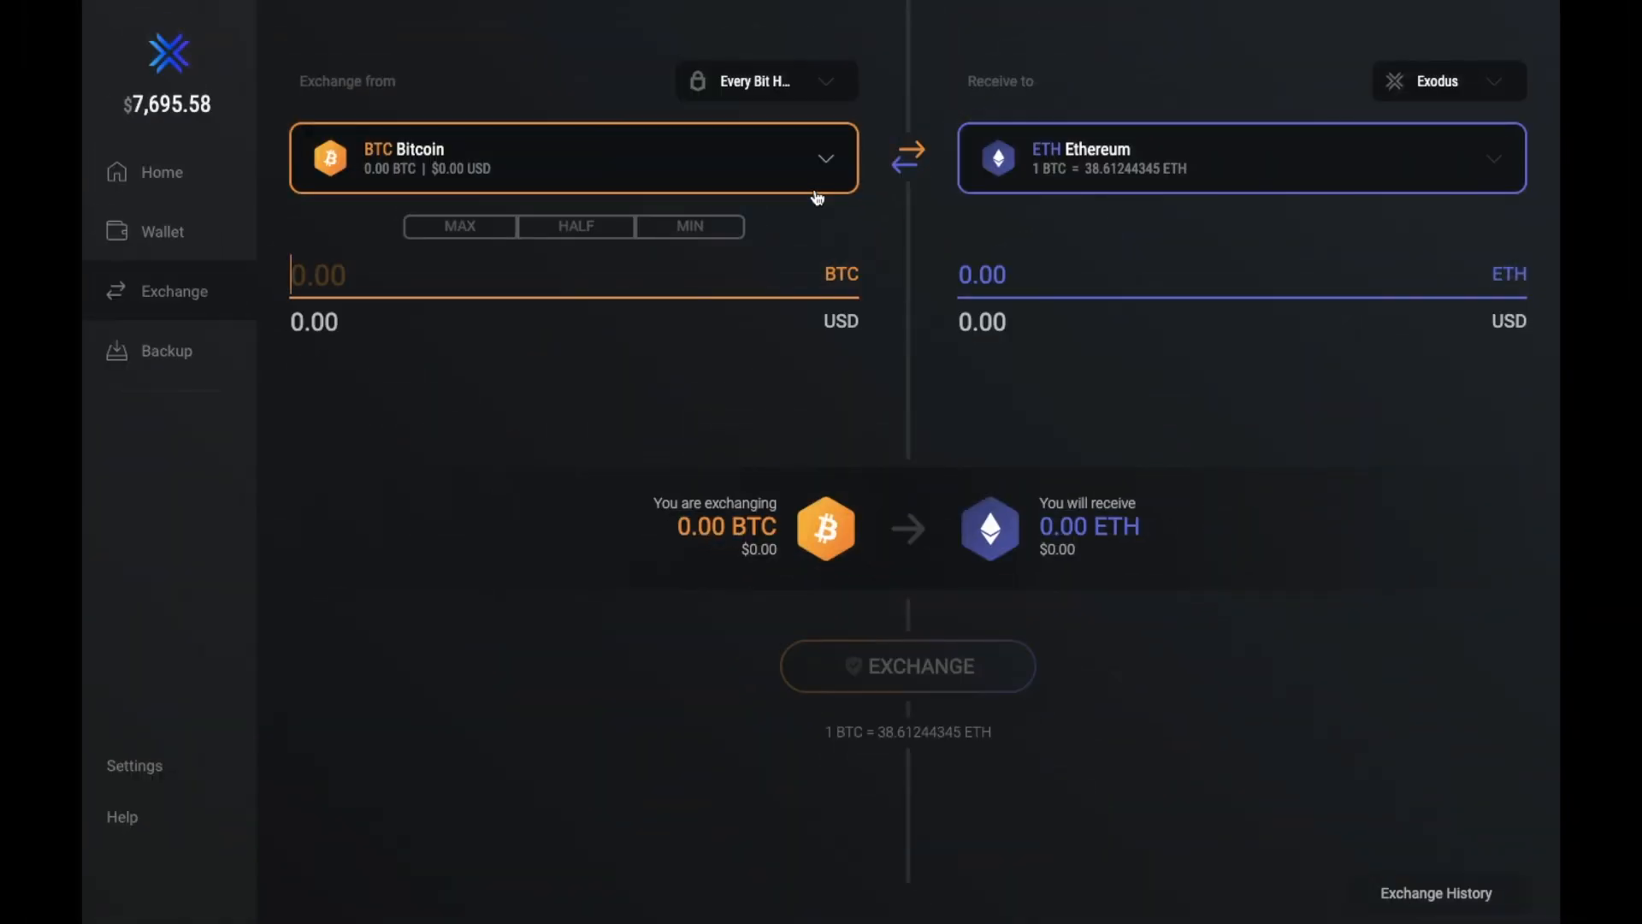
{"action": "left_click", "coordinate": [573, 158]}
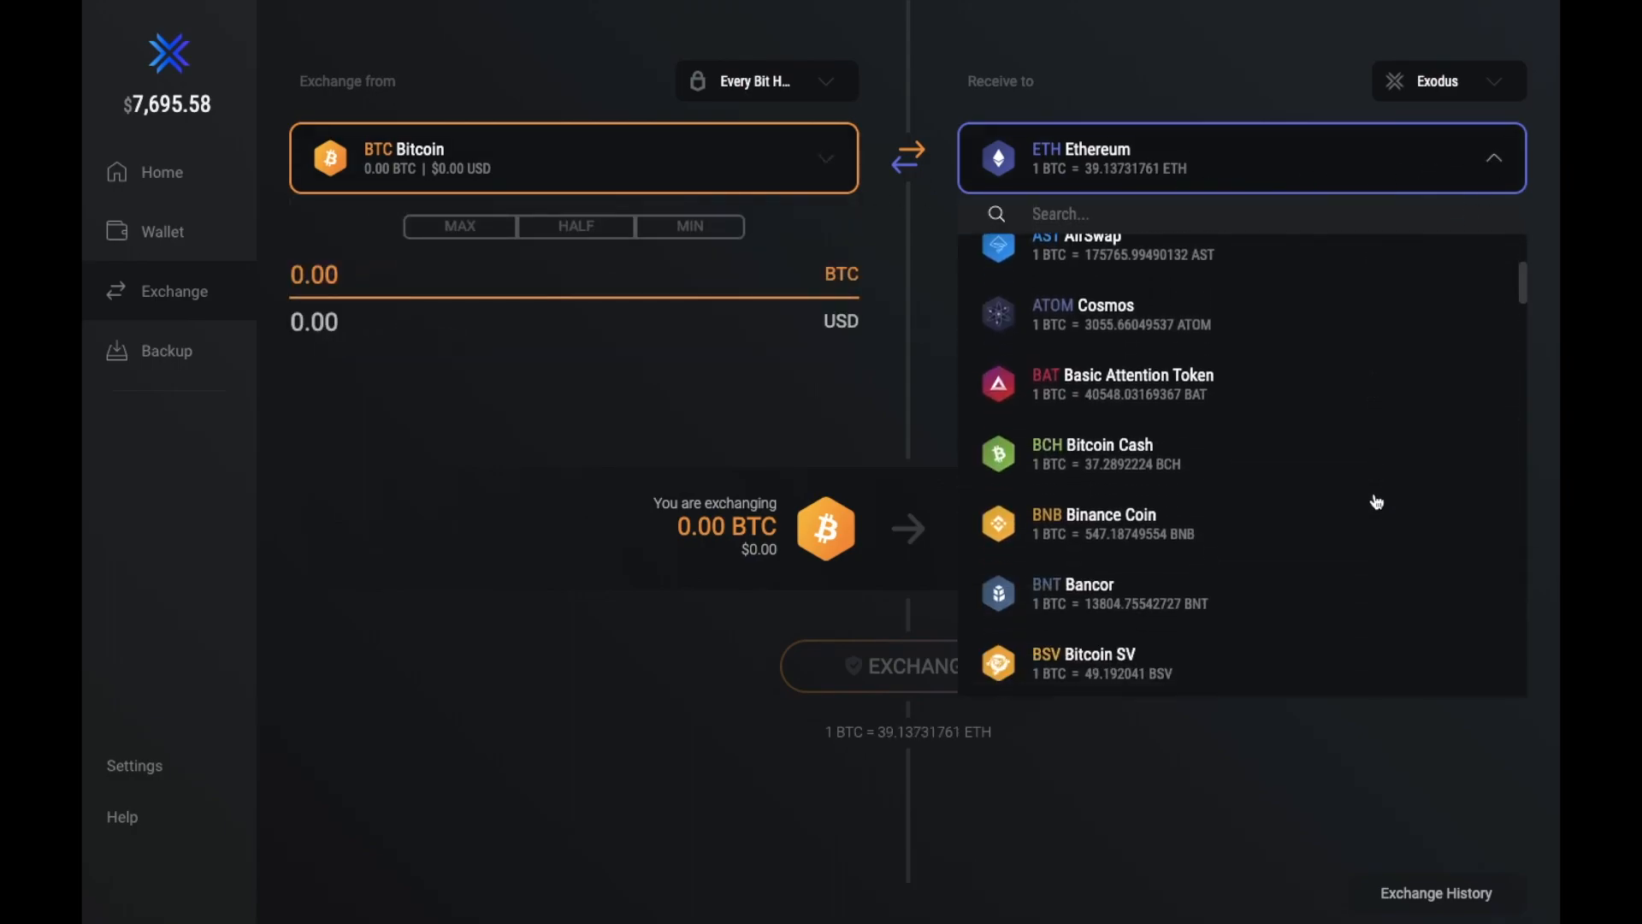
{"action": "scroll", "scroll_direction": "down", "scroll_amount": 3}
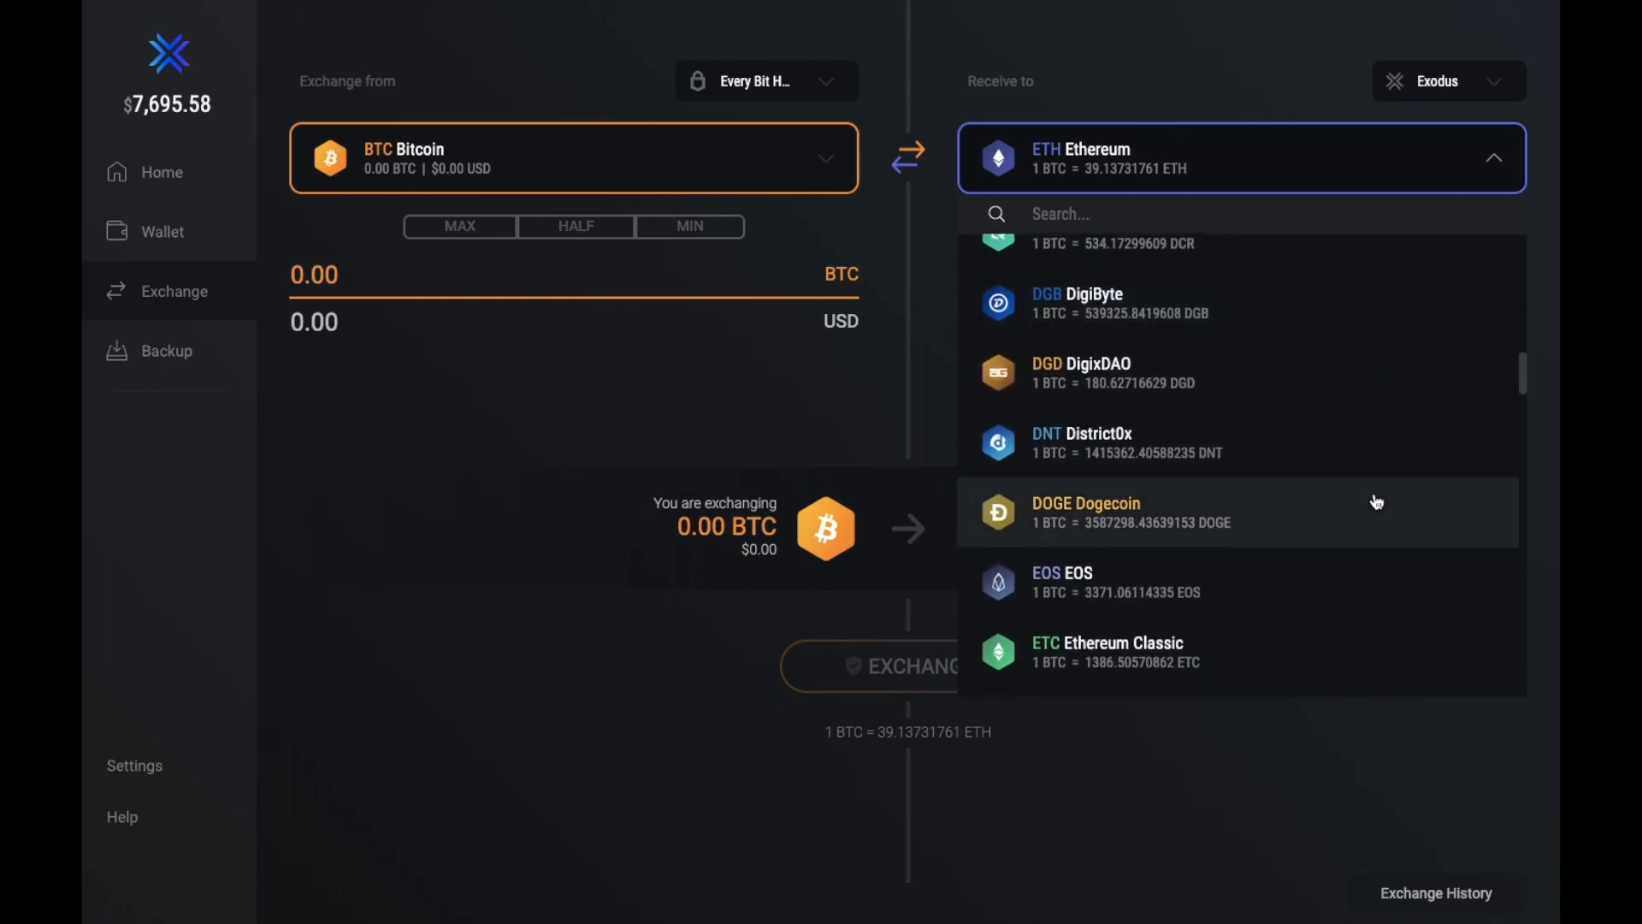
{"action": "scroll", "scroll_direction": "down", "scroll_amount": 3}
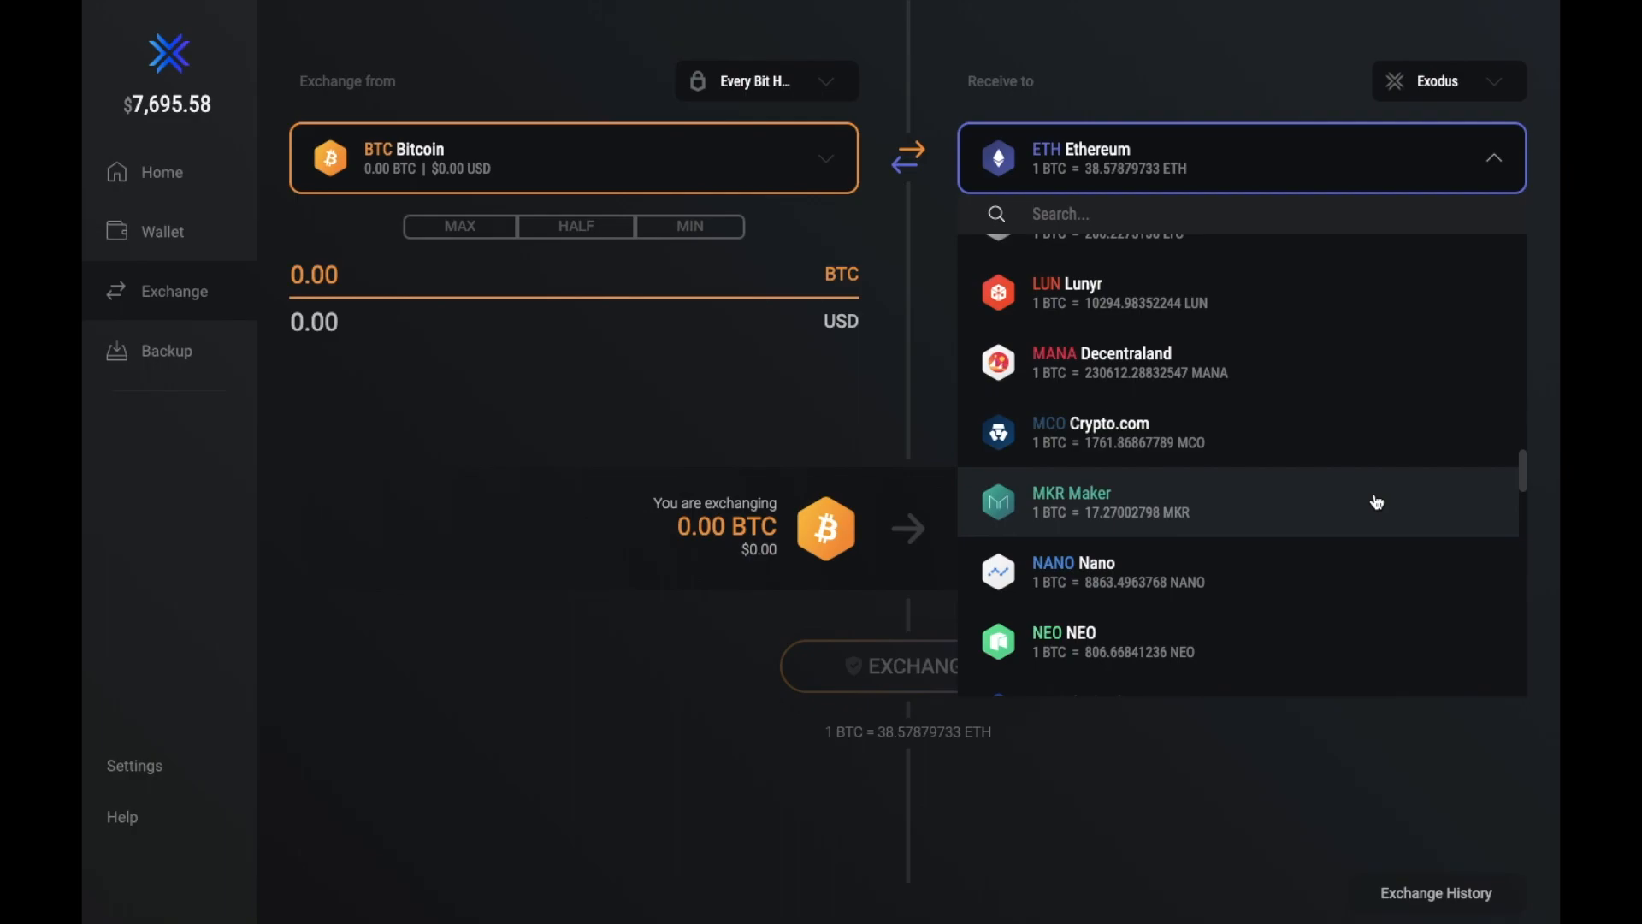
{"action": "left_click", "coordinate": [1494, 157]}
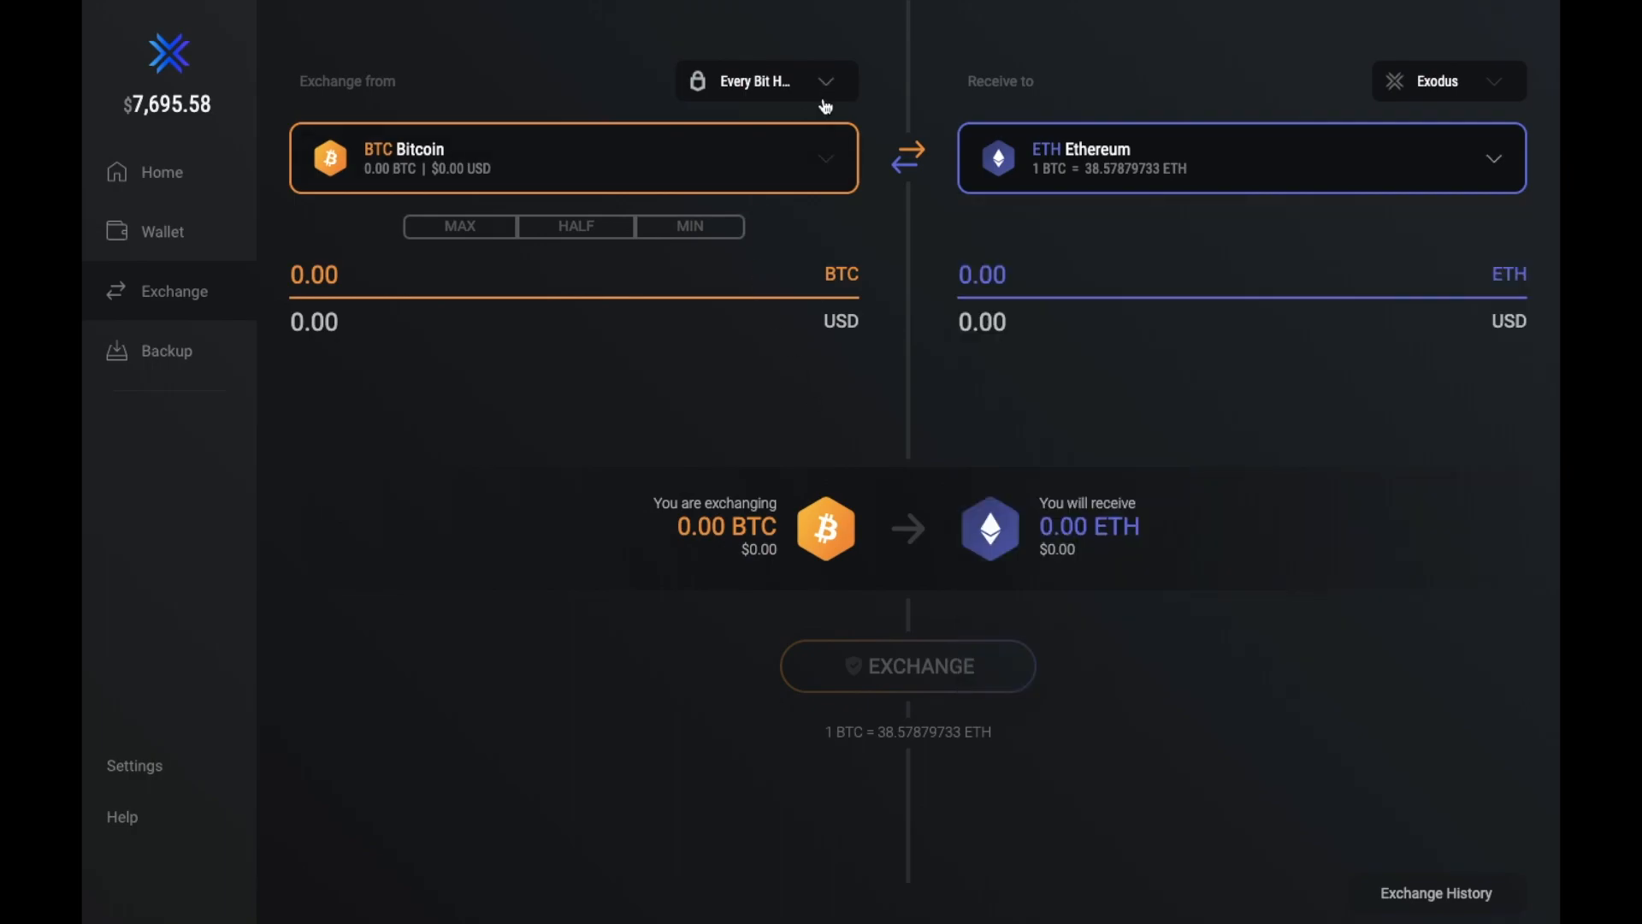
Exchange from the Exodus wallet instead and receive ADA Cardano rather than Ethereum.
{"action": "left_click", "coordinate": [763, 81]}
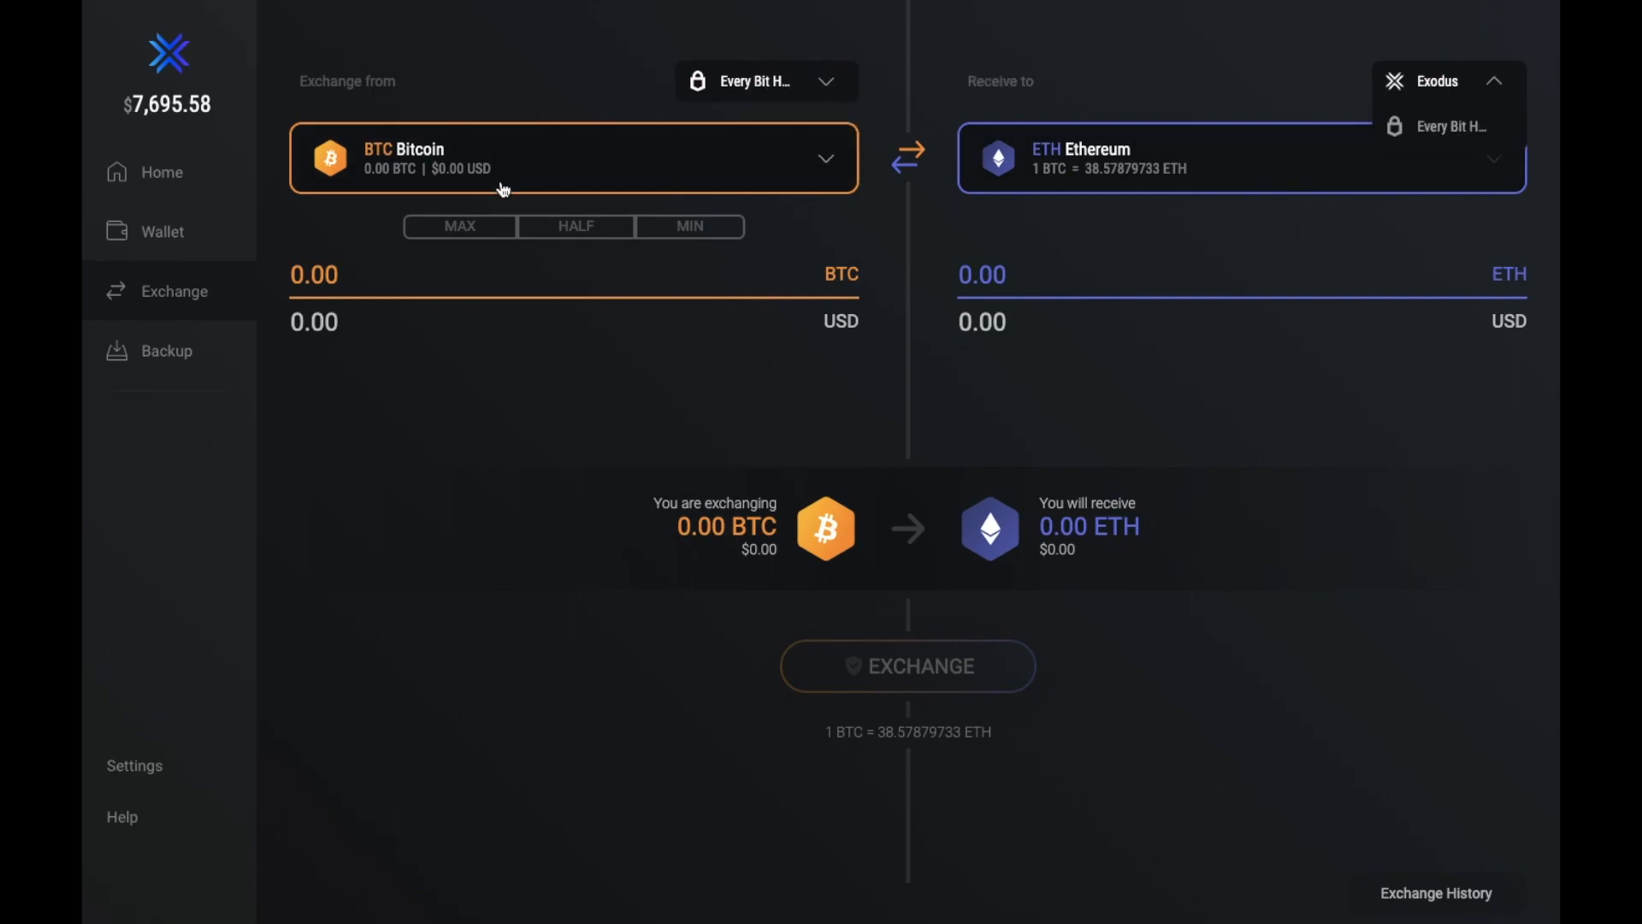
{"action": "left_click", "coordinate": [571, 157]}
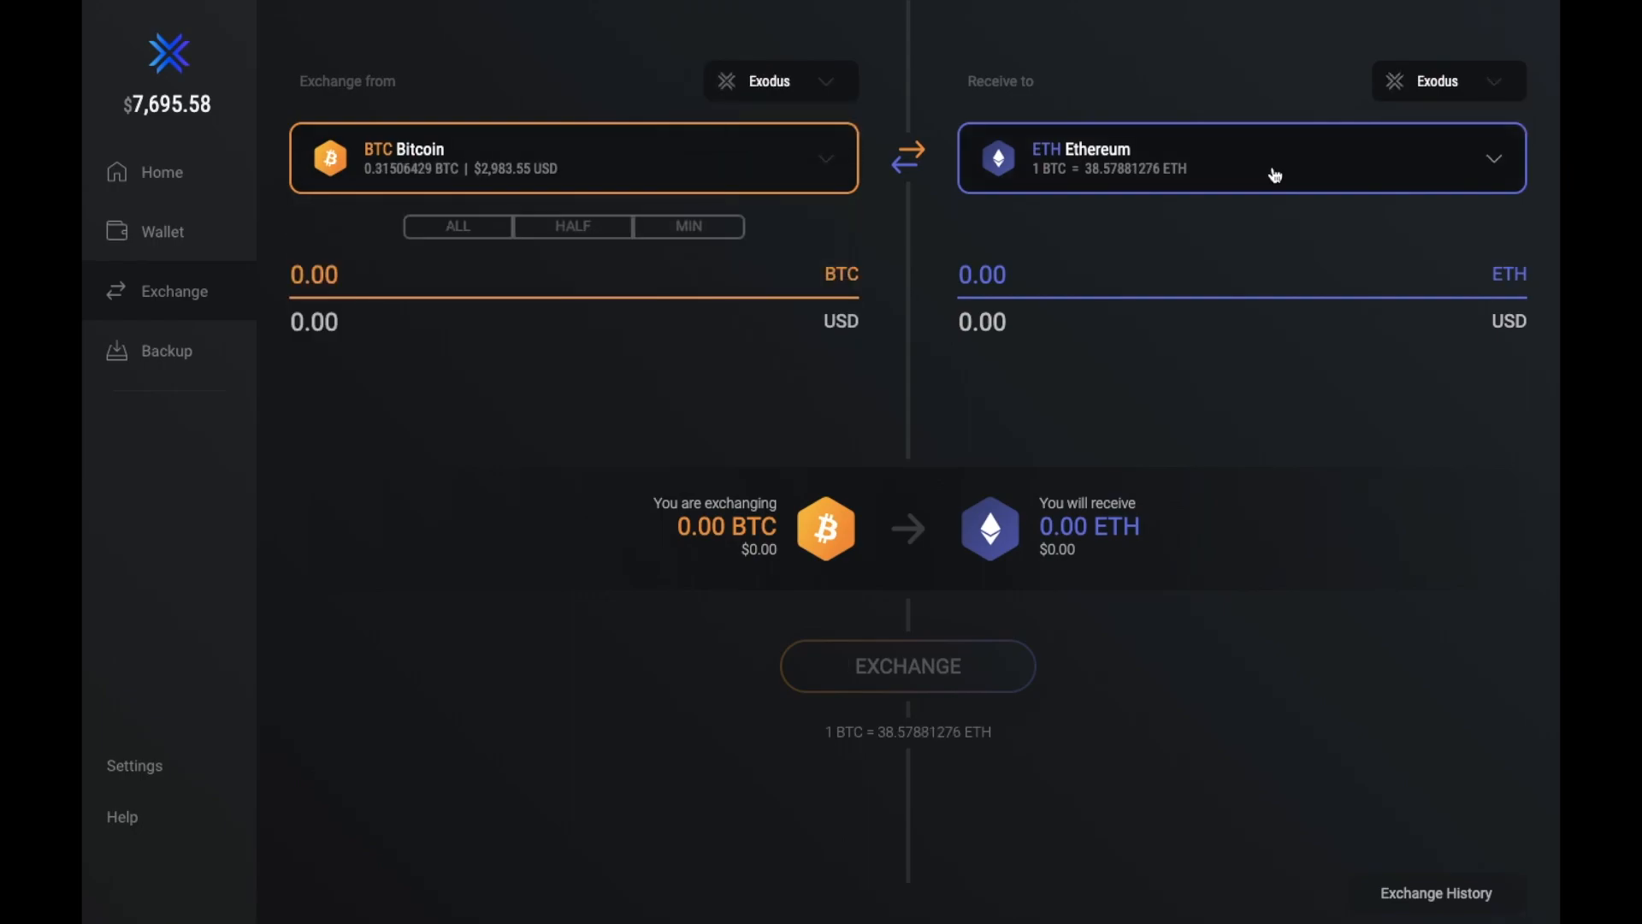
{"action": "left_click", "coordinate": [1242, 157]}
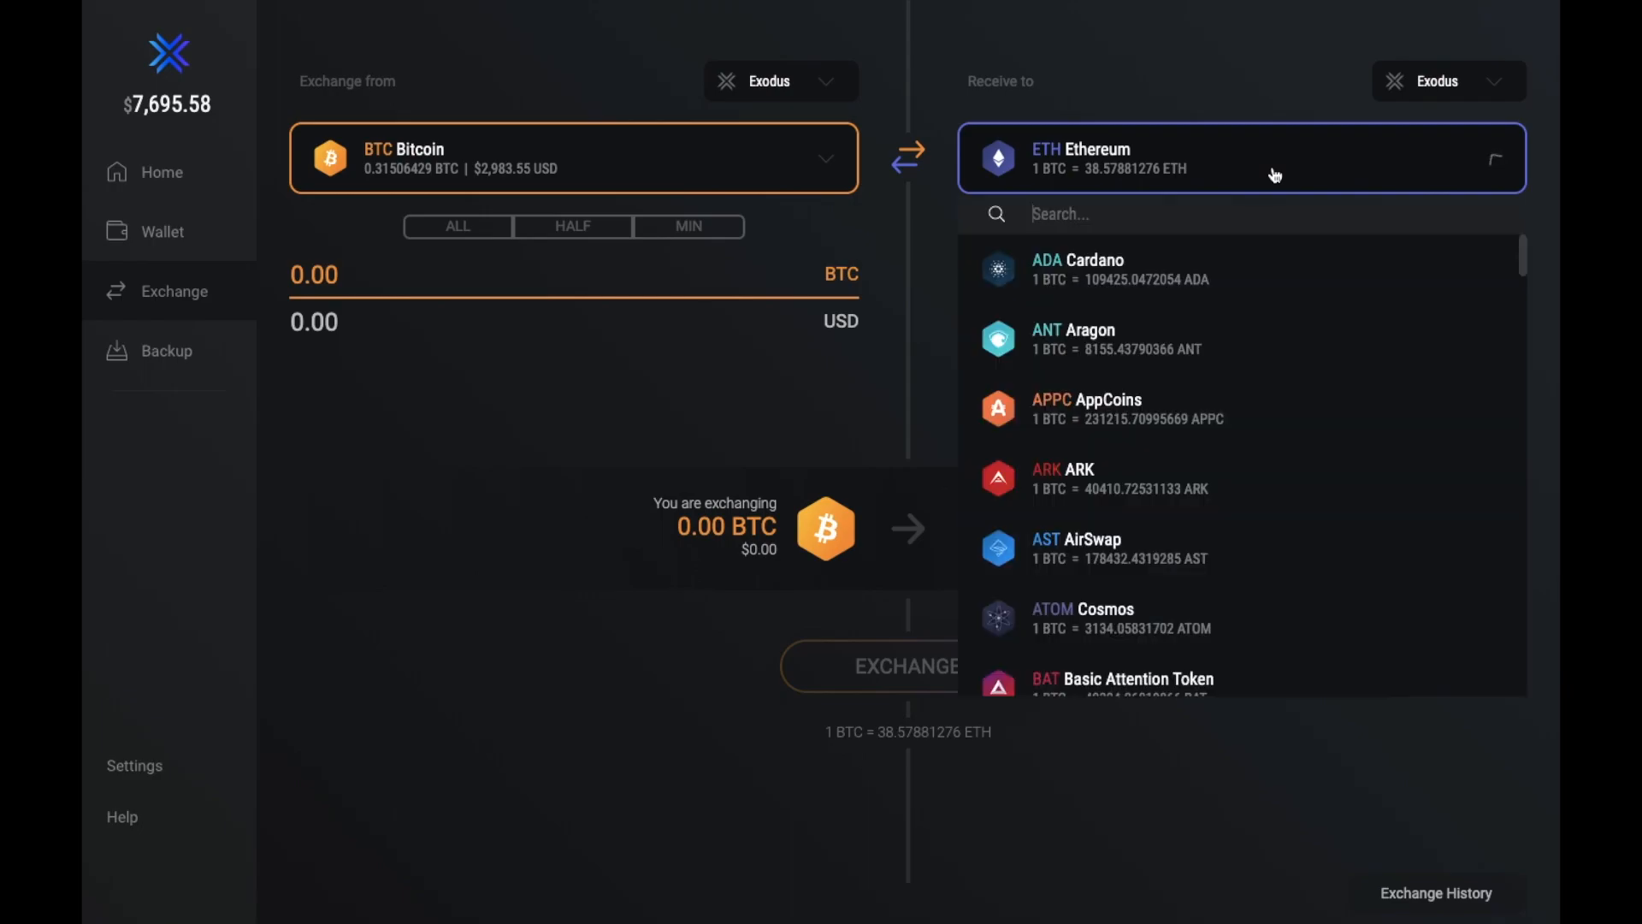
{"action": "scroll", "scroll_direction": "down", "scroll_amount": 3}
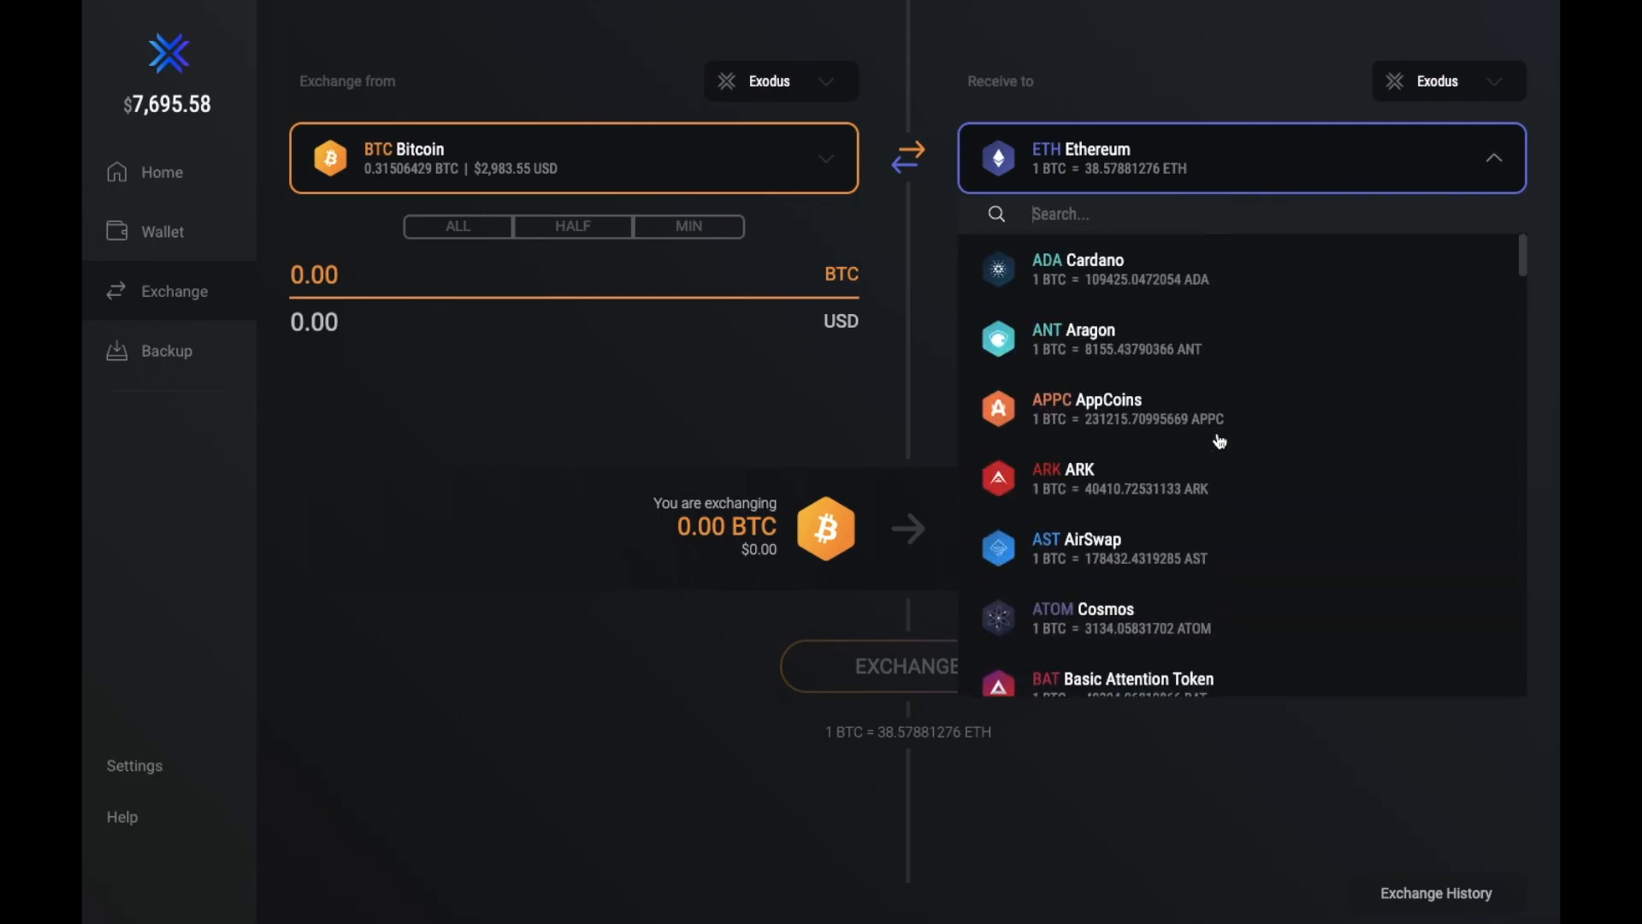
{"action": "left_click", "coordinate": [1076, 269]}
{"action": "type", "text": "0.0025"}
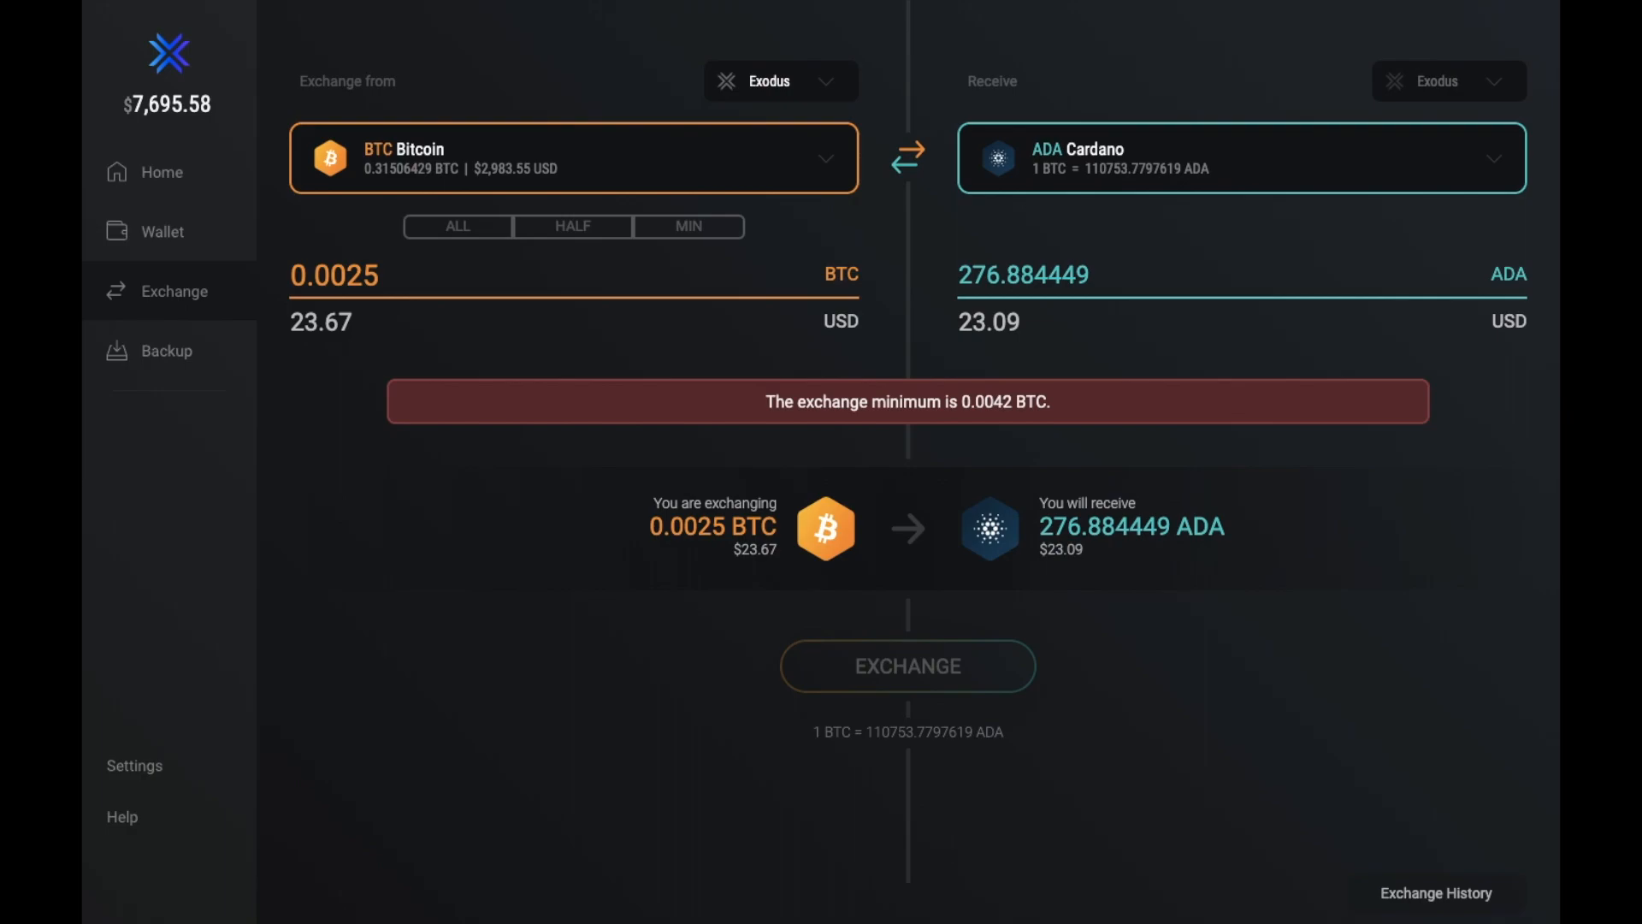
Set the amount to the 0.0042 BTC minimum, then show the wallet backup status.
{"action": "left_click", "coordinate": [688, 226]}
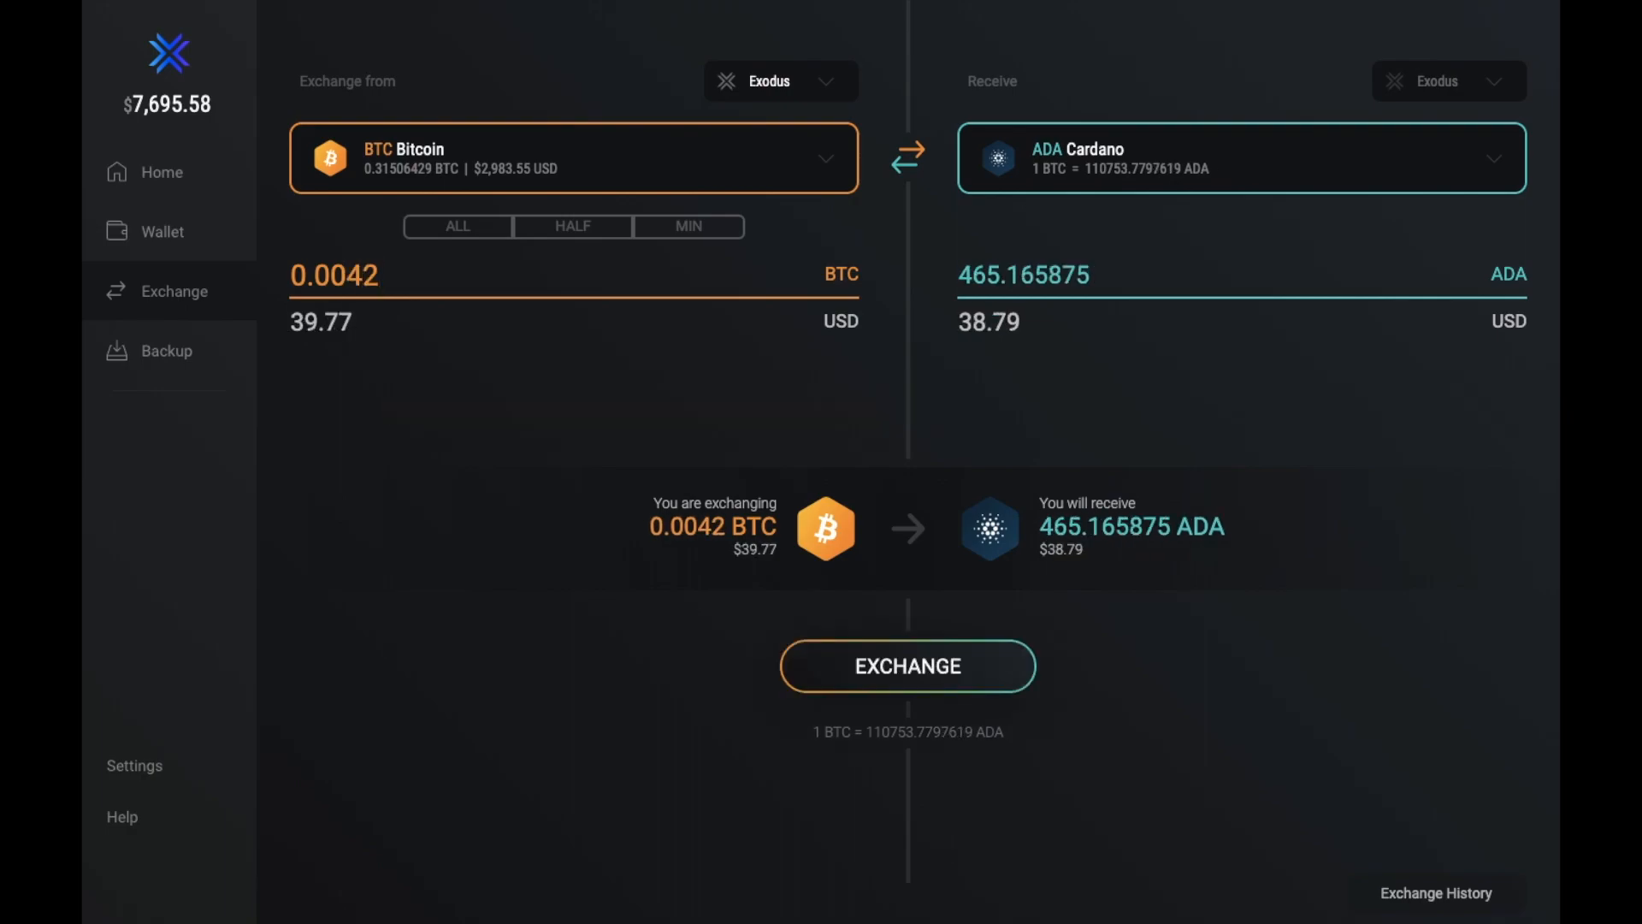
{"action": "left_click", "coordinate": [419, 275]}
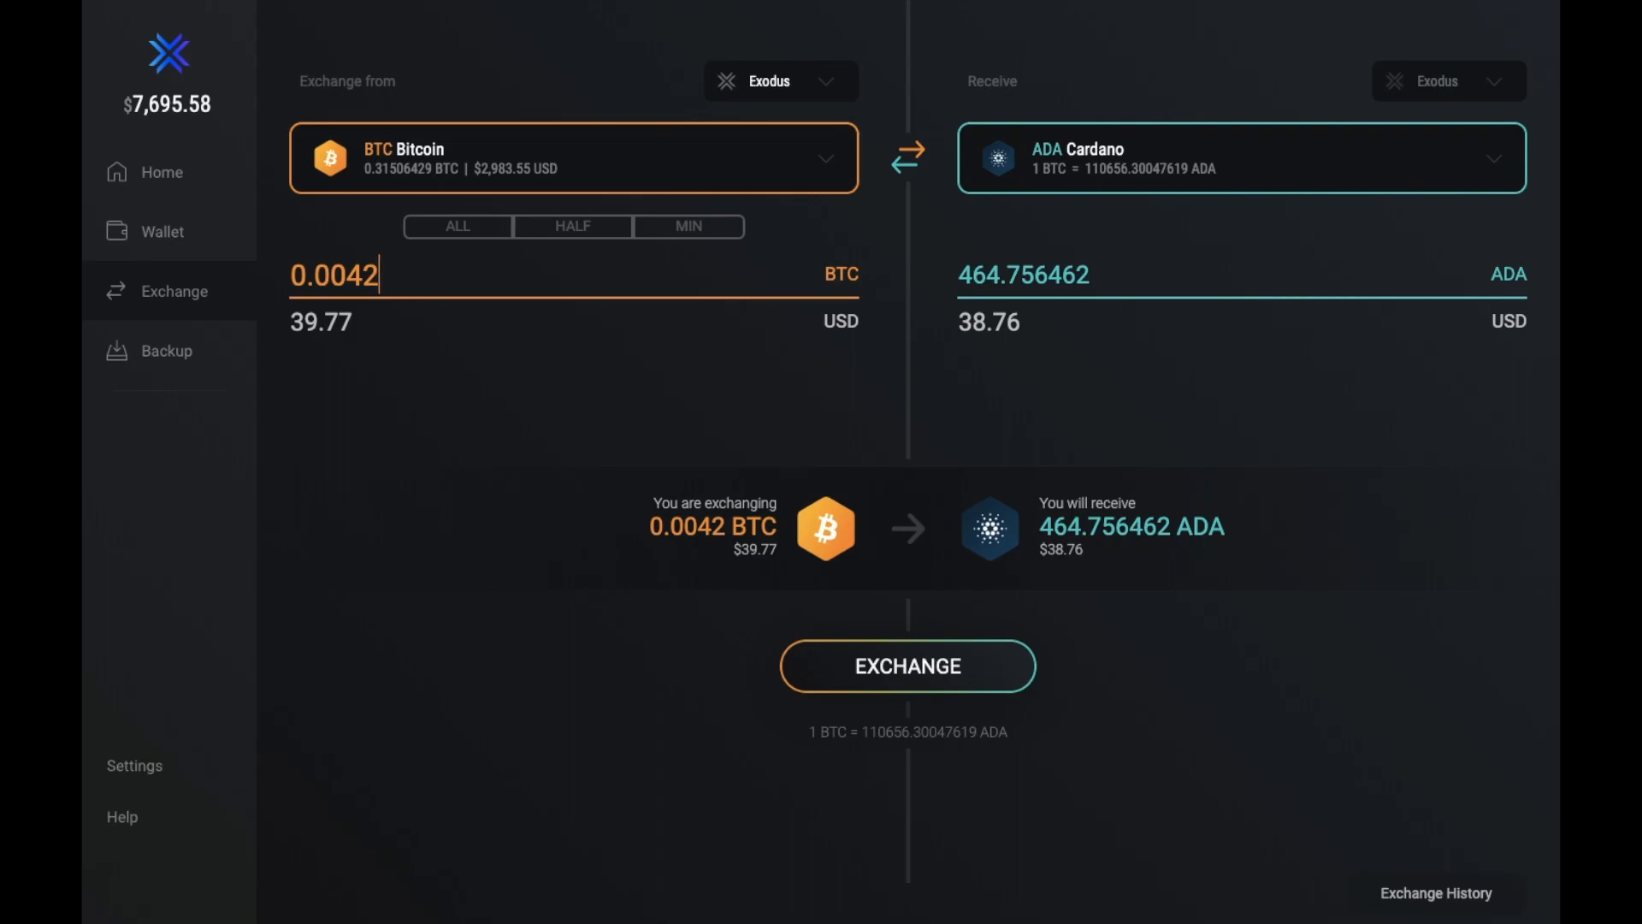
{"action": "left_click", "coordinate": [166, 350]}
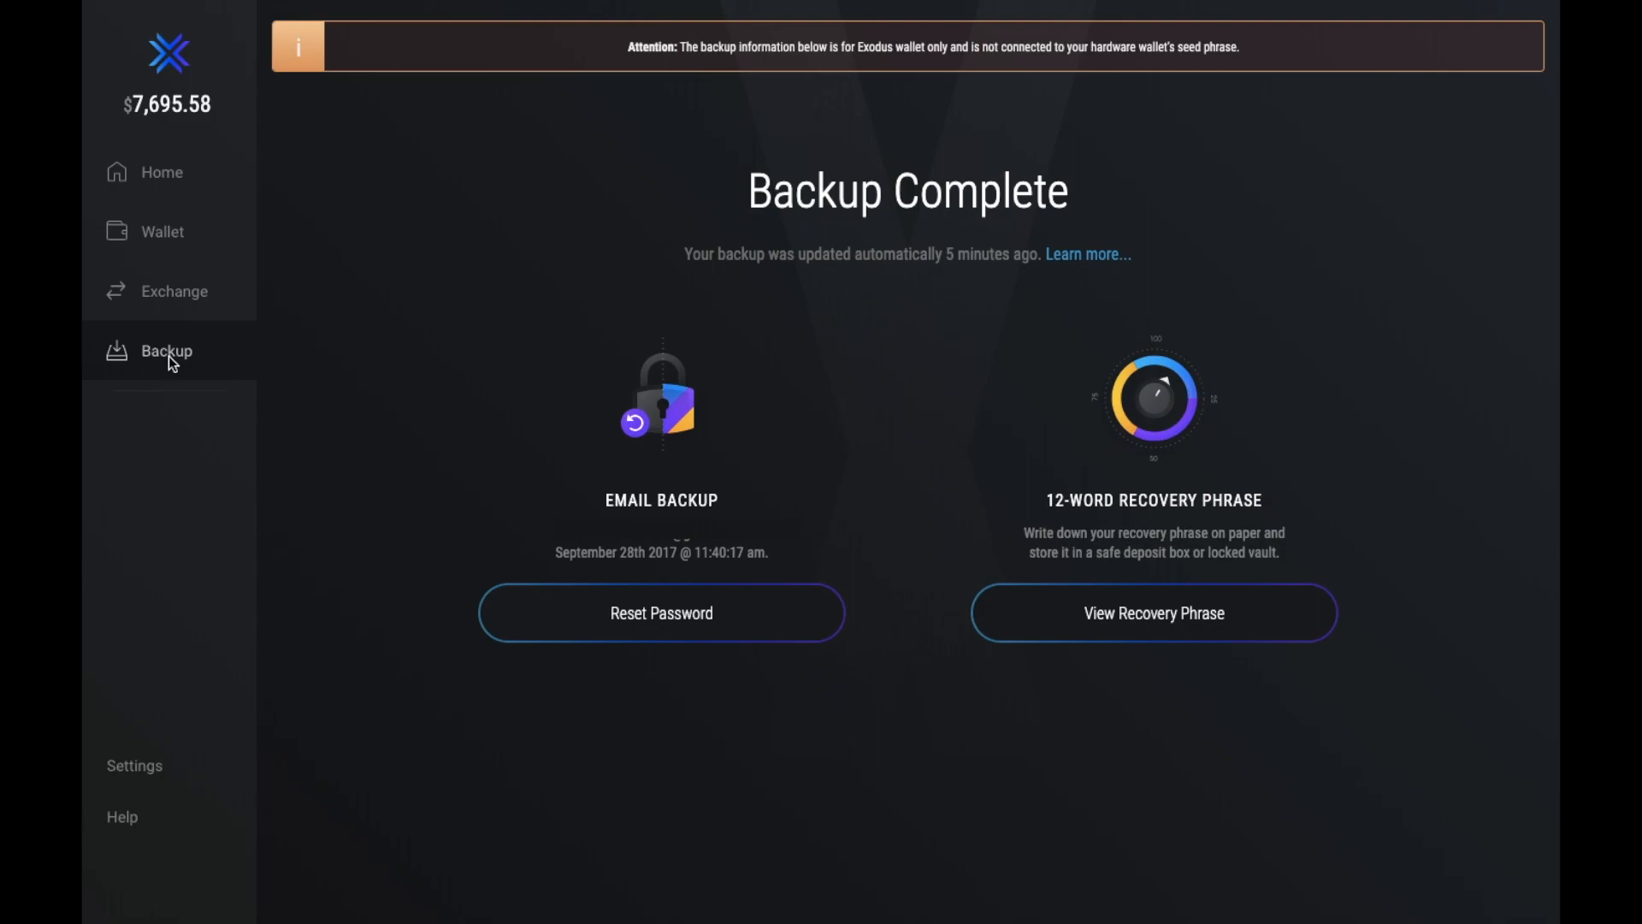
{"action": "mouse_move", "coordinate": [968, 460]}
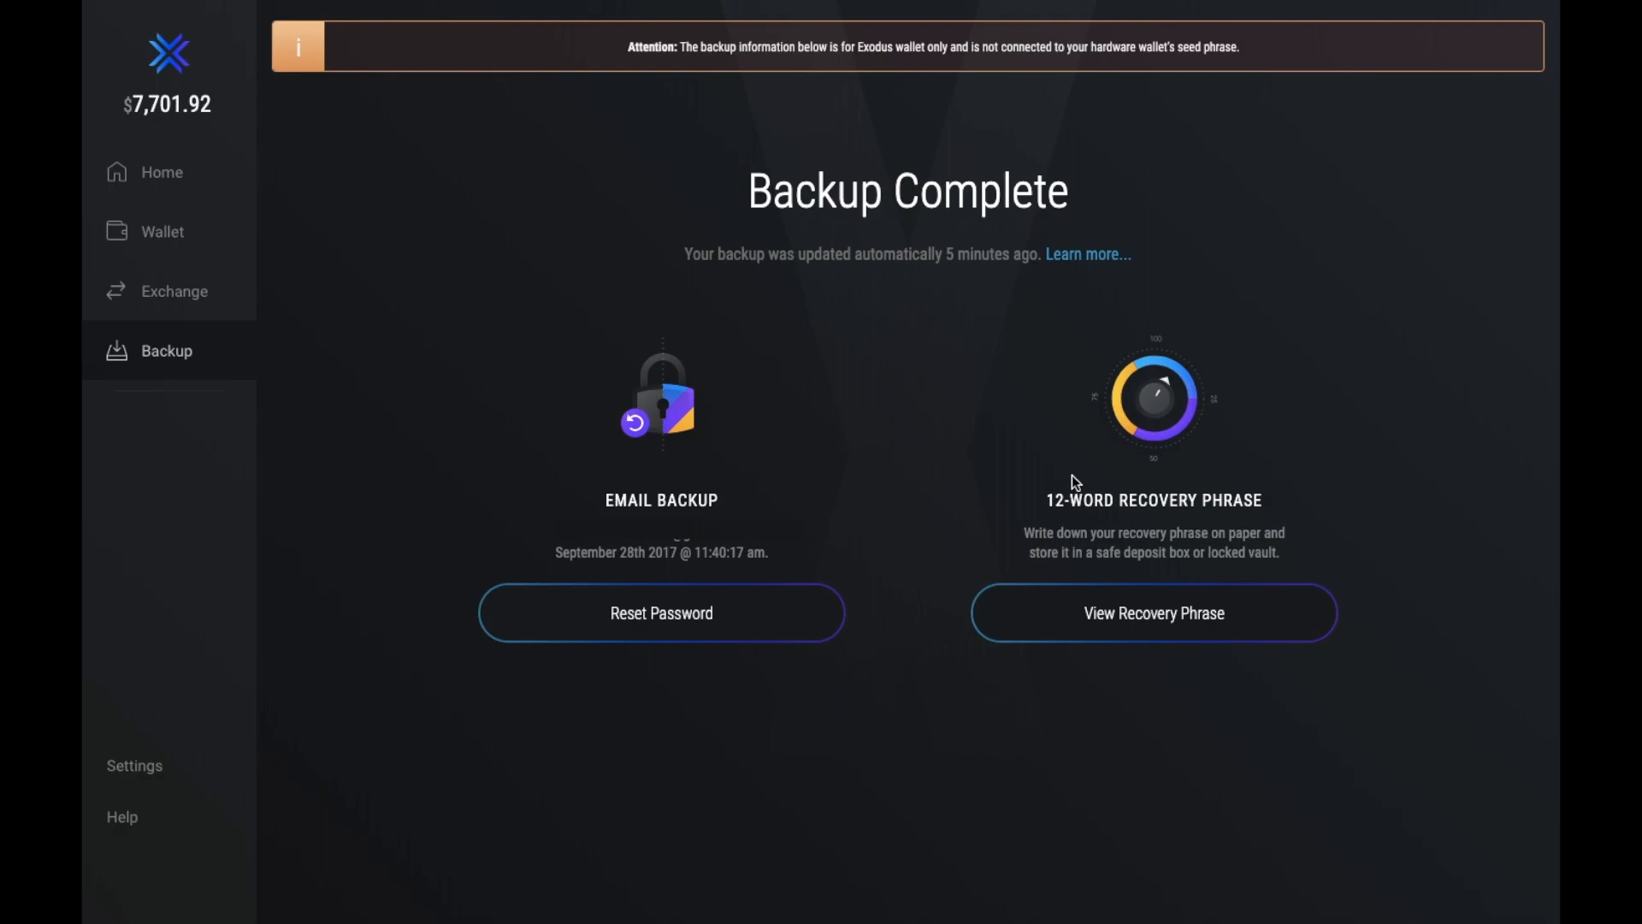
{"action": "mouse_move", "coordinate": [866, 493]}
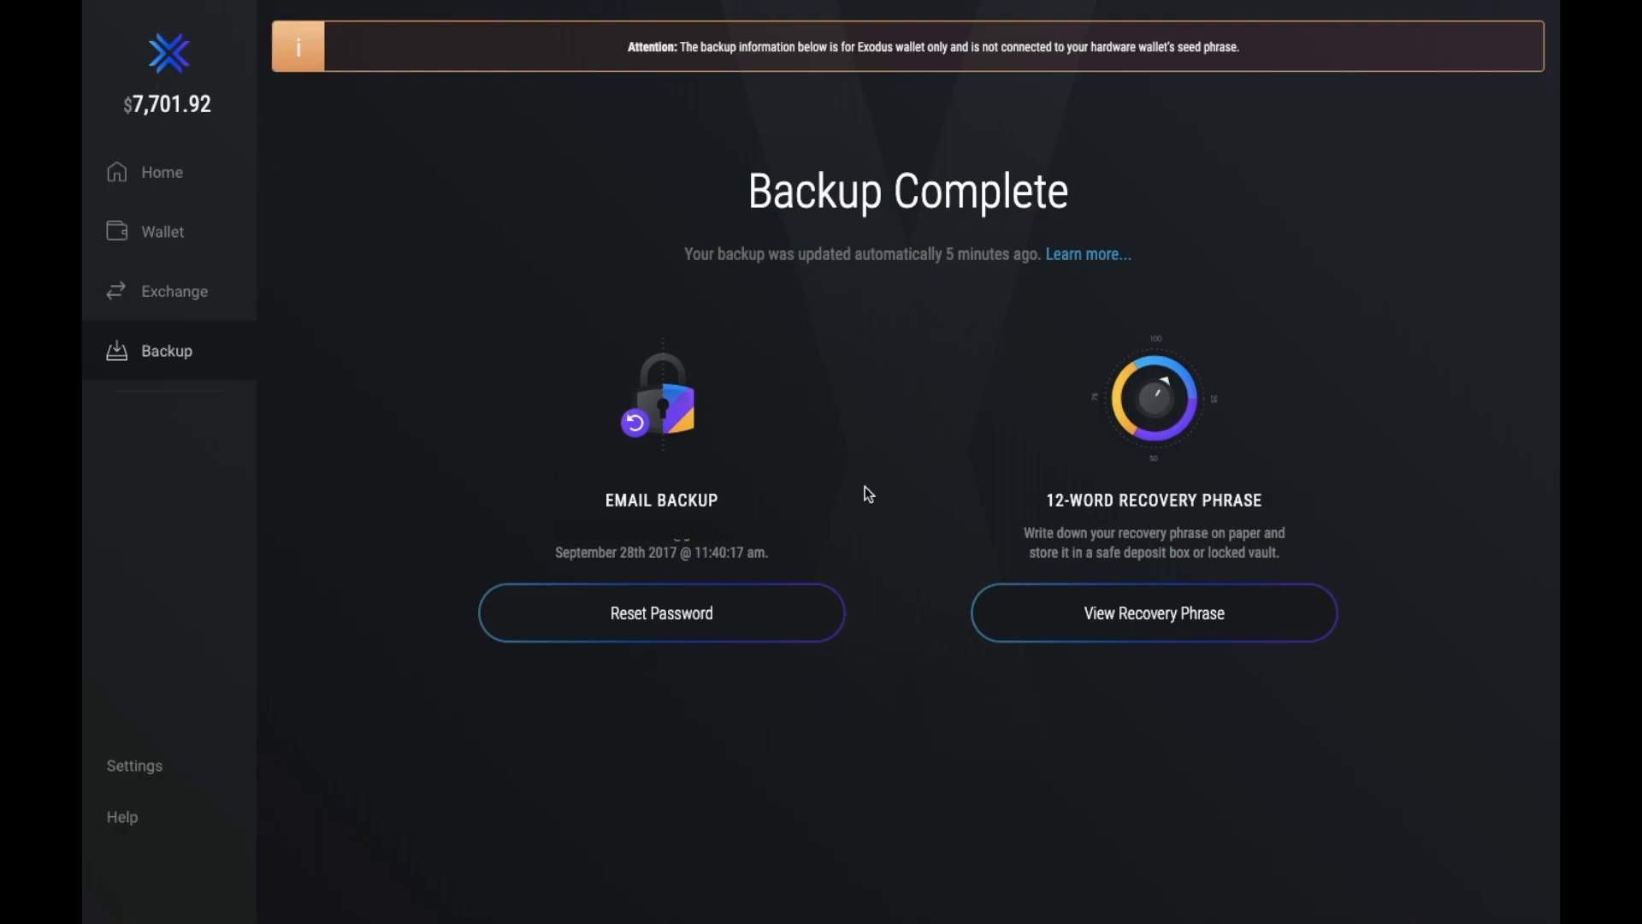
Leave the Backup Complete page for the Connect Your Devices settings.
{"action": "left_click", "coordinate": [133, 766]}
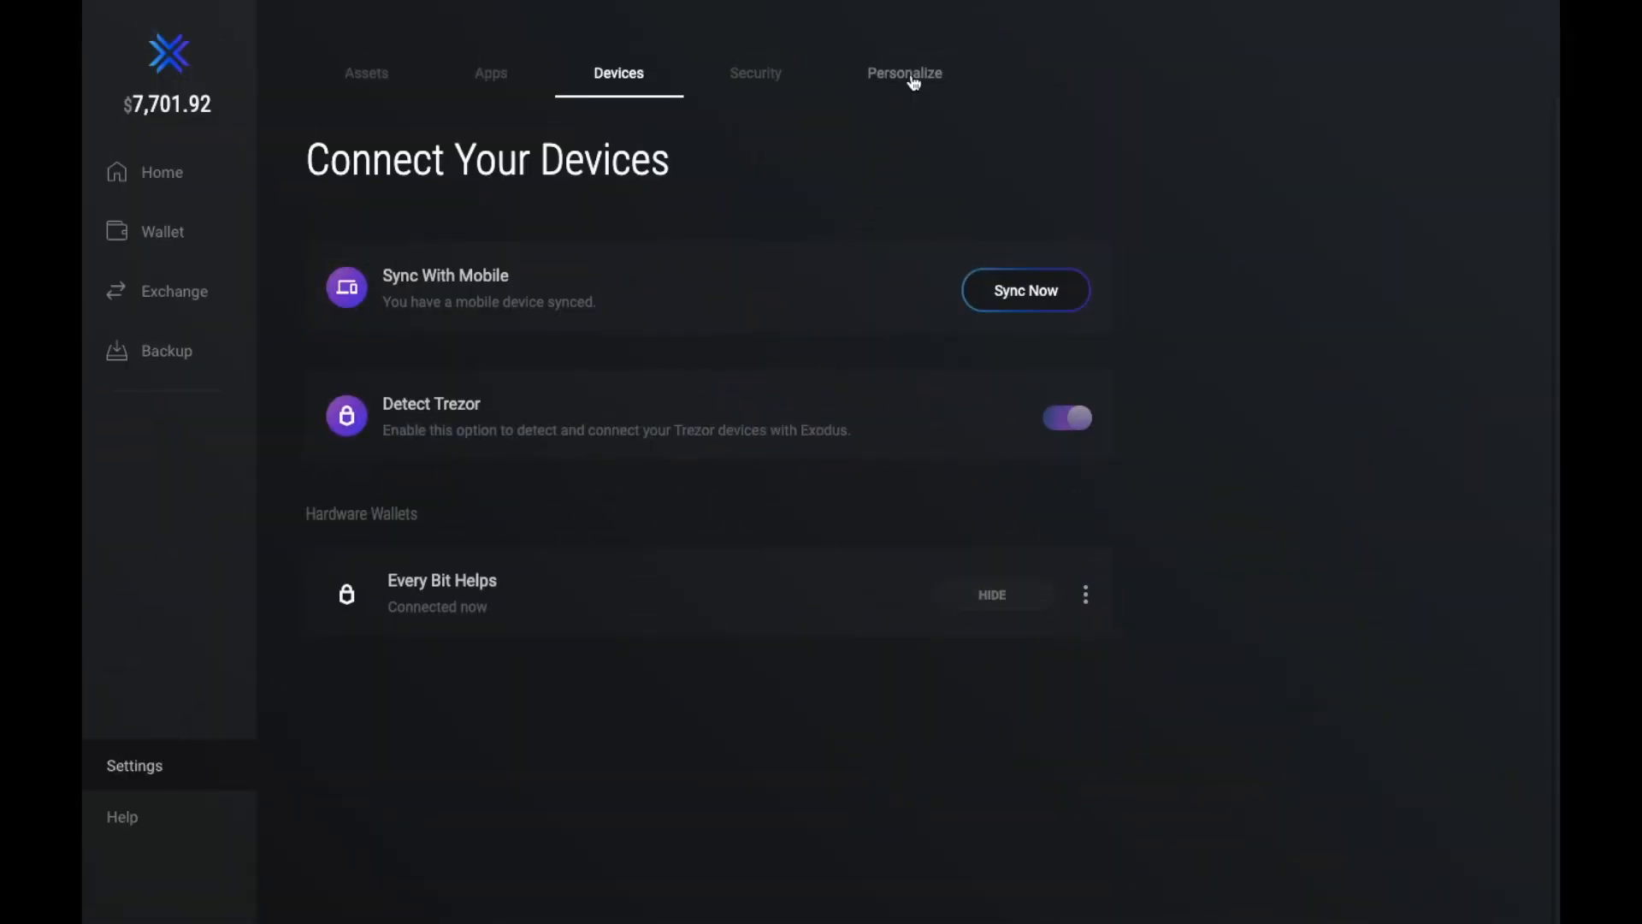
Apply the Vessel mountain skin under Personalize, then show the Help page with version 20.6.5.
{"action": "left_click", "coordinate": [903, 72]}
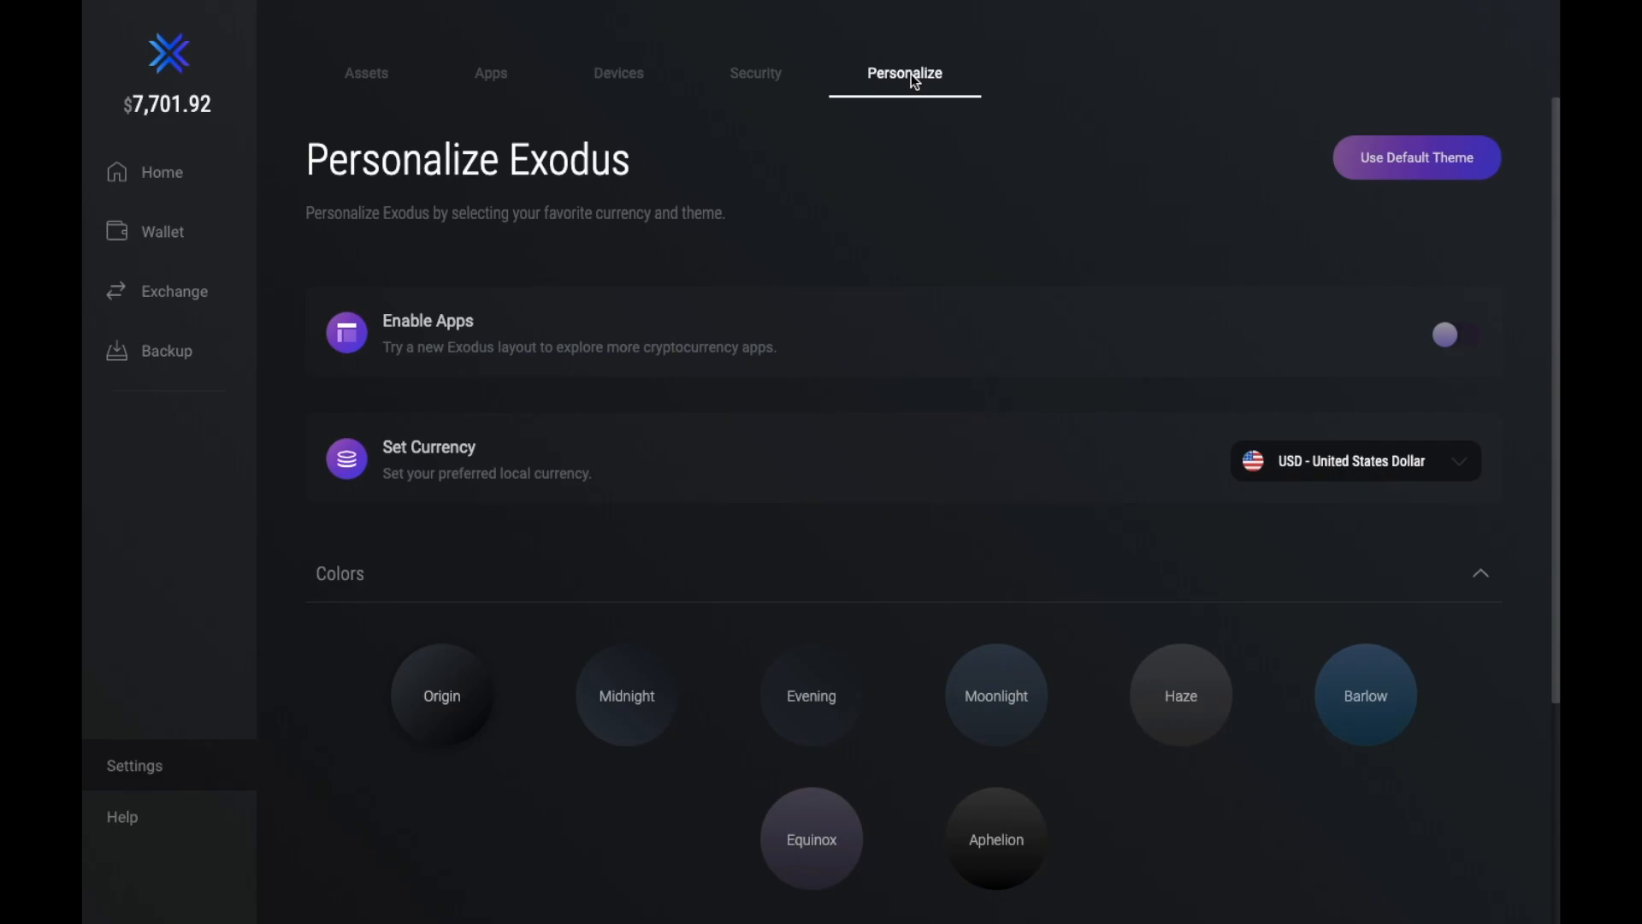
{"action": "scroll", "scroll_direction": "down", "scroll_amount": 3}
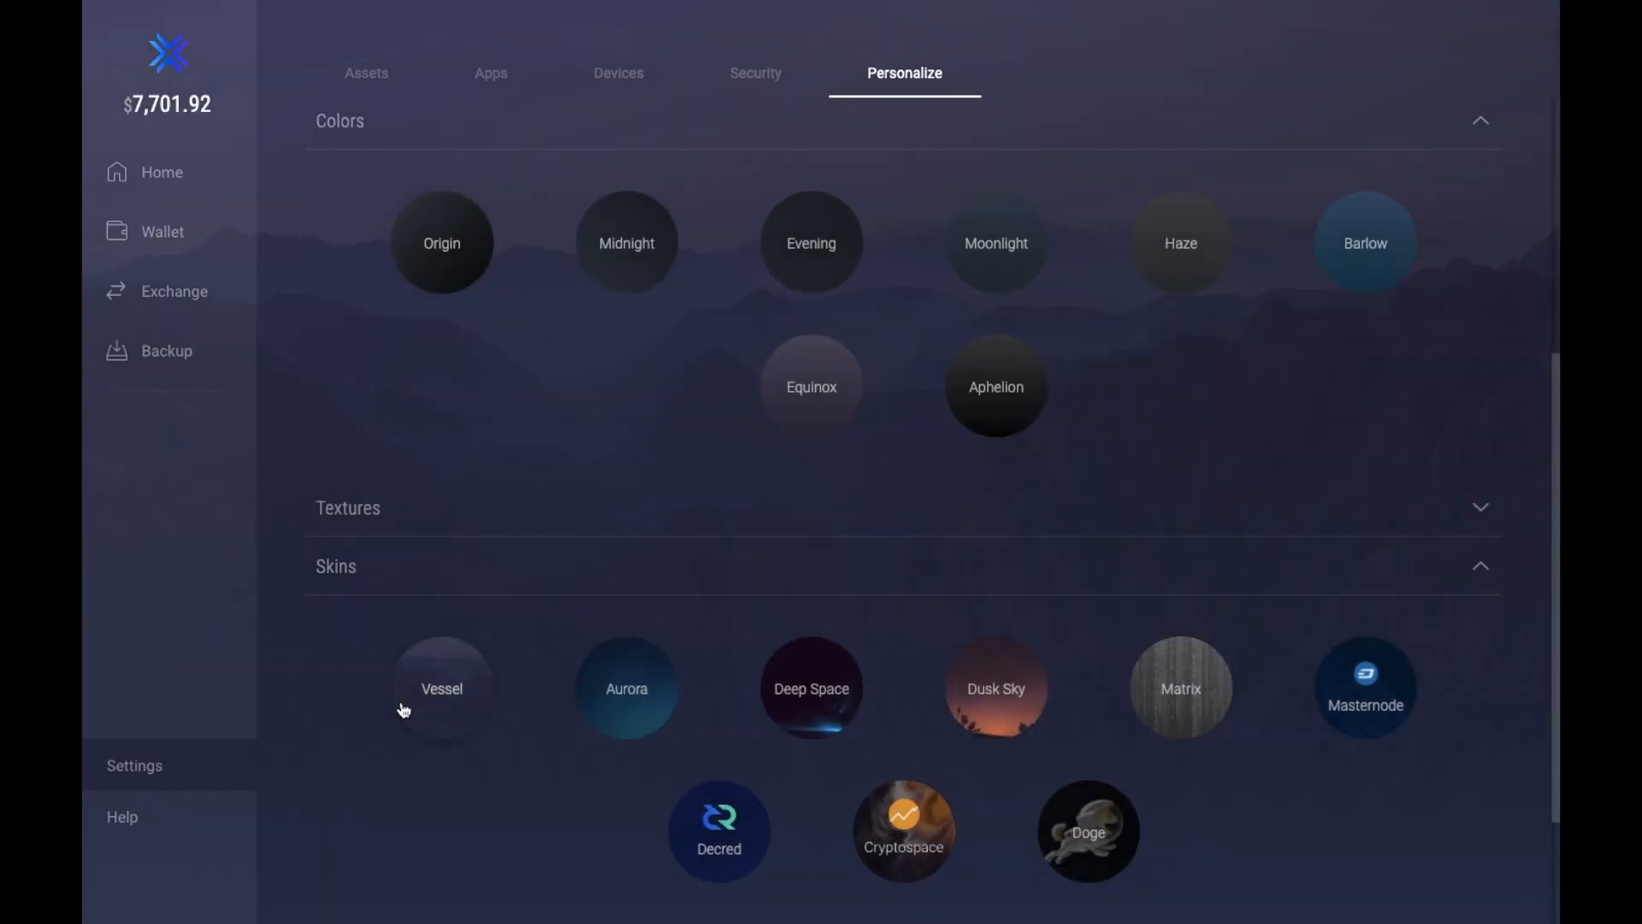
{"action": "left_click", "coordinate": [122, 818]}
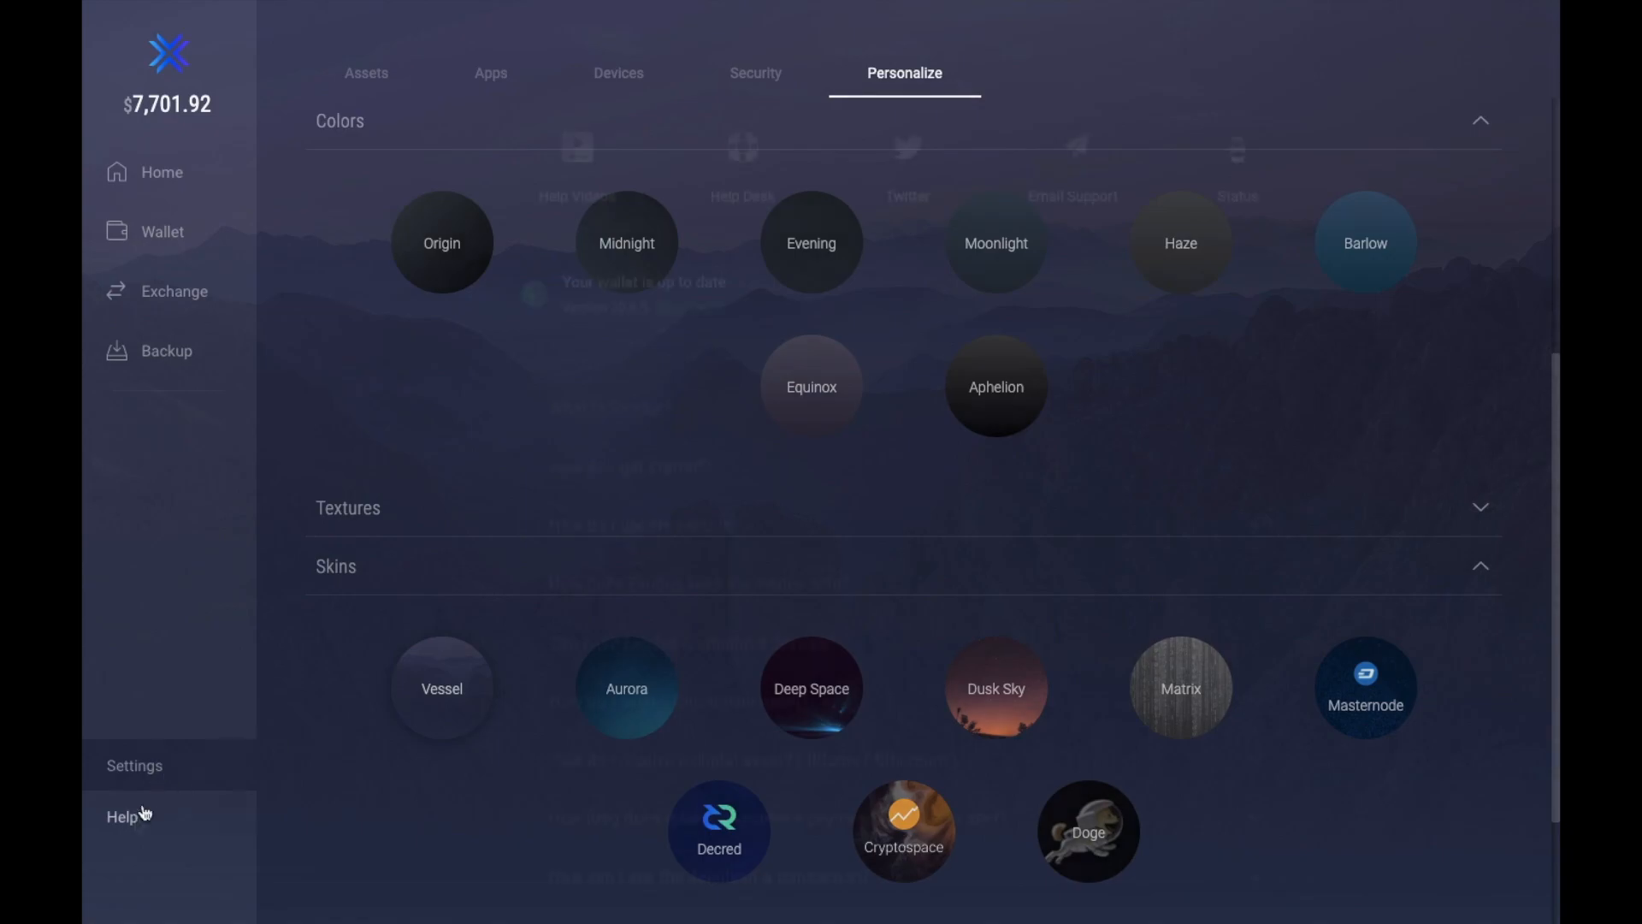
{"action": "left_click", "coordinate": [123, 818]}
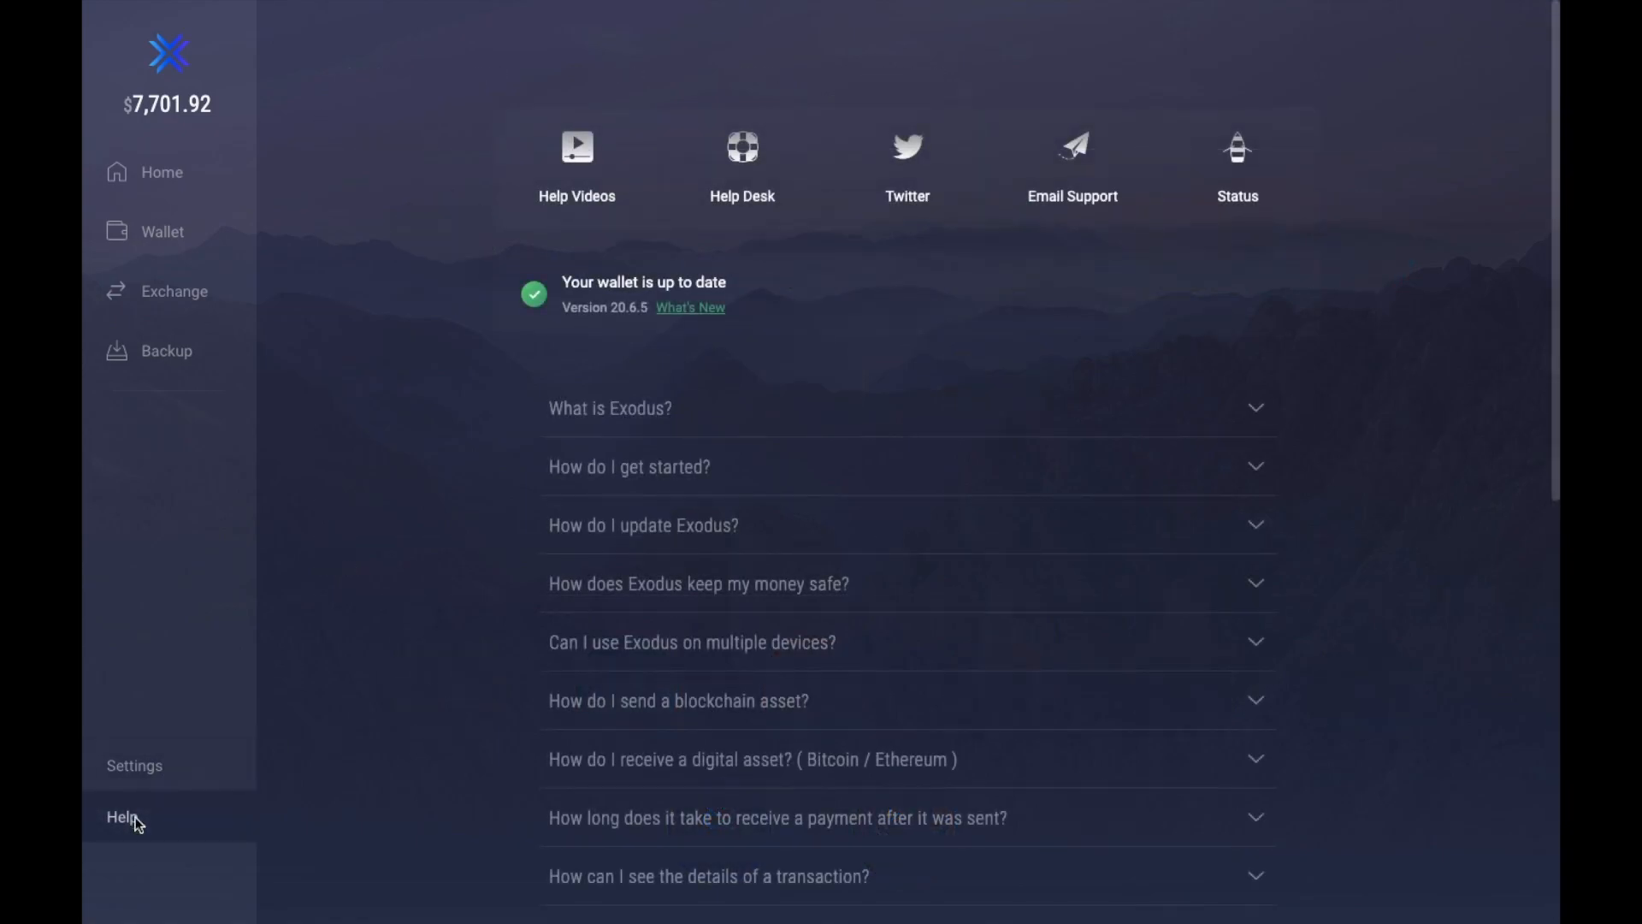